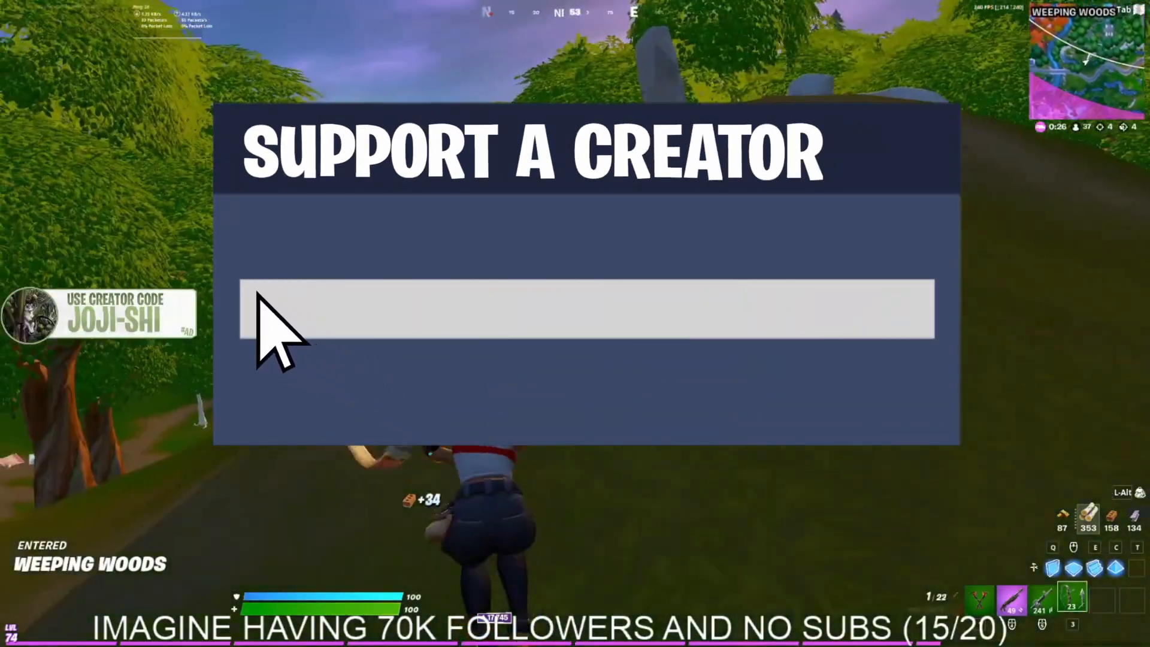
# Step: Enter creator code SONATAYT in the Support a Creator box and accept it
pyautogui.write('SONATAYT')
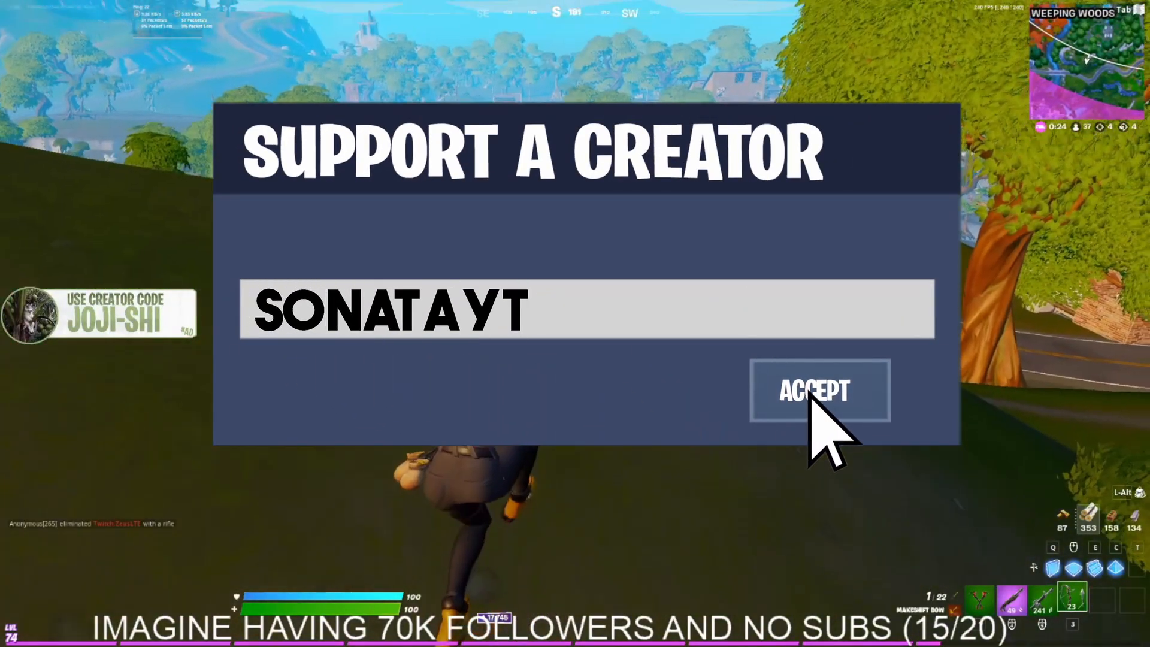
pyautogui.click(820, 391)
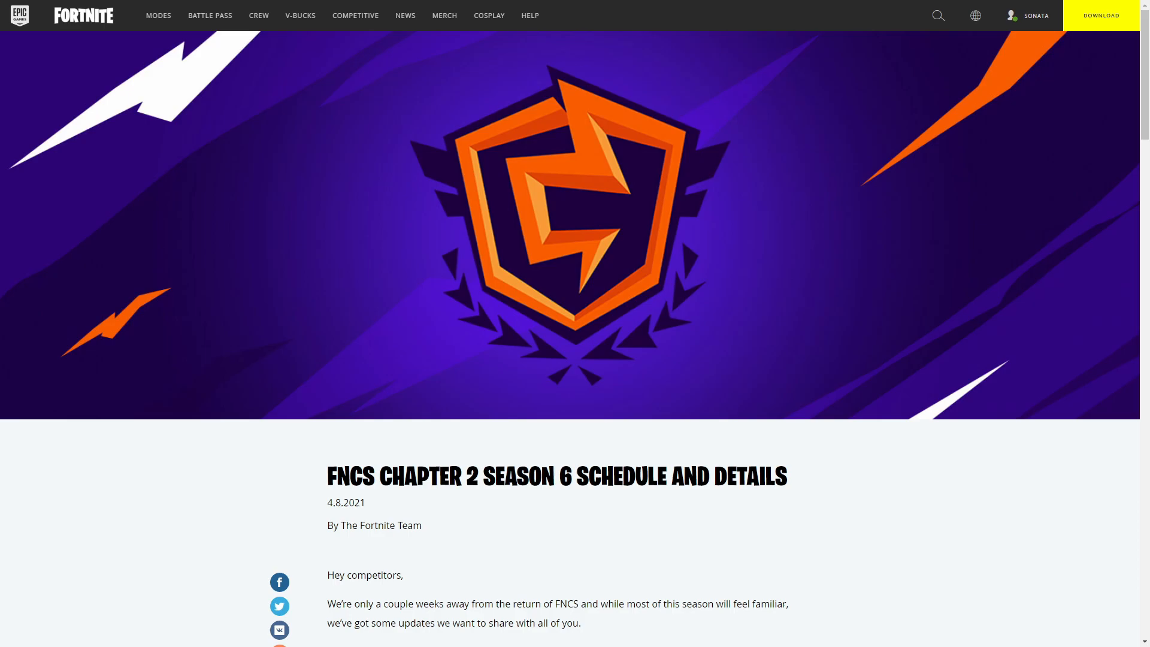
# Step: Scroll past the banner to the FNCS Schedule dates and Prize Pool breakdown
pyautogui.scroll(-3)
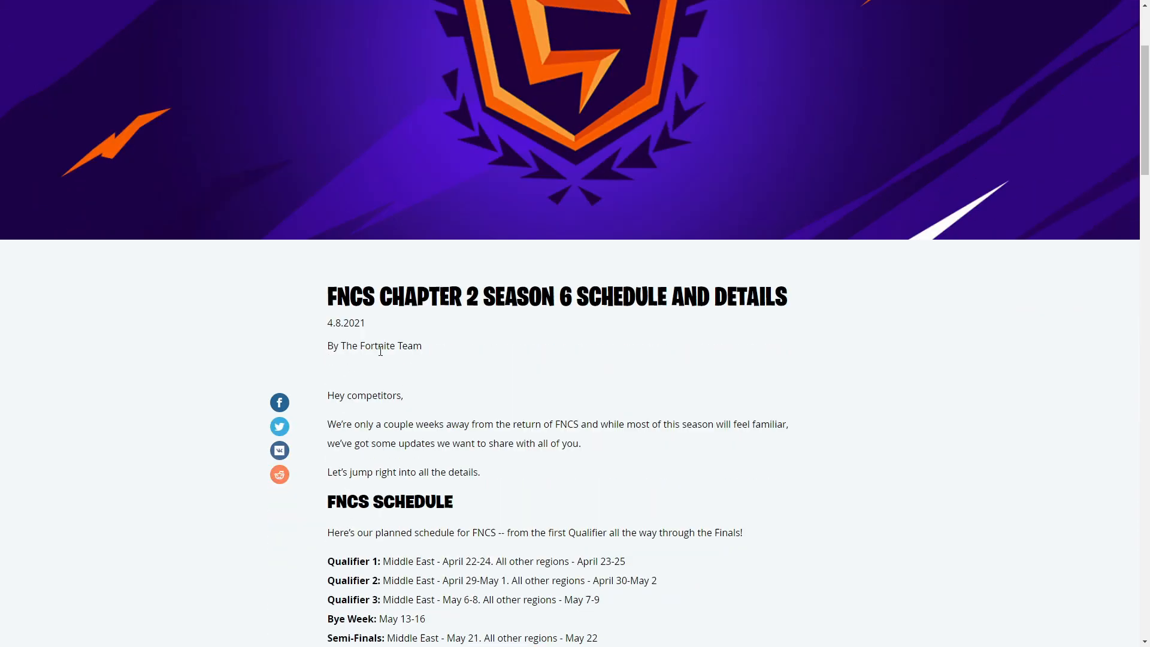
pyautogui.moveTo(412, 424)
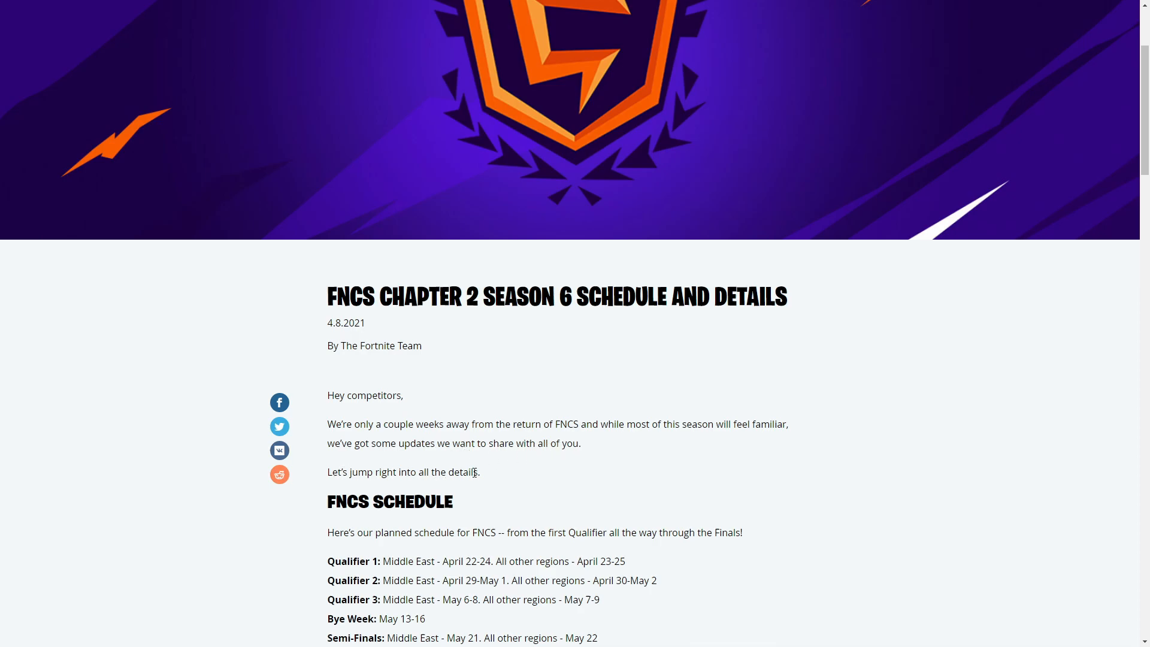
pyautogui.scroll(-3)
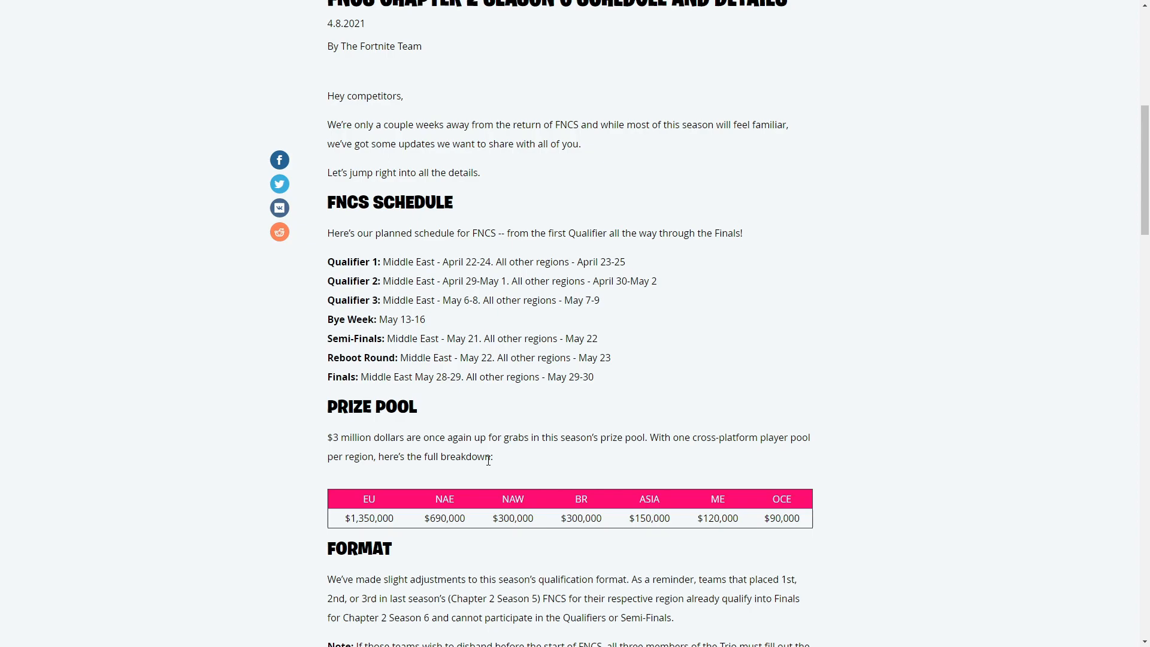
pyautogui.moveTo(400, 351)
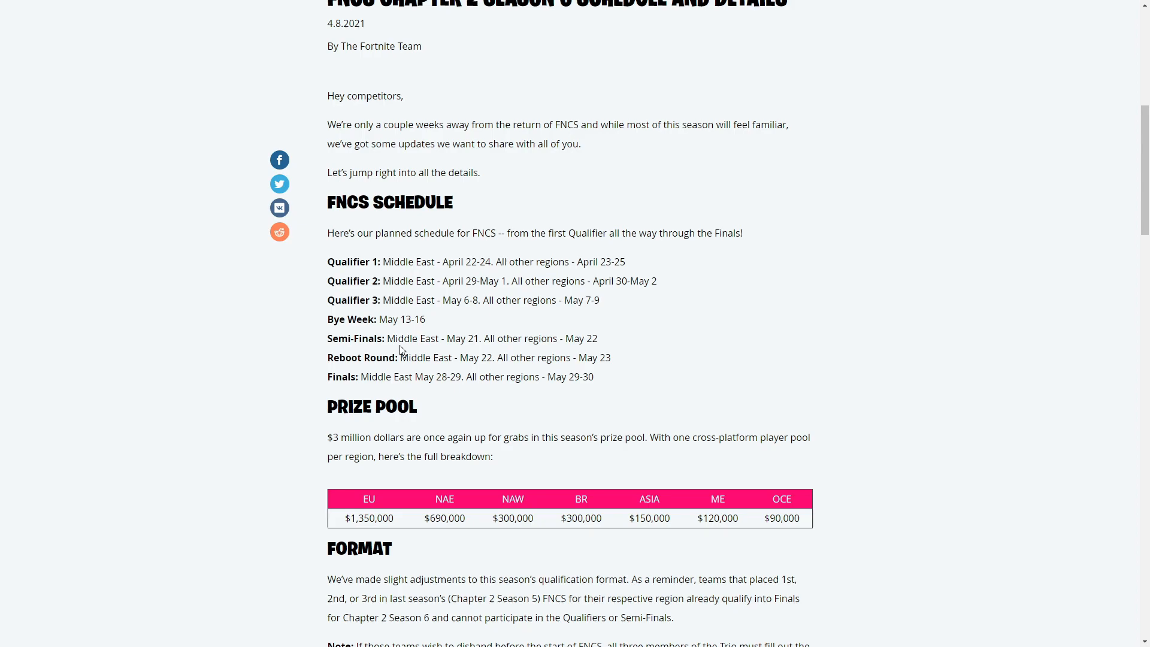
pyautogui.moveTo(381, 226)
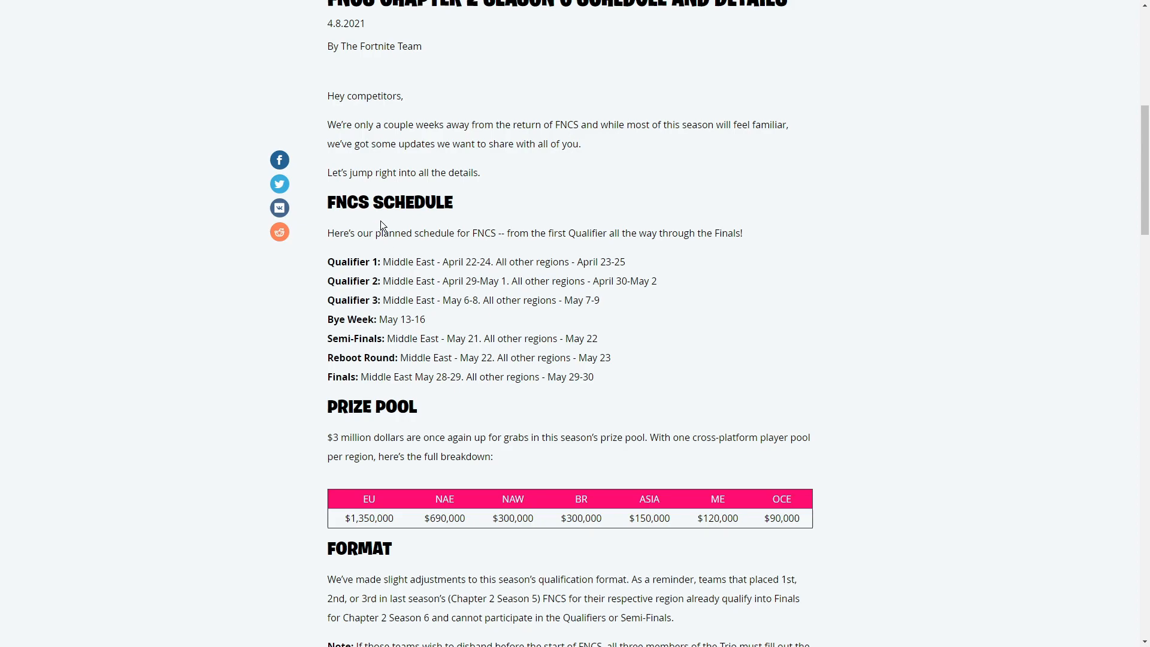
pyautogui.scroll(-3)
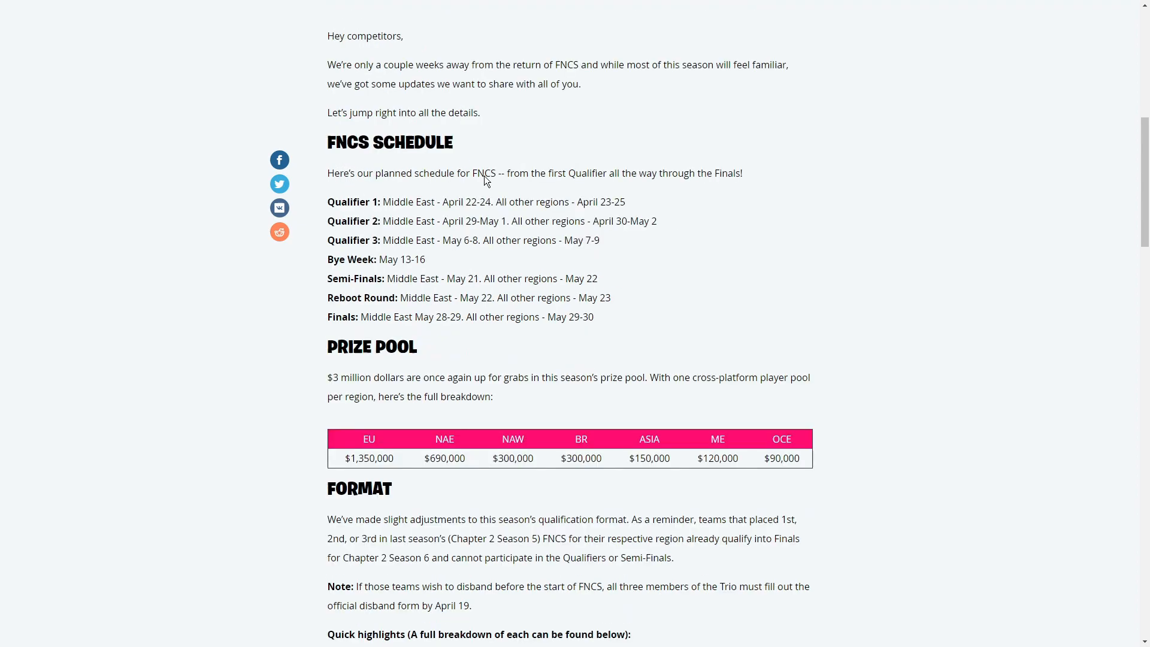
pyautogui.moveTo(455, 266)
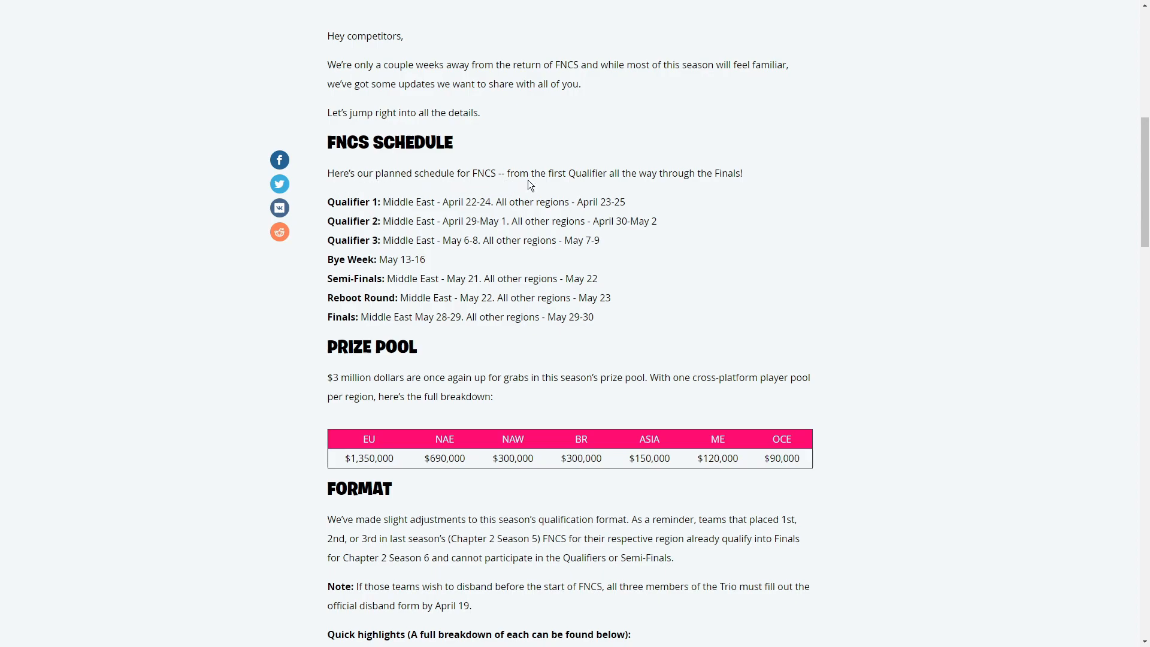
pyautogui.moveTo(728, 177)
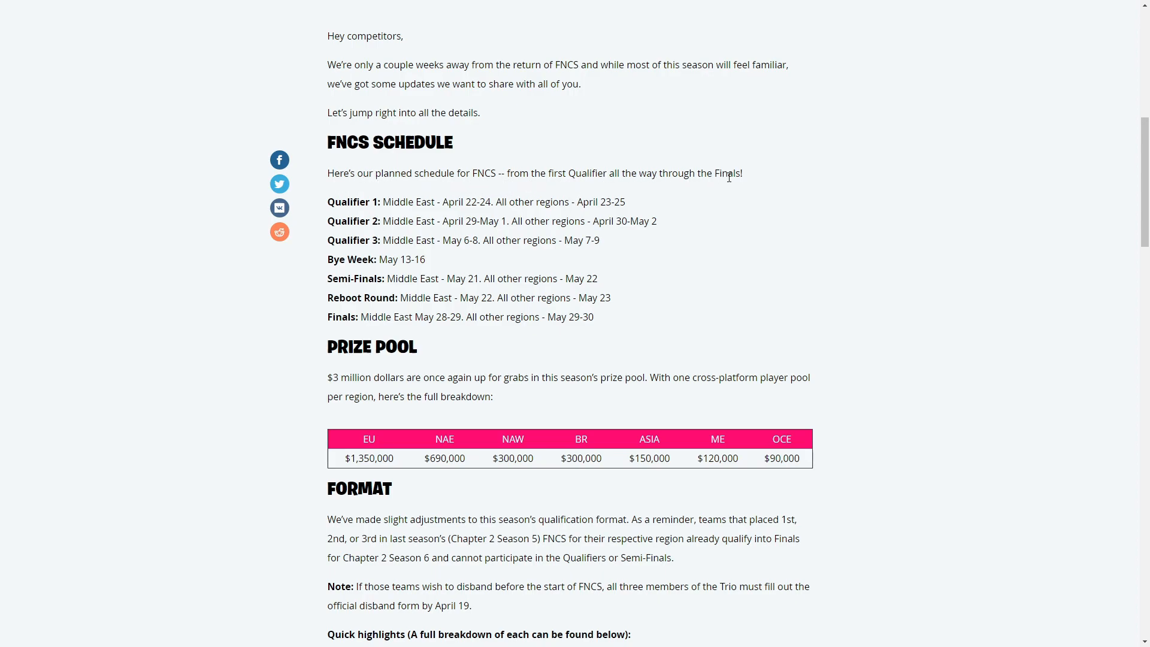
pyautogui.moveTo(328, 204)
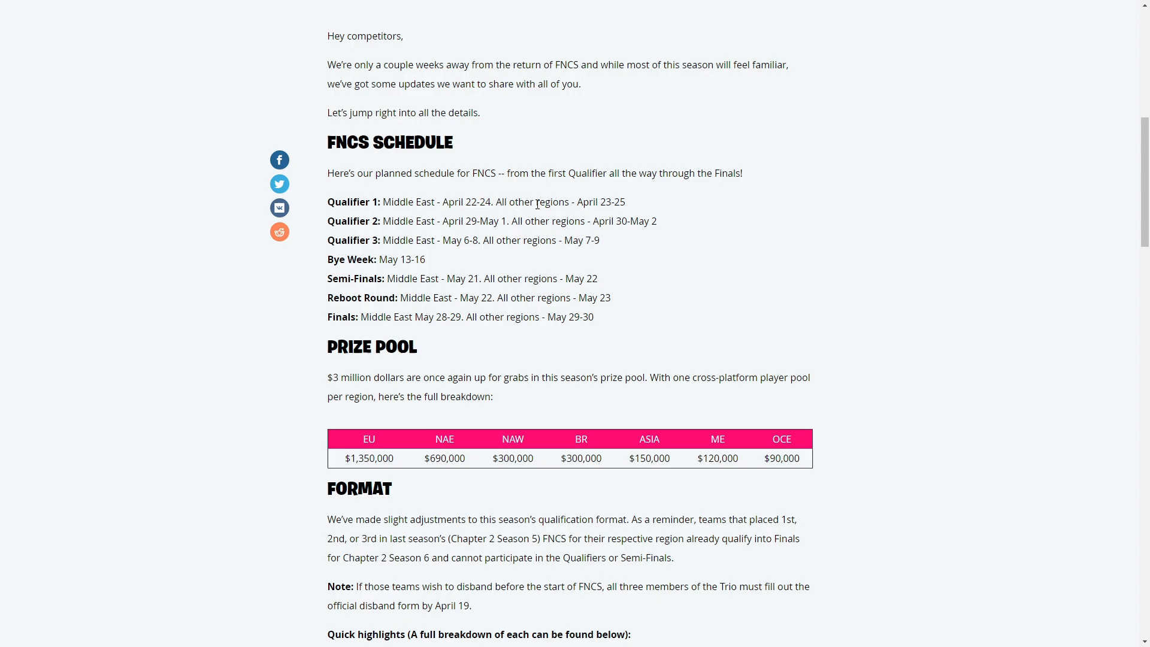
pyautogui.moveTo(616, 205)
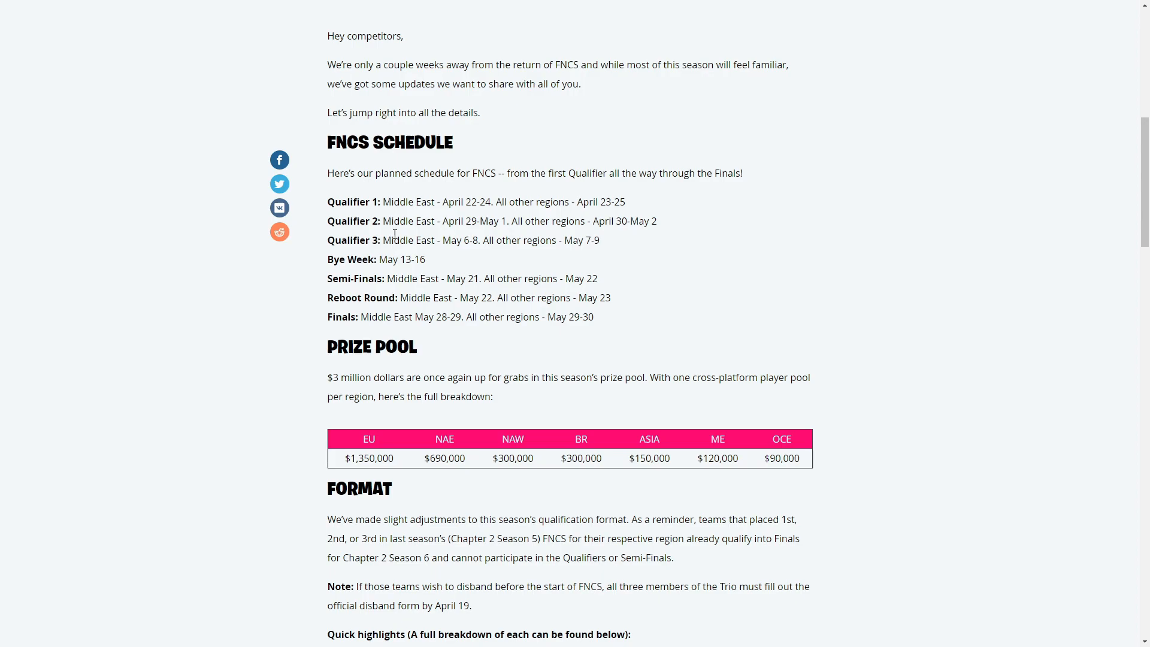
pyautogui.moveTo(463, 243)
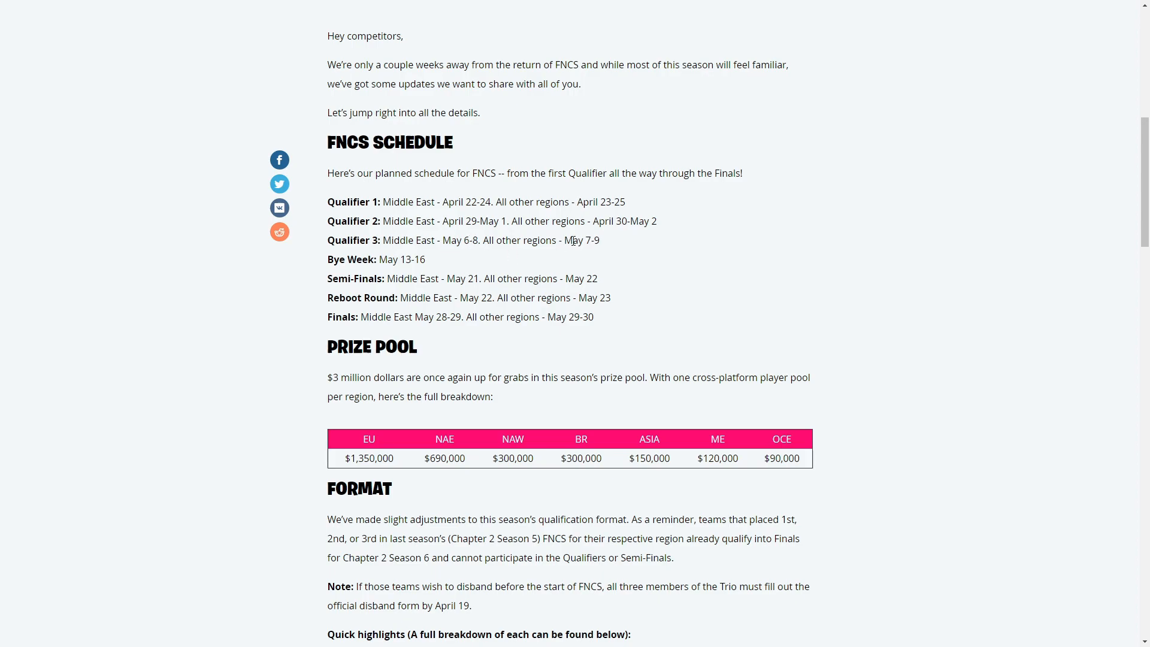
pyautogui.moveTo(345, 258)
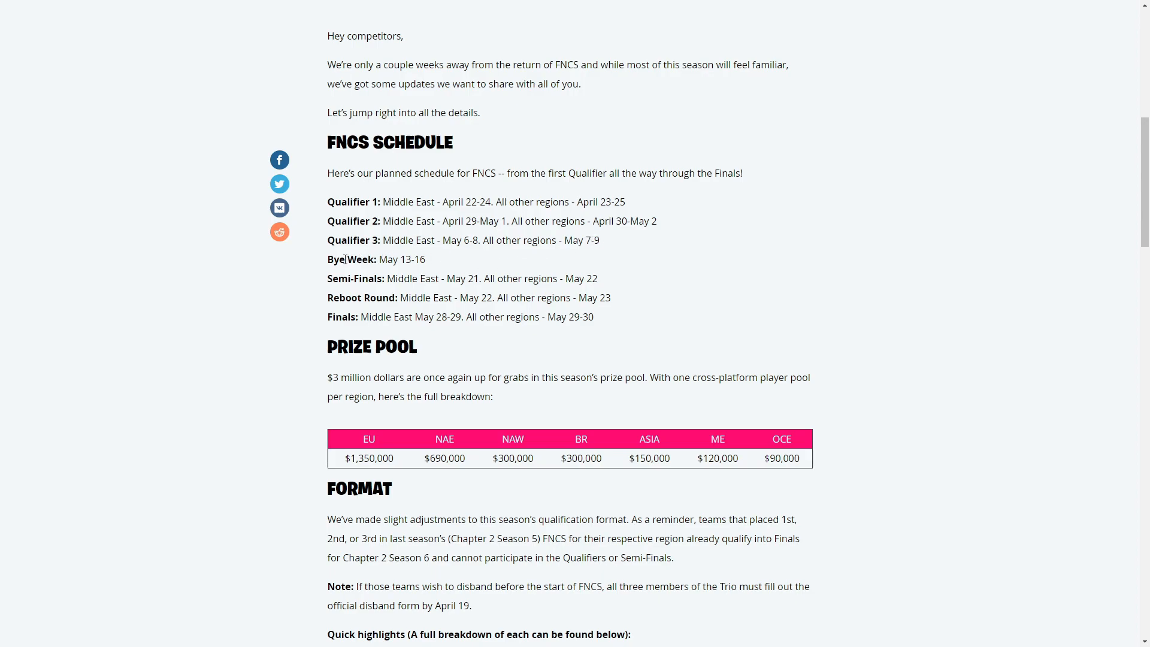
pyautogui.moveTo(421, 273)
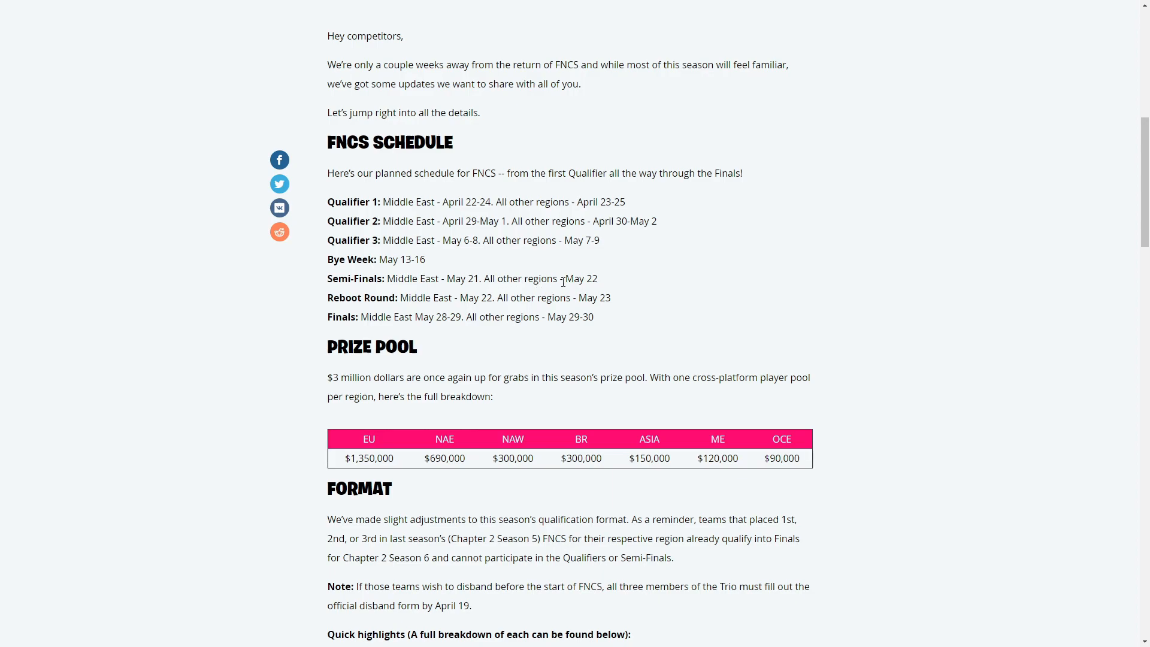
pyautogui.moveTo(612, 289)
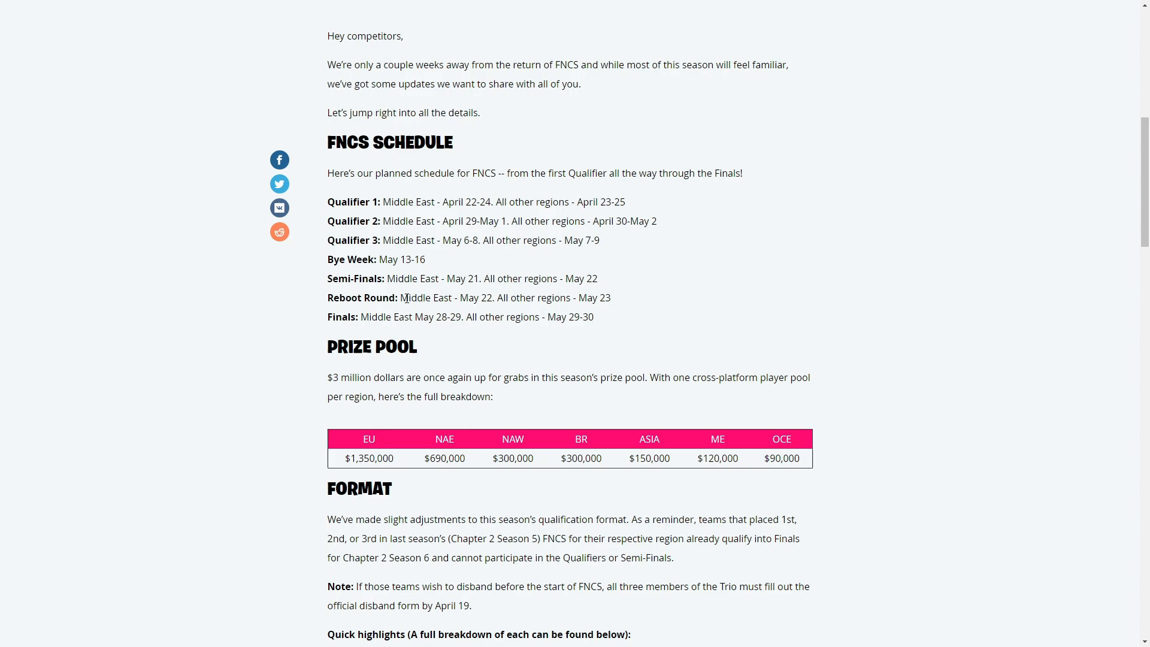
pyautogui.moveTo(460, 301)
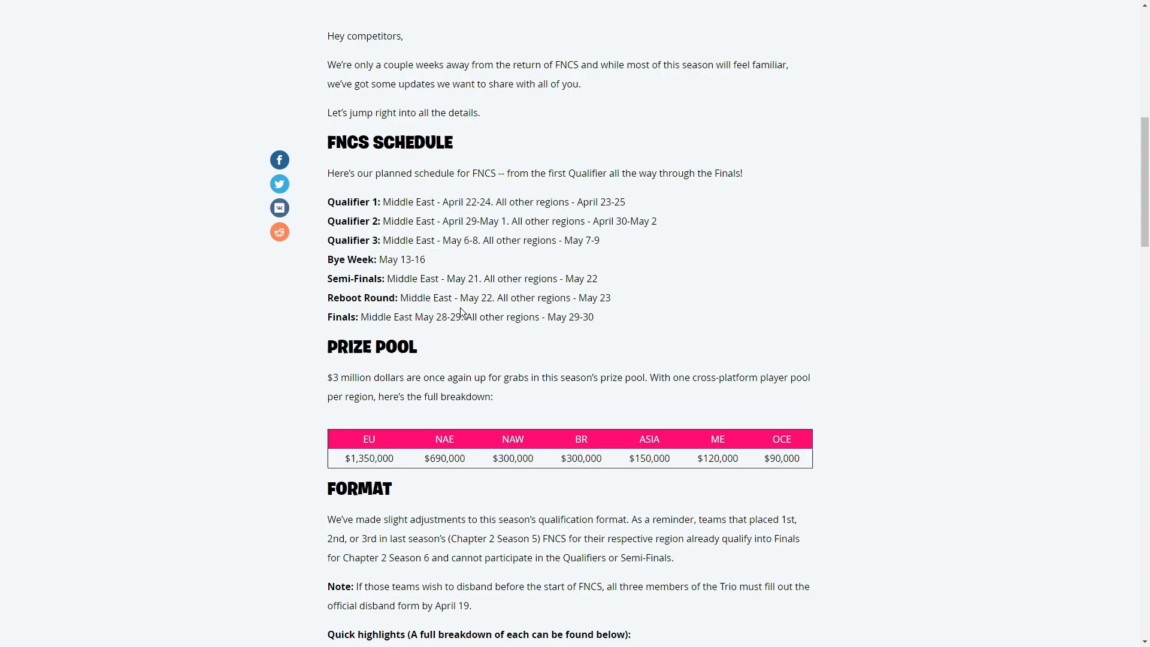
pyautogui.moveTo(462, 316)
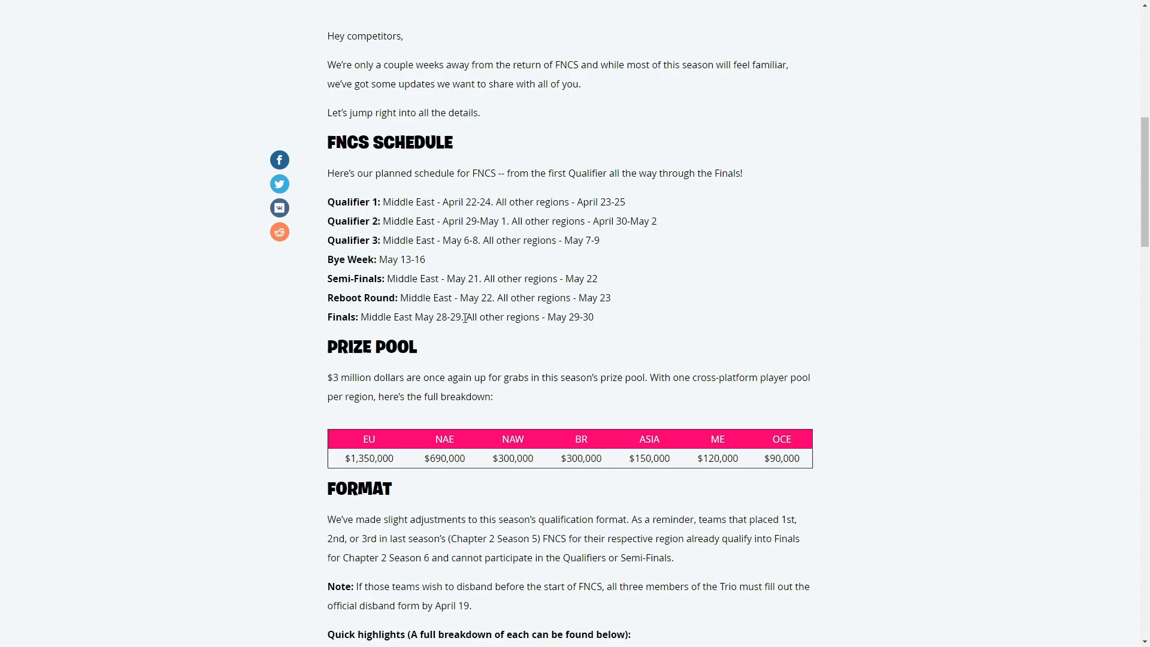
# Step: Scroll past the Prize Pool table through the Format highlights to the Qualifiers rules
pyautogui.scroll(-3)
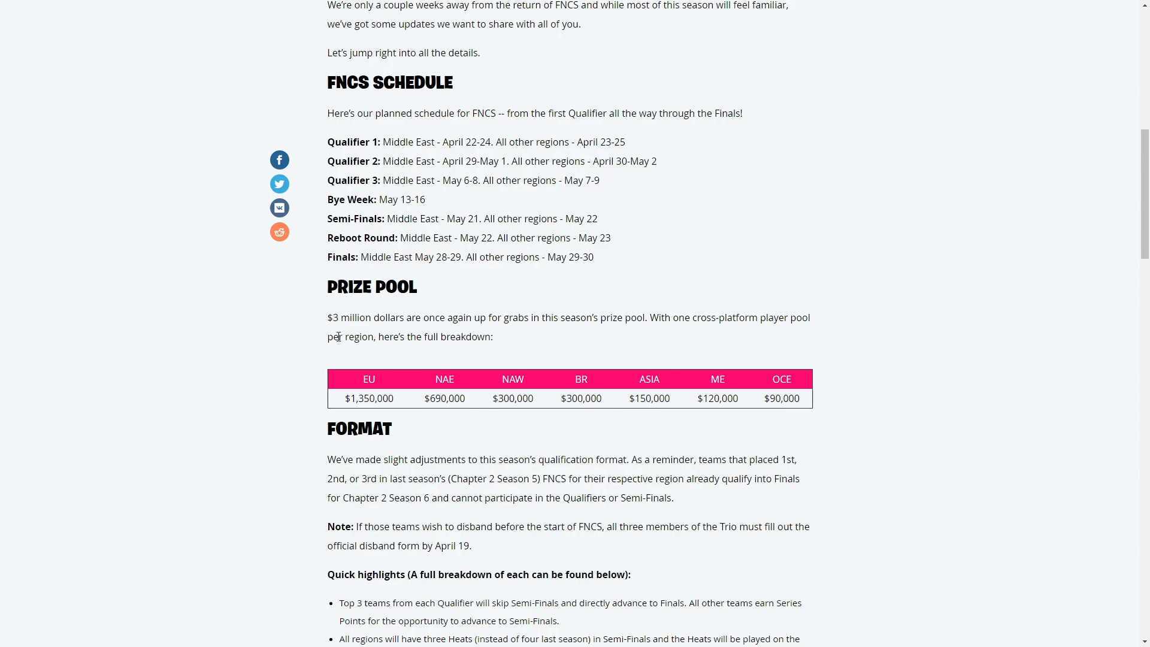
pyautogui.moveTo(485, 321)
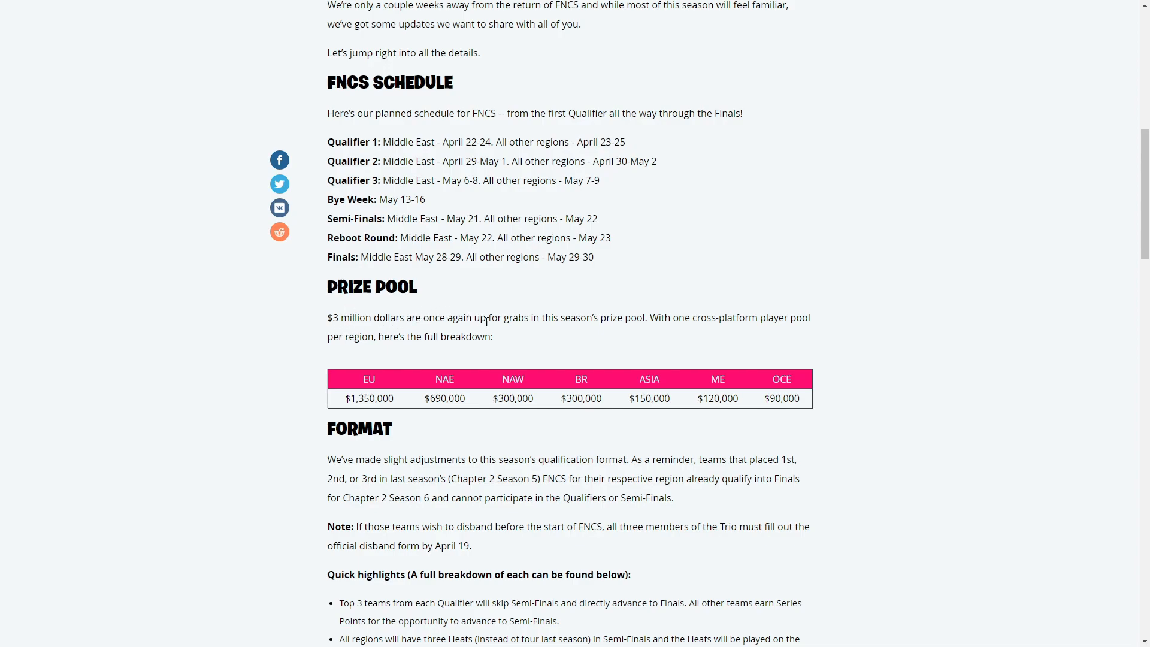
pyautogui.moveTo(665, 321)
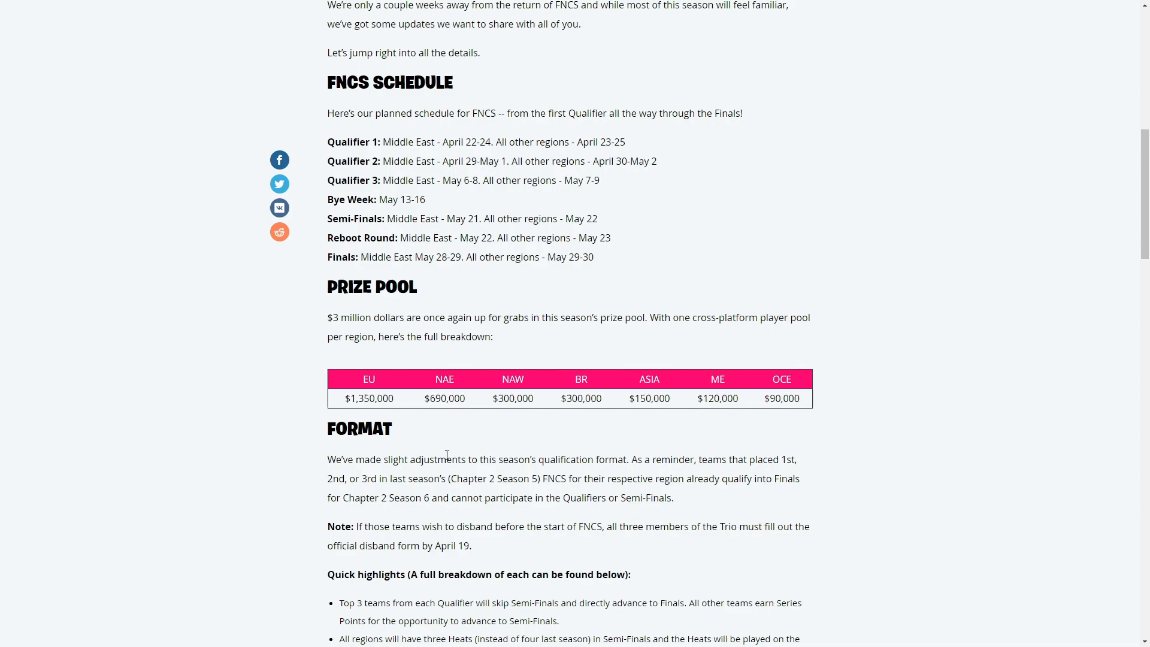
pyautogui.scroll(-3)
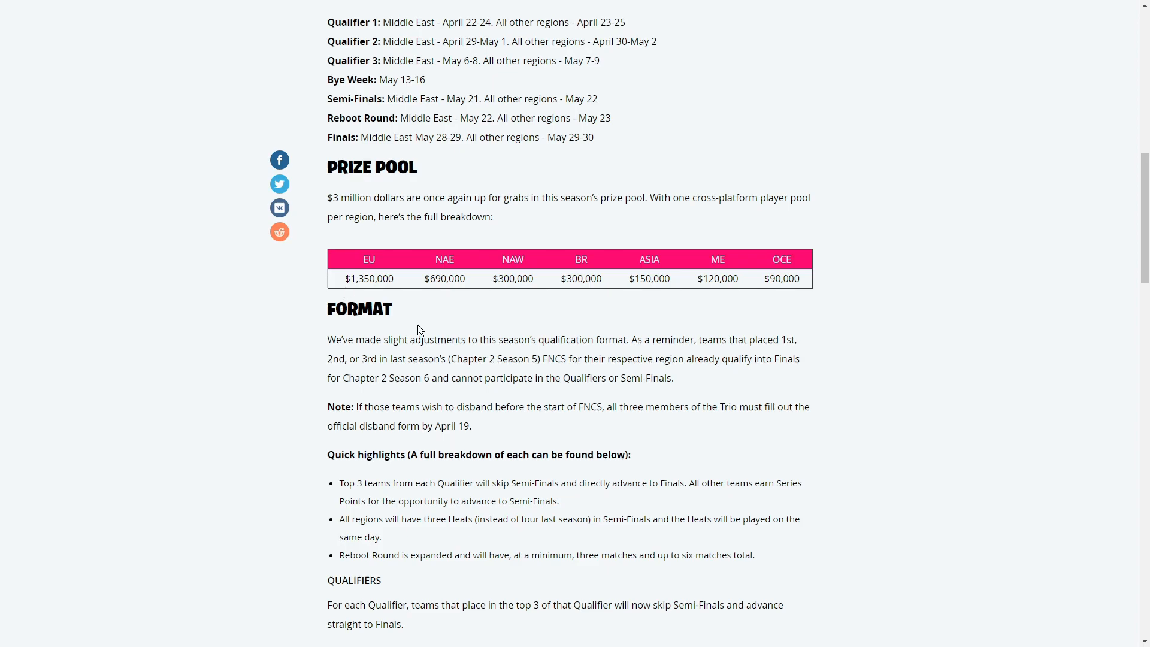
pyautogui.moveTo(358, 294)
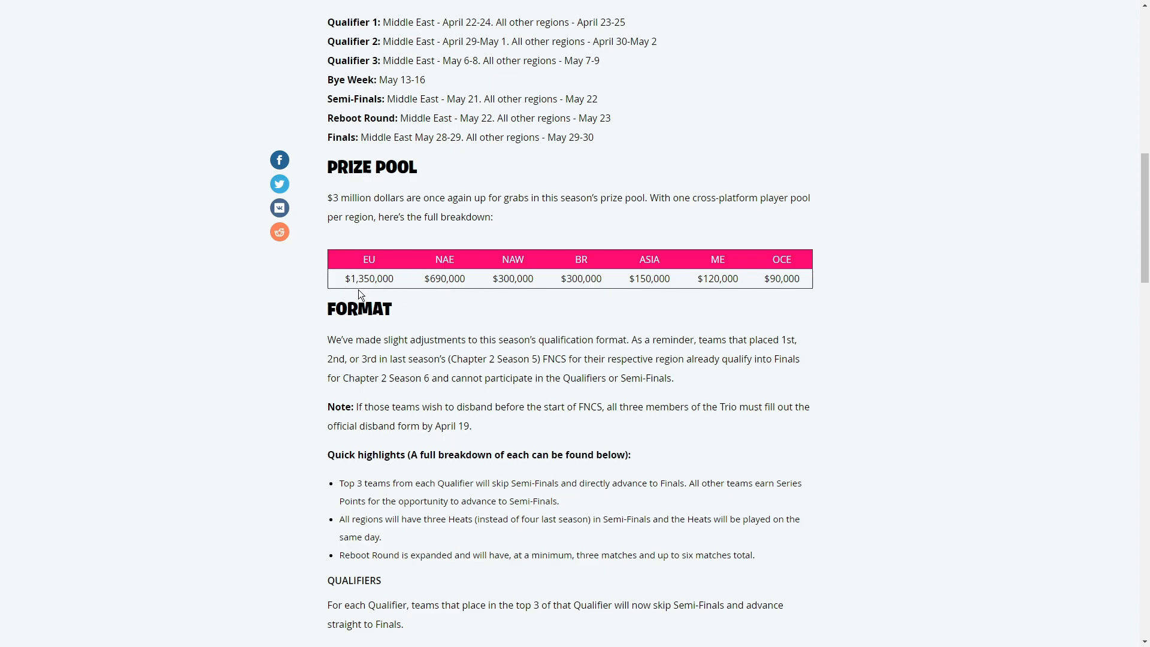
pyautogui.moveTo(358, 277); pyautogui.dragTo(468, 279)
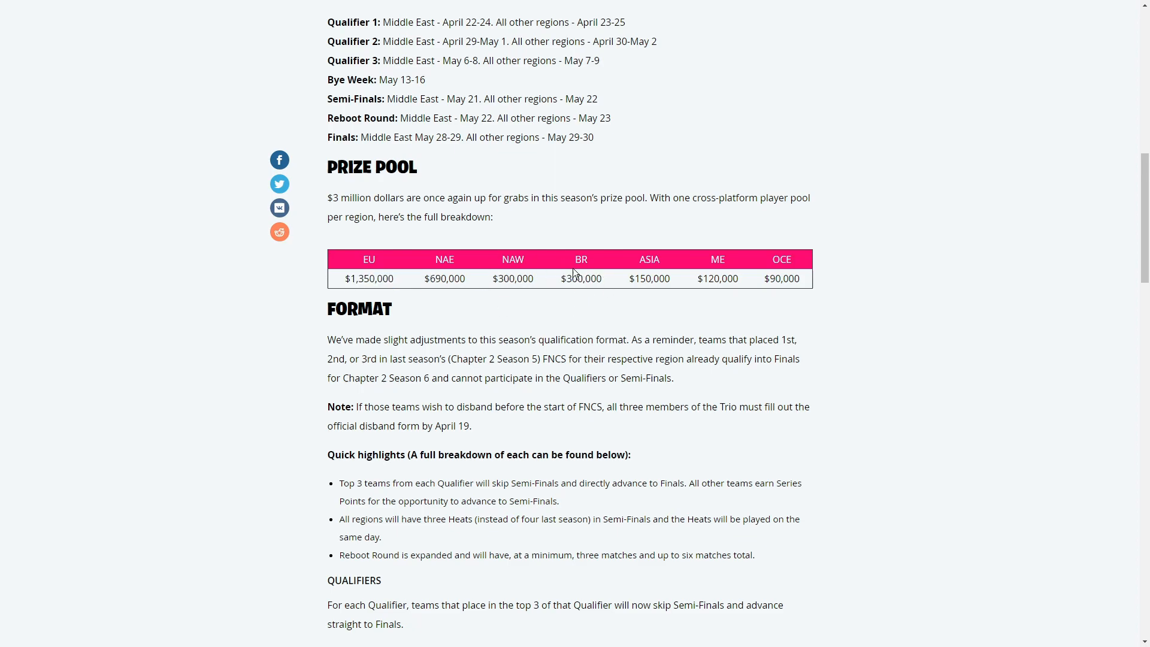
pyautogui.moveTo(764, 288)
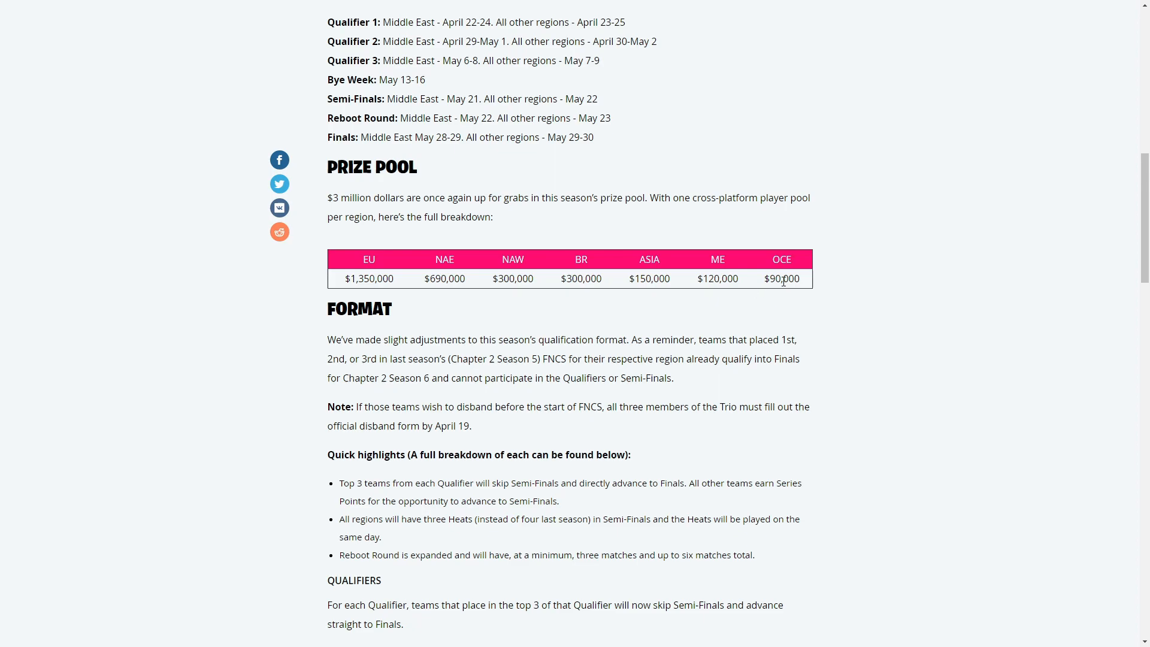
pyautogui.scroll(-3)
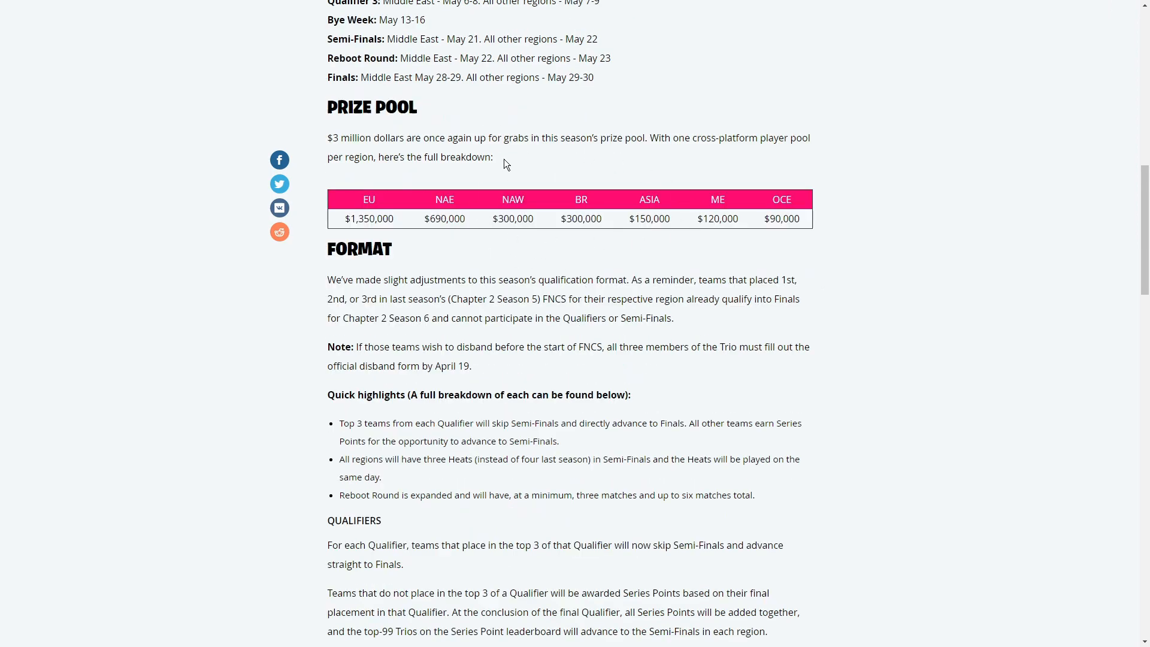
pyautogui.moveTo(567, 187)
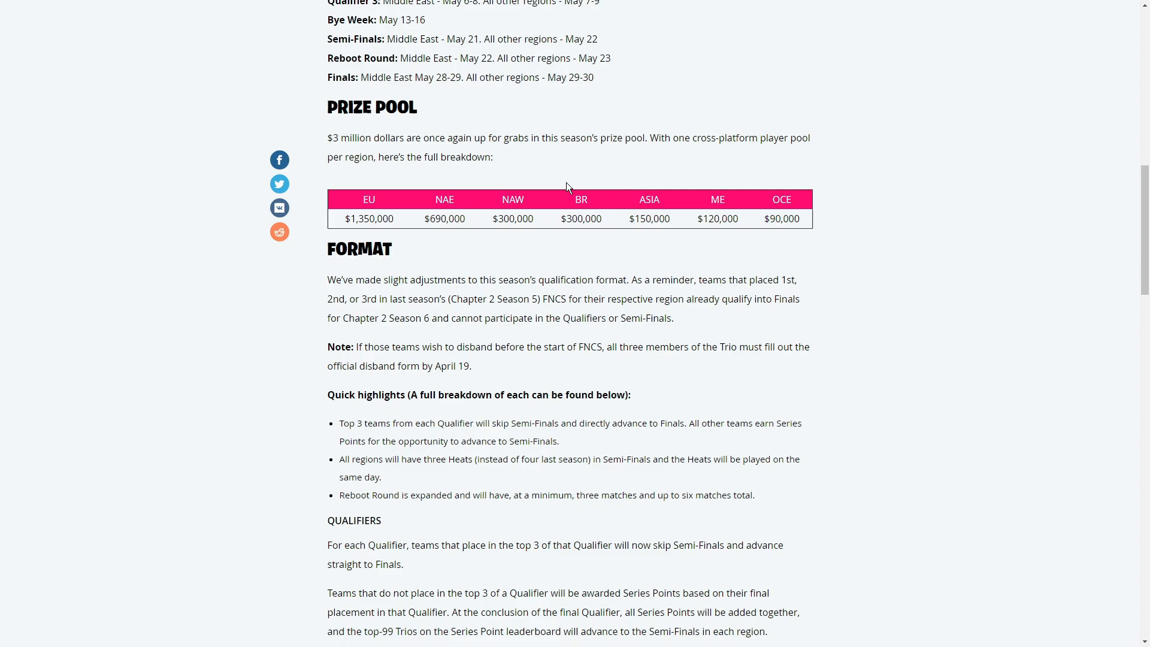
pyautogui.moveTo(559, 185)
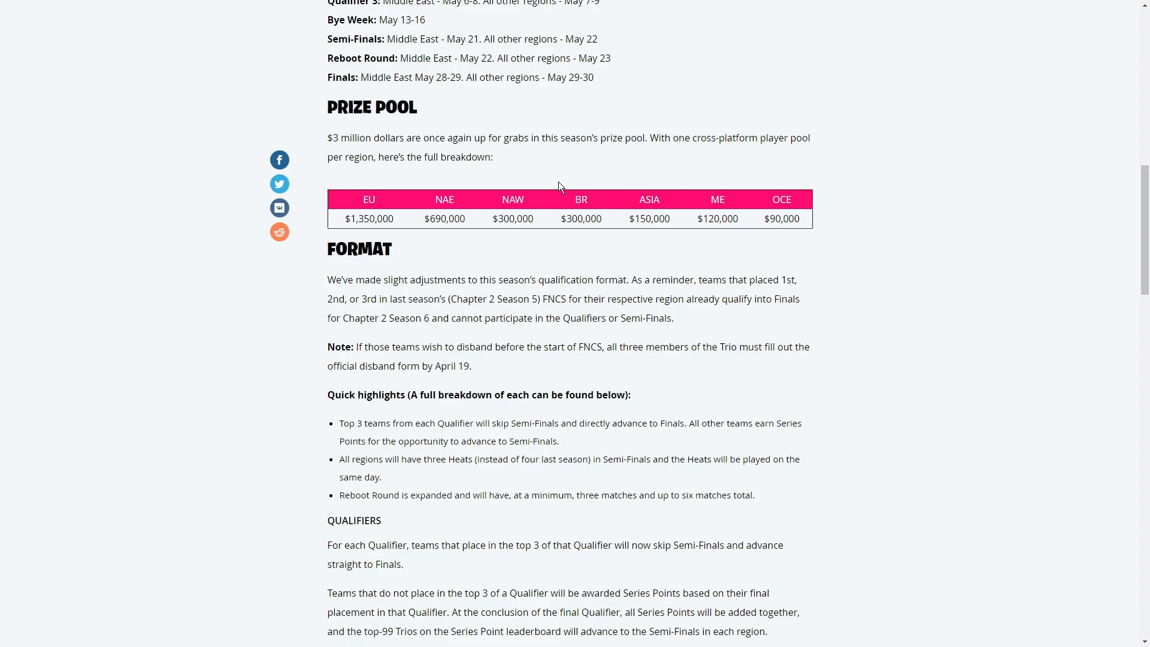
pyautogui.scroll(-3)
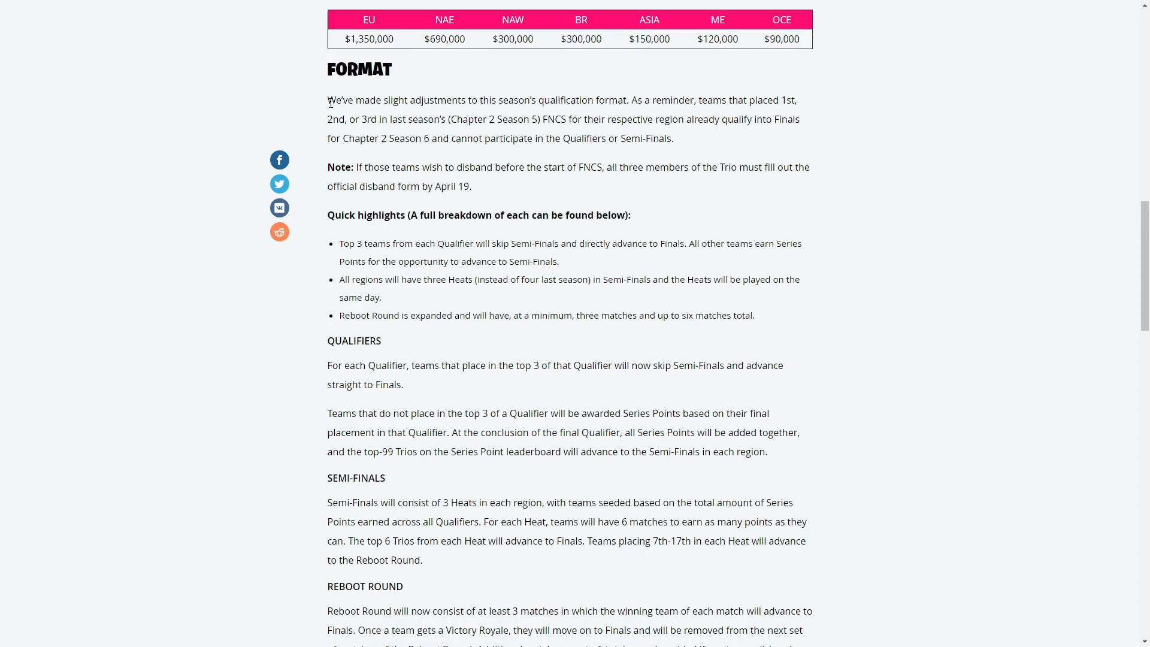
pyautogui.moveTo(546, 107)
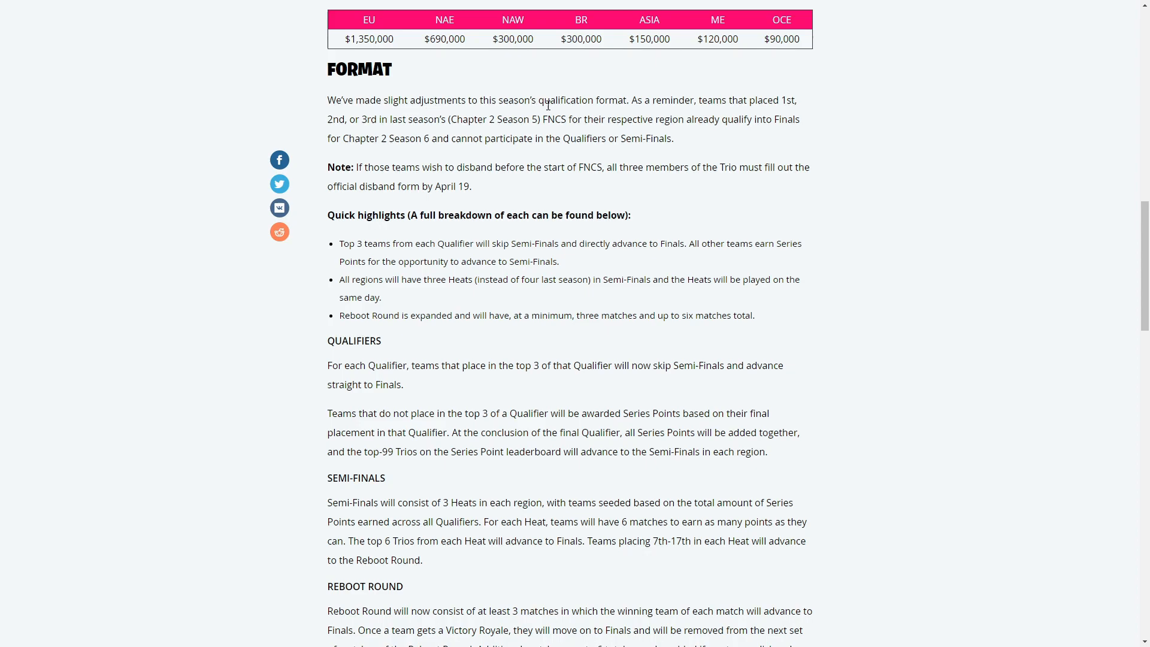
pyautogui.moveTo(674, 98)
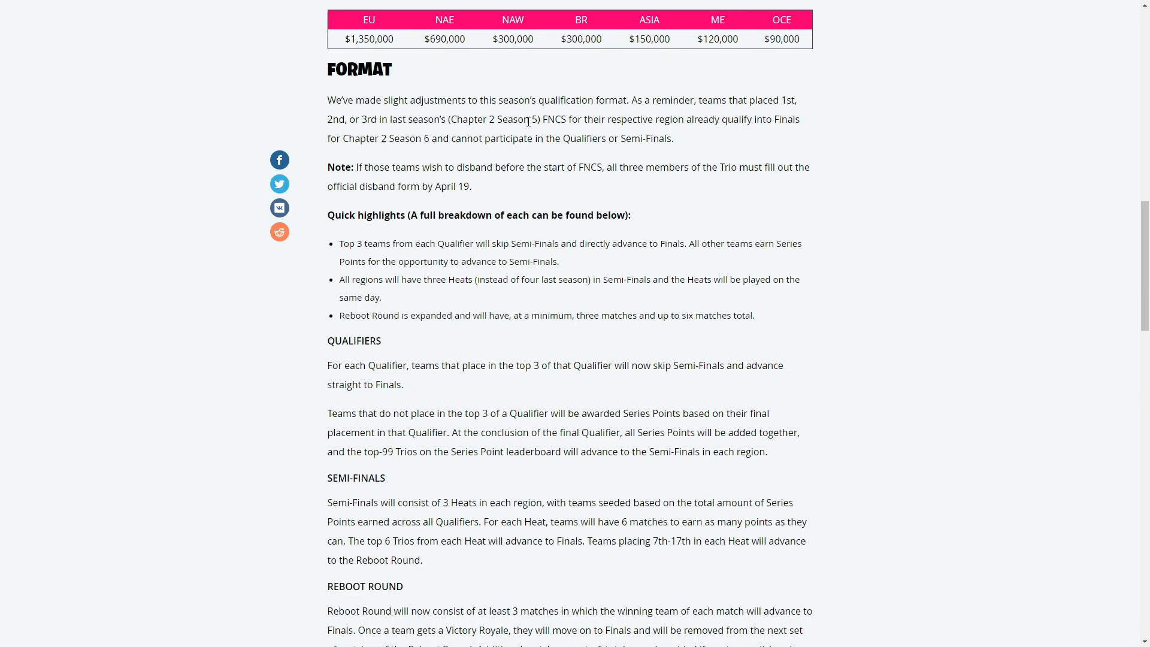
pyautogui.moveTo(585, 117)
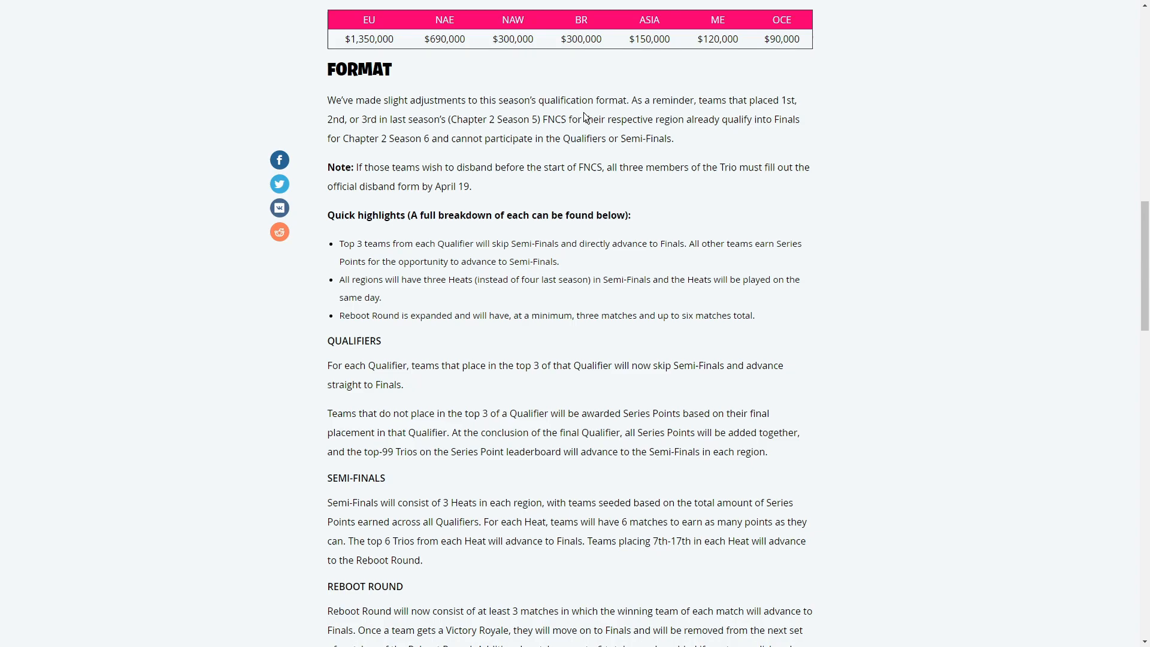
pyautogui.moveTo(511, 115)
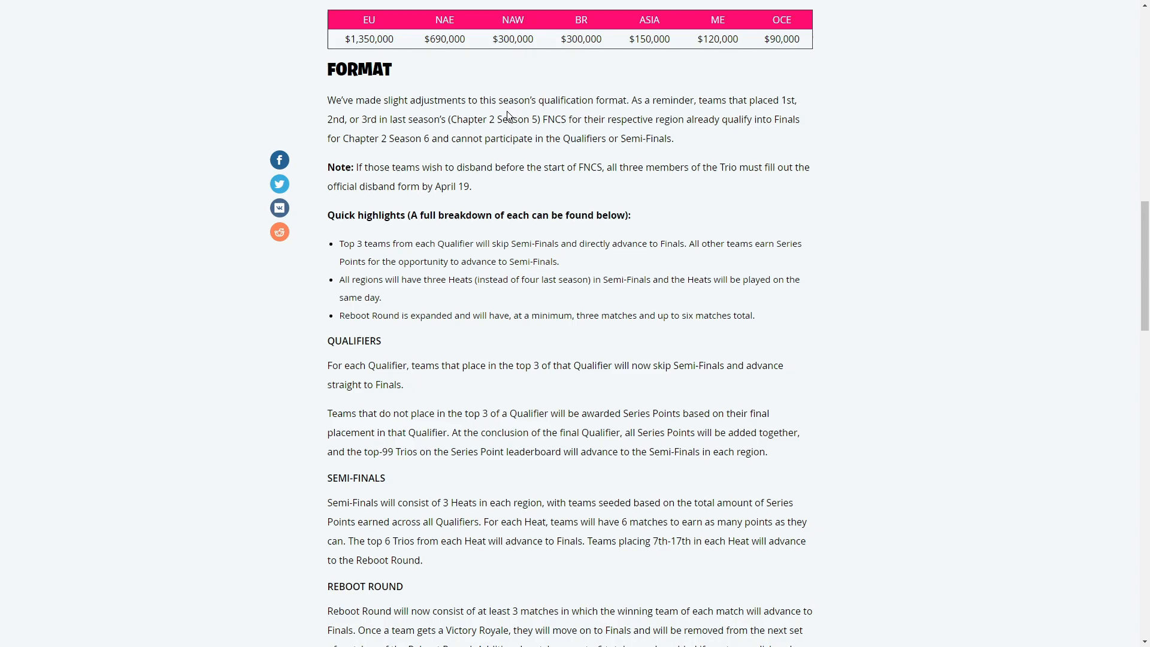
pyautogui.moveTo(500, 133)
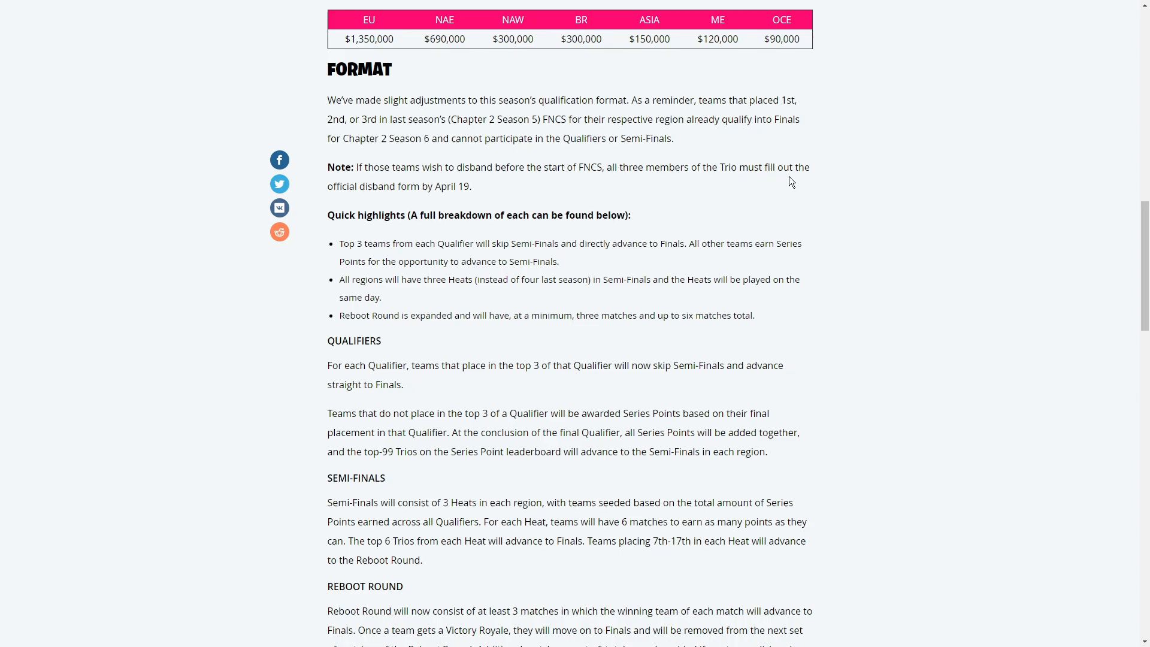
pyautogui.moveTo(455, 190)
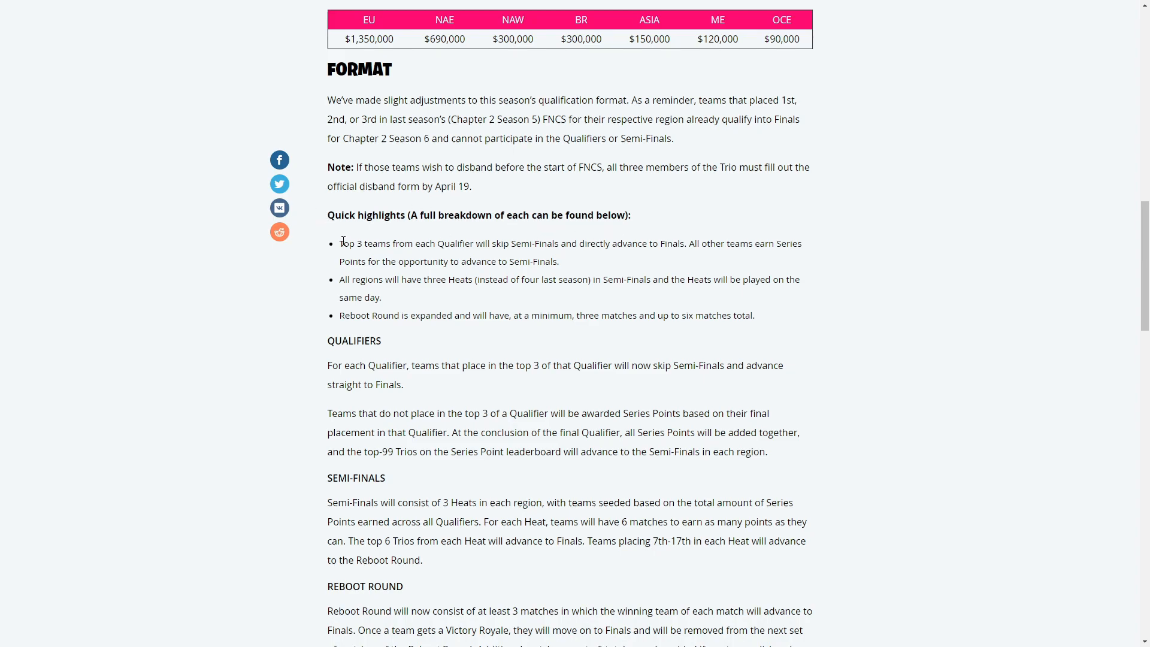
pyautogui.moveTo(450, 243)
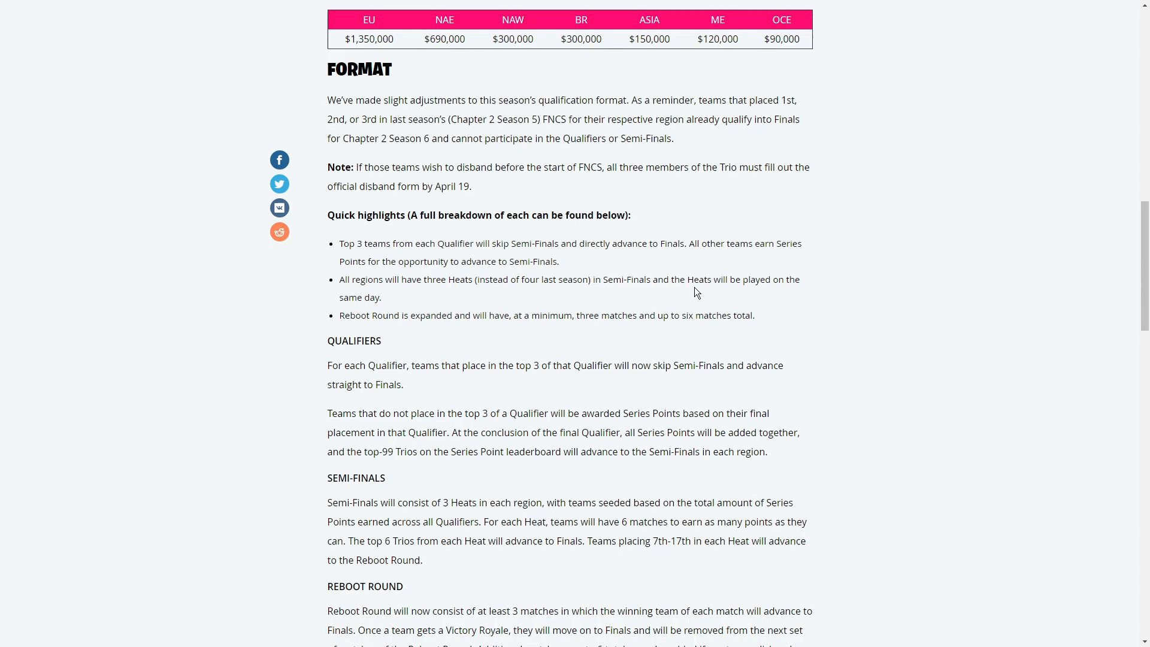
pyautogui.moveTo(400, 298)
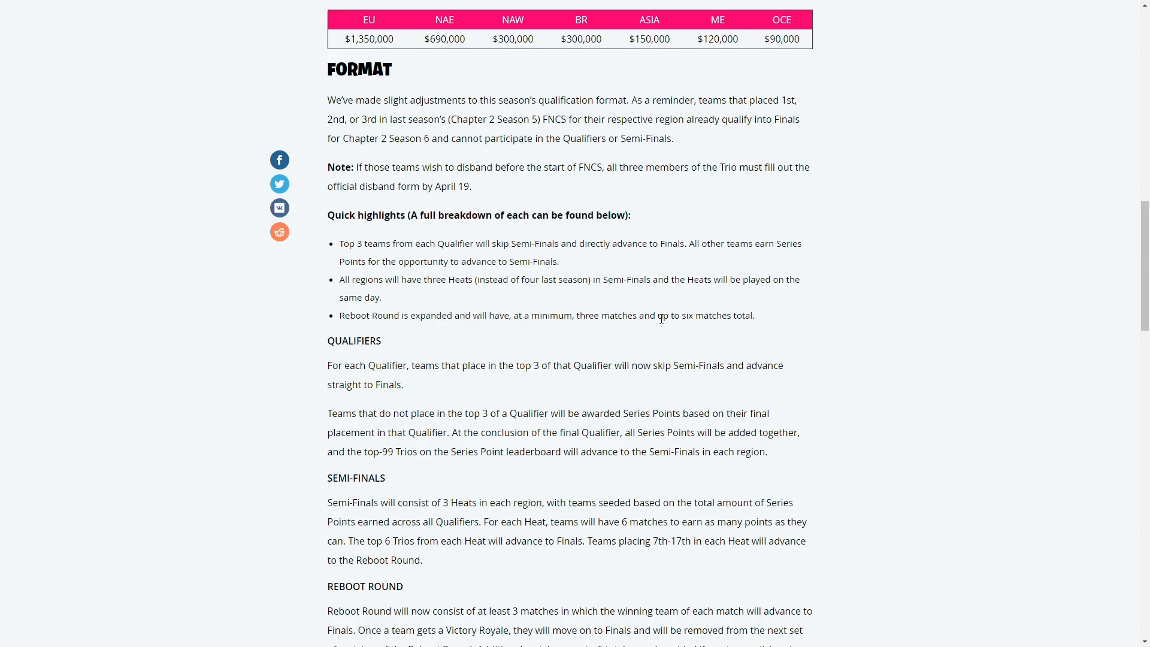
pyautogui.moveTo(657, 321)
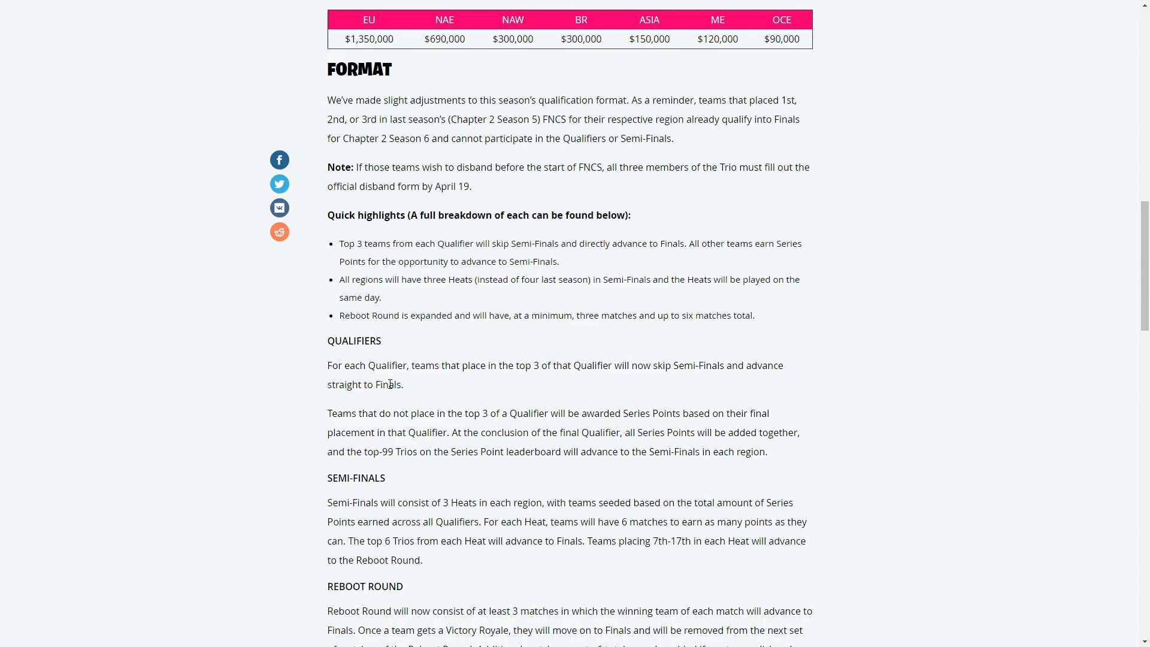
# Step: Scroll through Rationale for Format Changes to the Scoring list starting at Victory Royale: 30
pyautogui.scroll(-3)
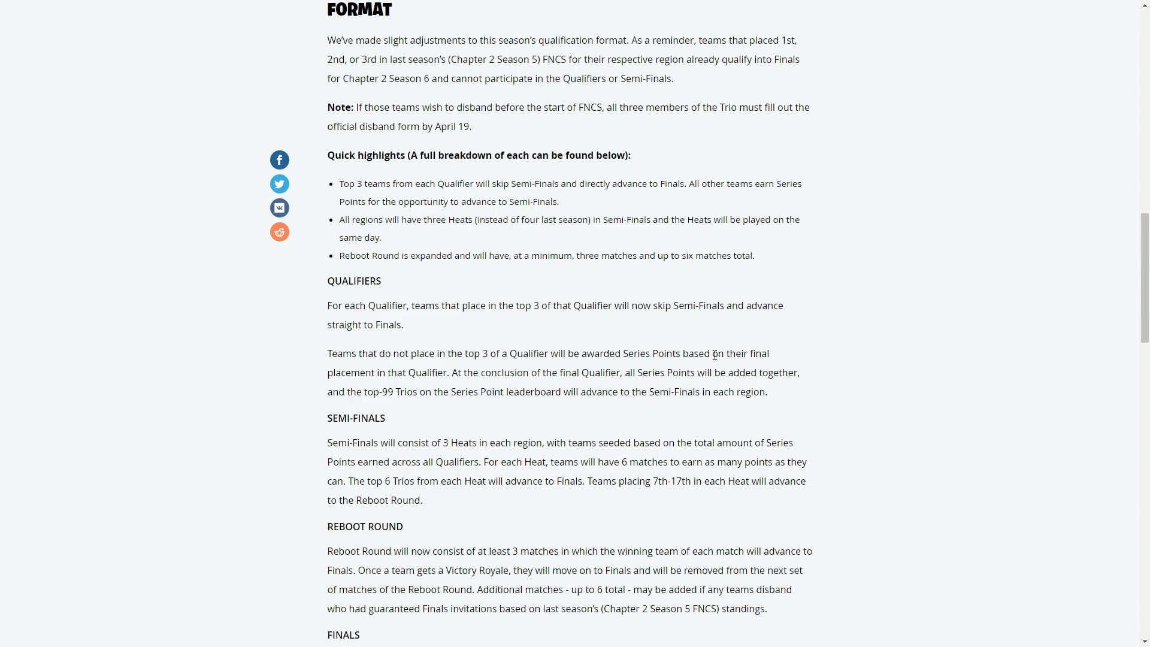
pyautogui.moveTo(712, 349)
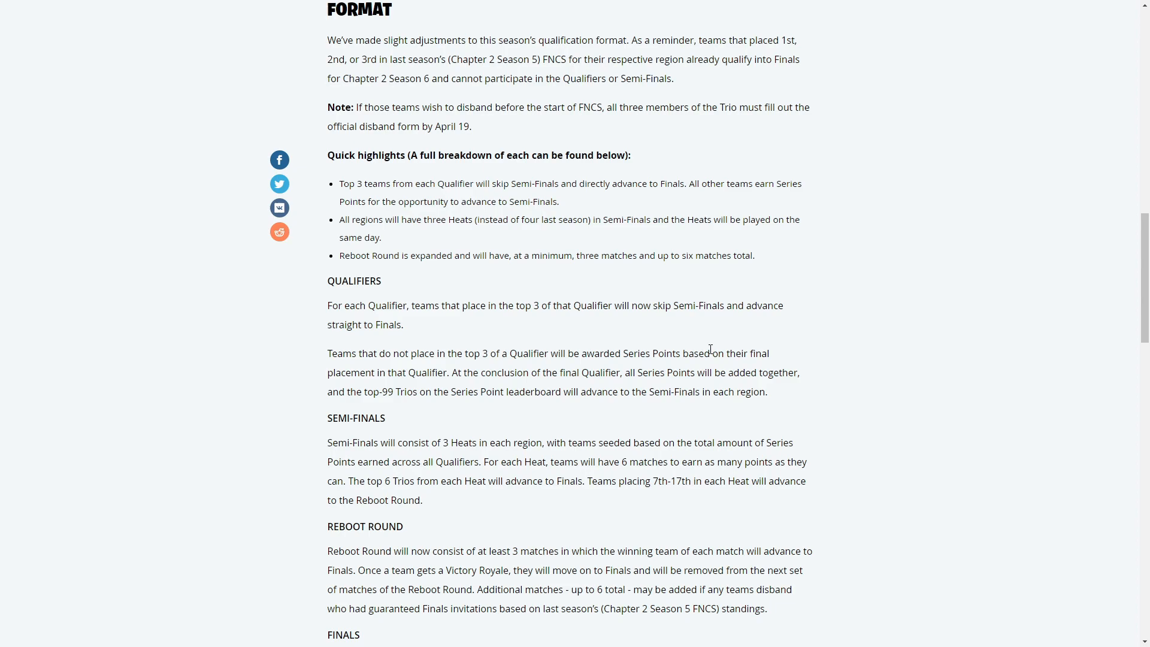
pyautogui.moveTo(705, 348)
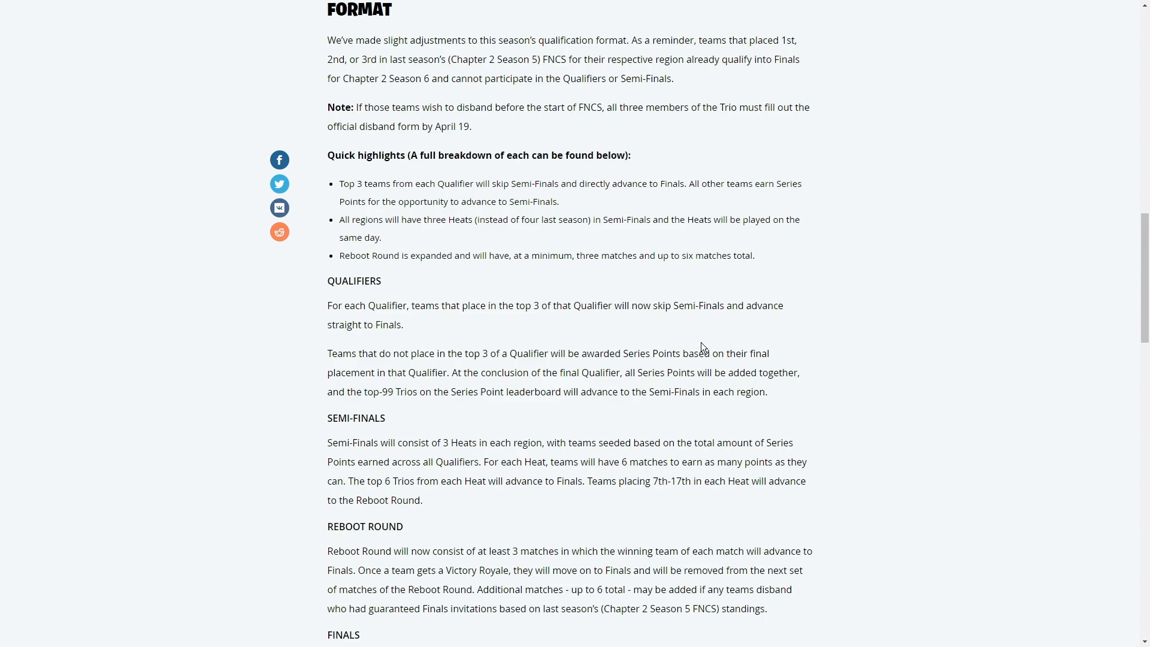
pyautogui.moveTo(570, 396)
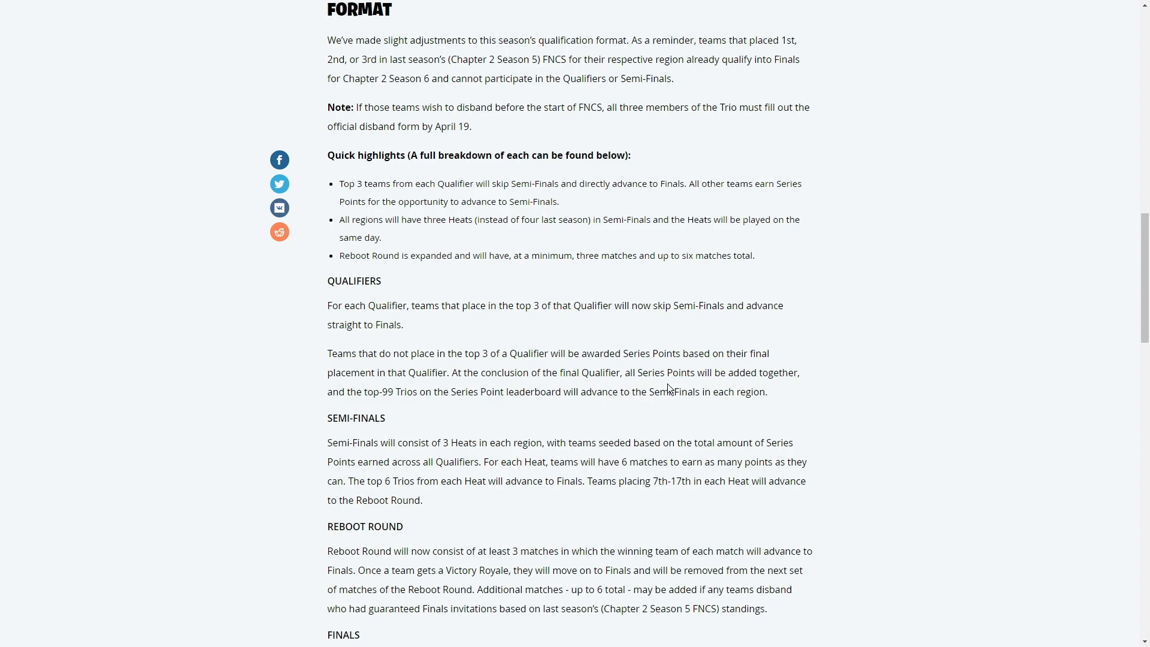
pyautogui.scroll(-3)
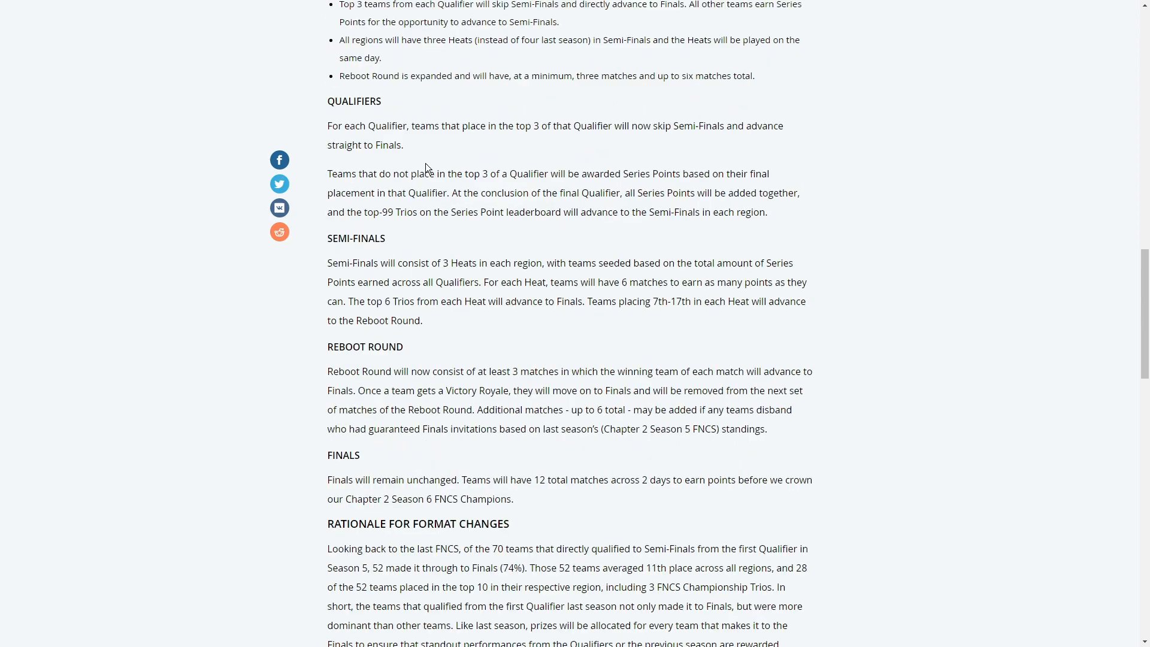
pyautogui.moveTo(468, 175)
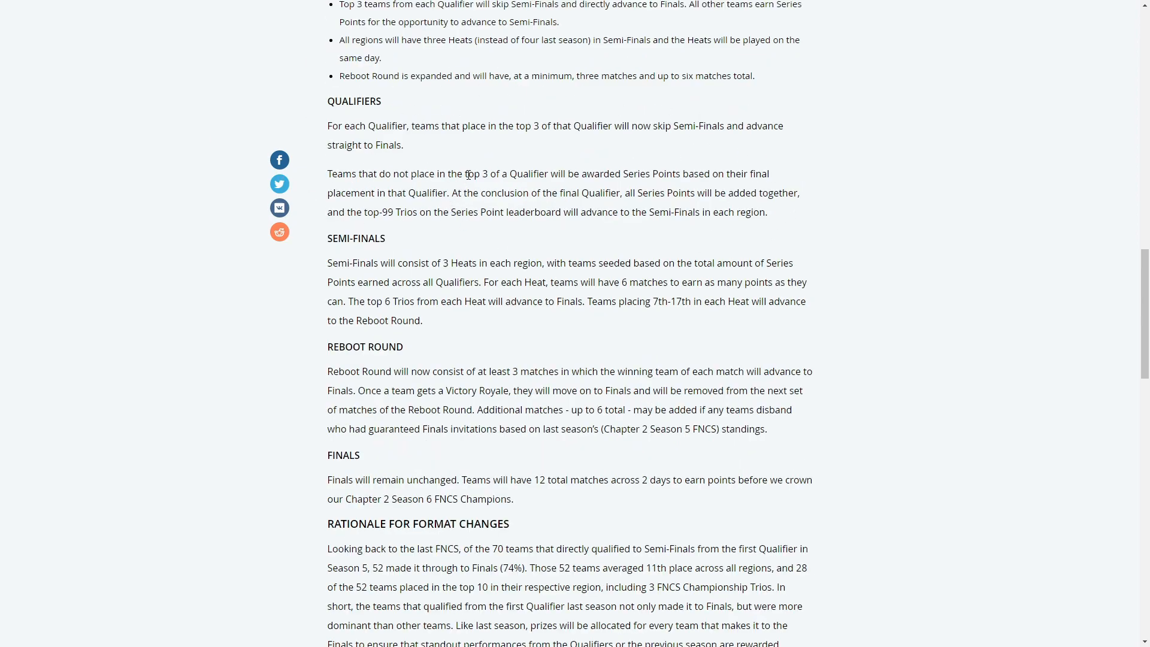
pyautogui.moveTo(474, 170)
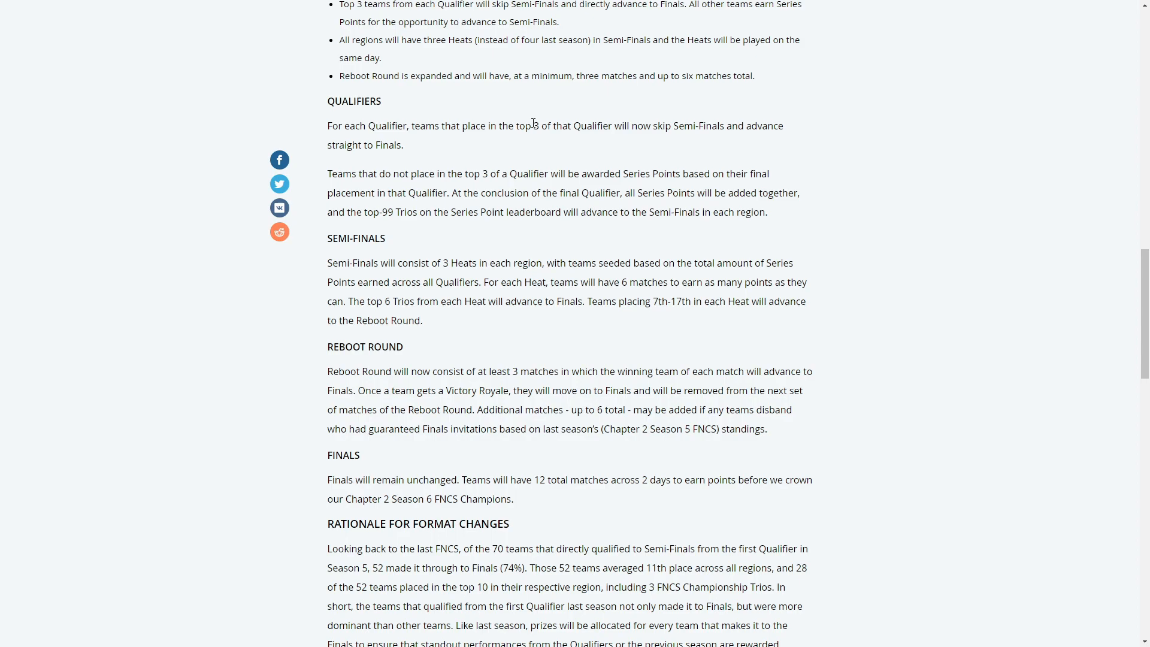
pyautogui.moveTo(491, 160)
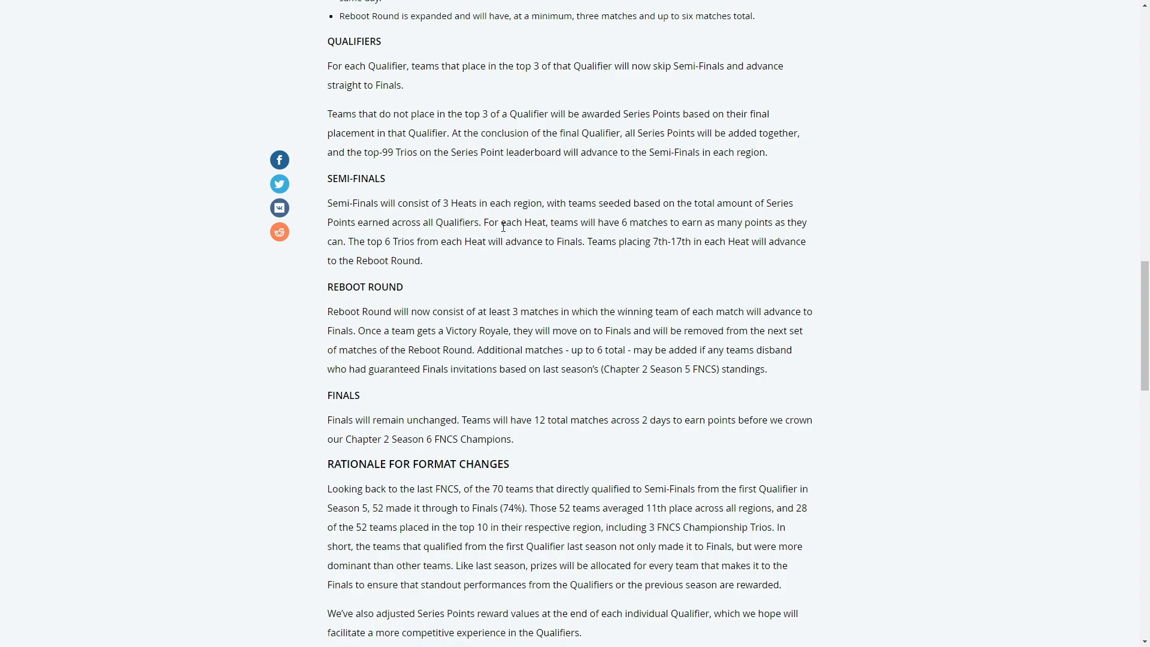
pyautogui.moveTo(662, 226)
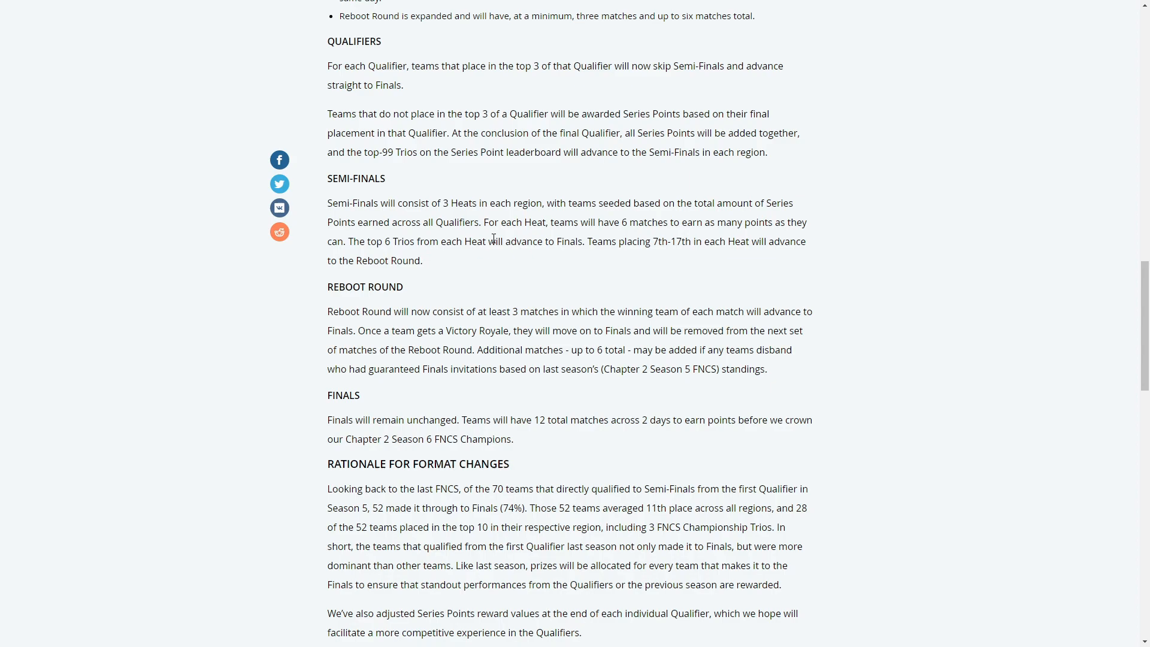
pyautogui.moveTo(593, 239)
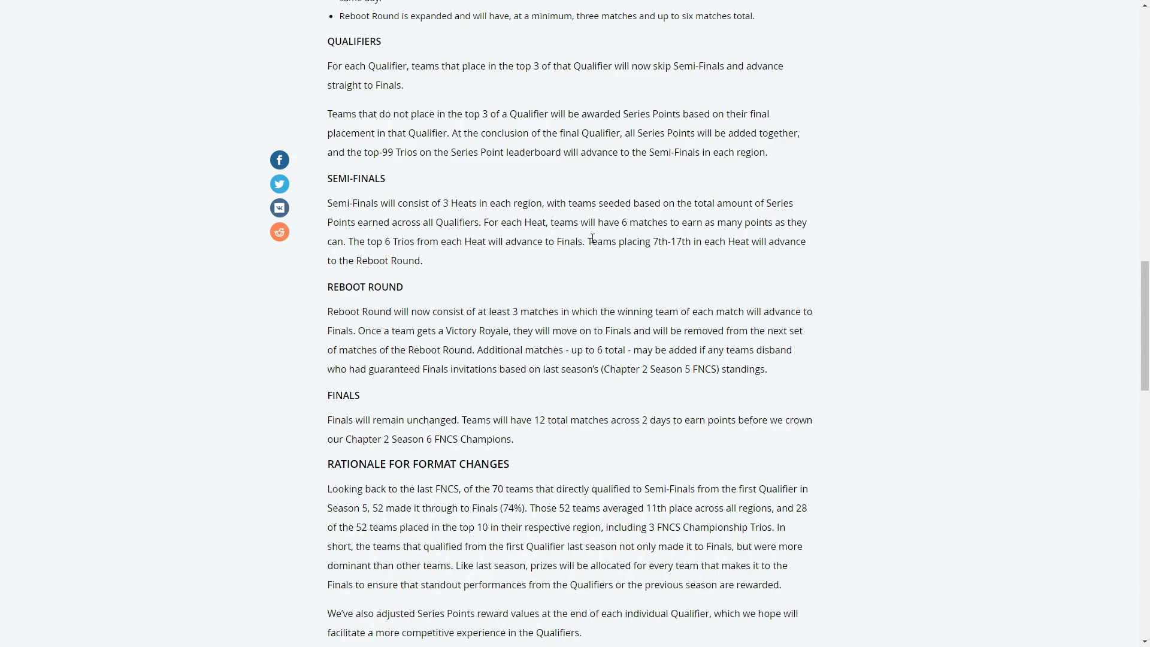
pyautogui.scroll(-3)
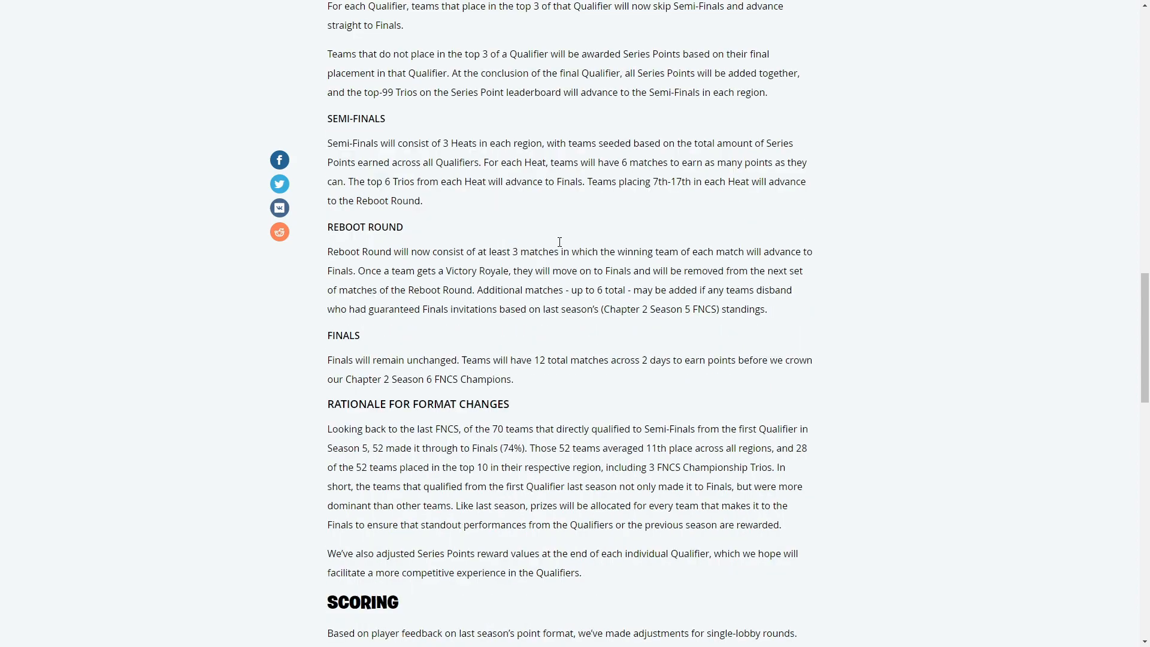
pyautogui.scroll(-3)
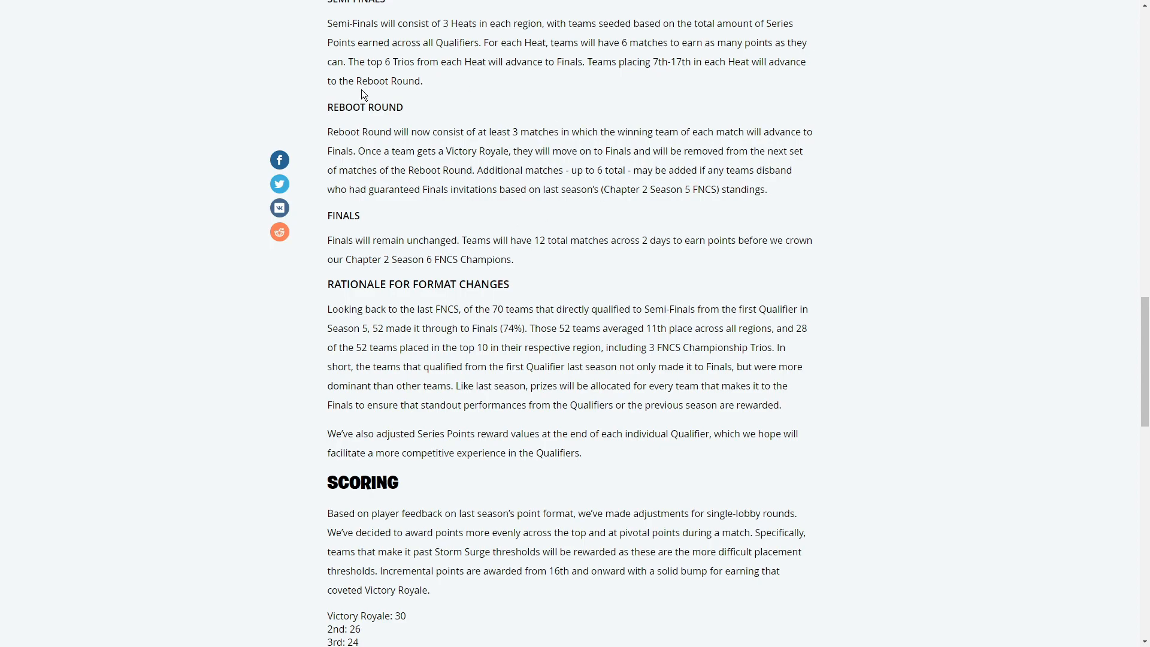
pyautogui.moveTo(328, 236)
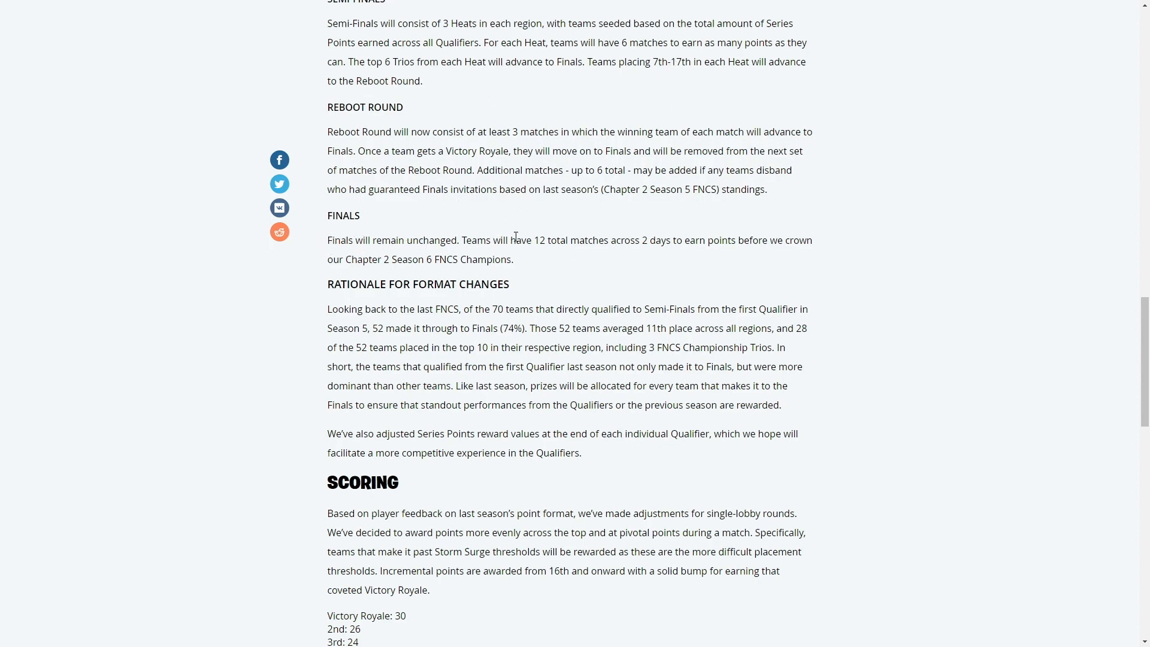
pyautogui.moveTo(580, 233)
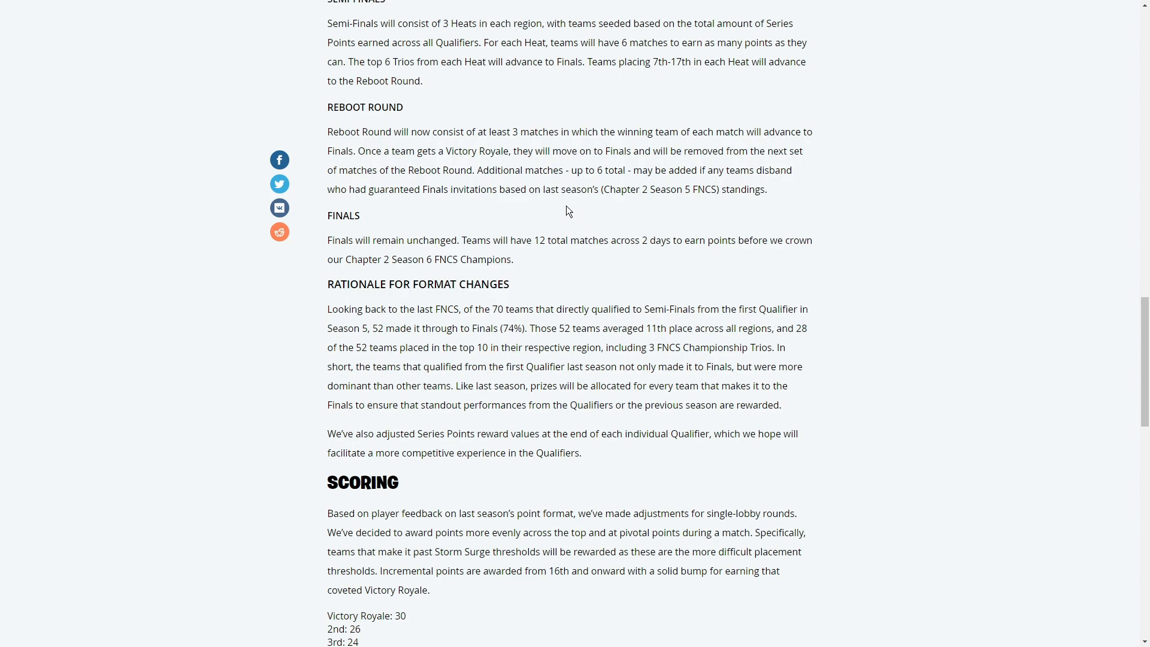
# Step: Scroll slightly further to show Scoring placement points down through 16th: 9
pyautogui.scroll(-3)
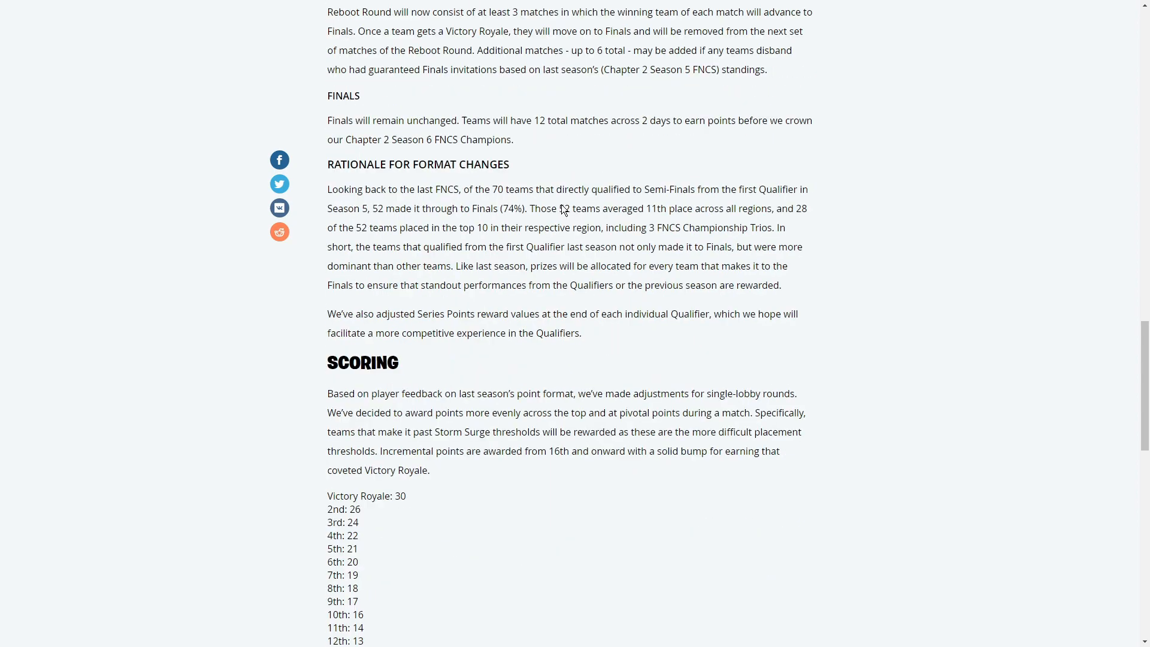
pyautogui.moveTo(325, 190)
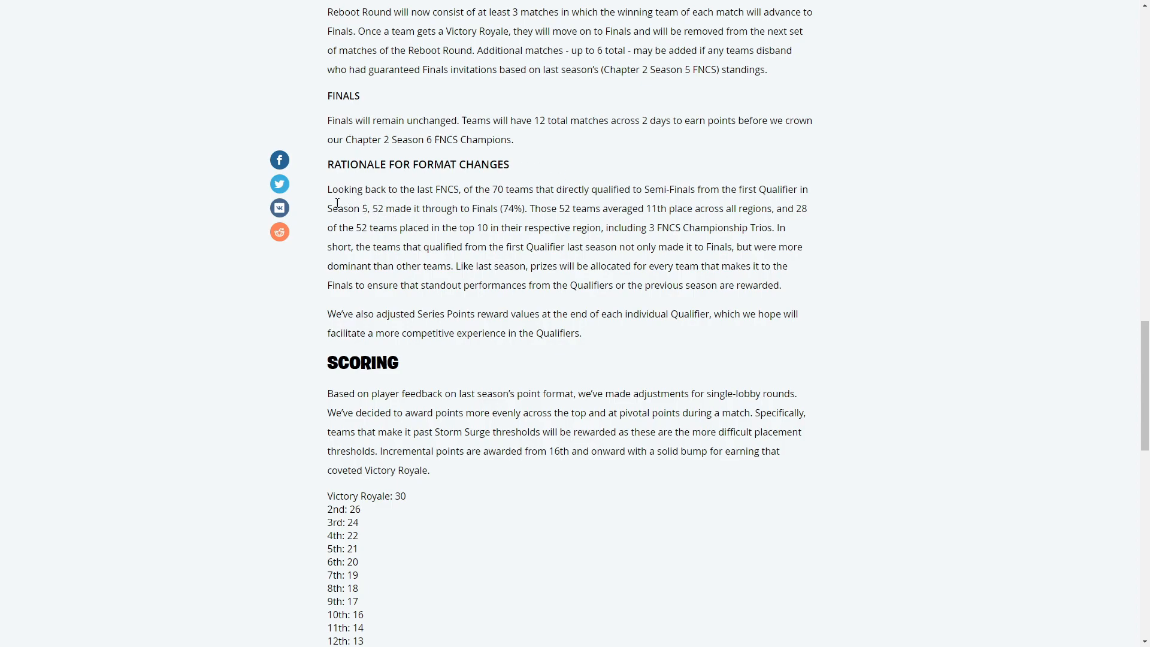
pyautogui.moveTo(452, 188)
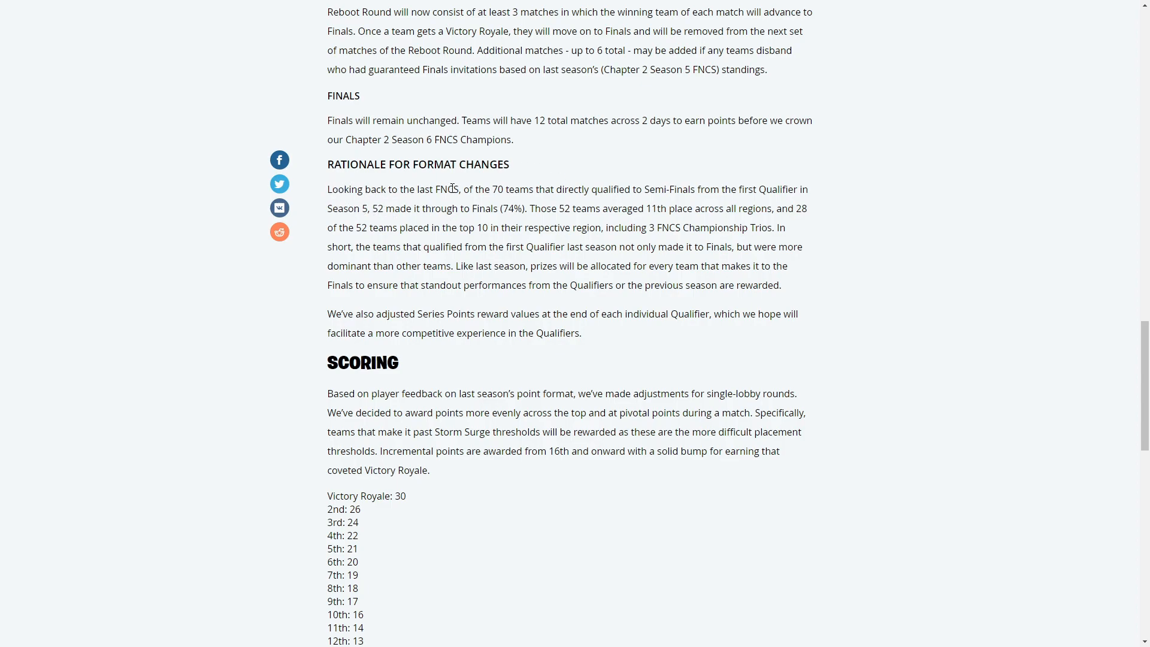
pyautogui.moveTo(543, 188)
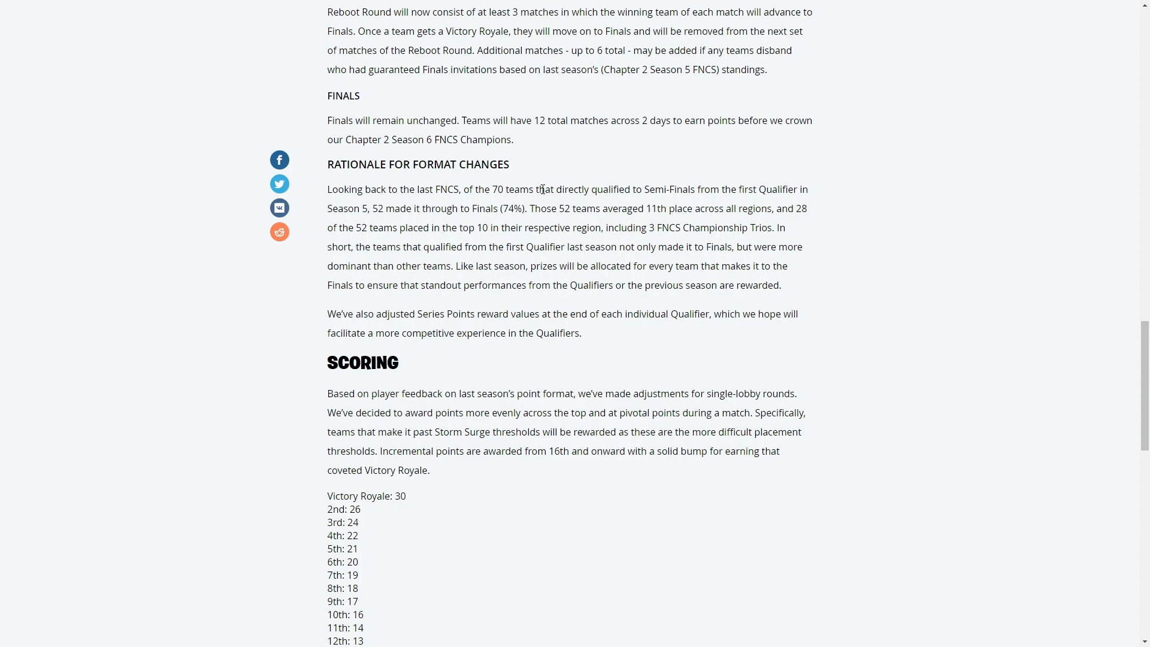
pyautogui.moveTo(721, 204)
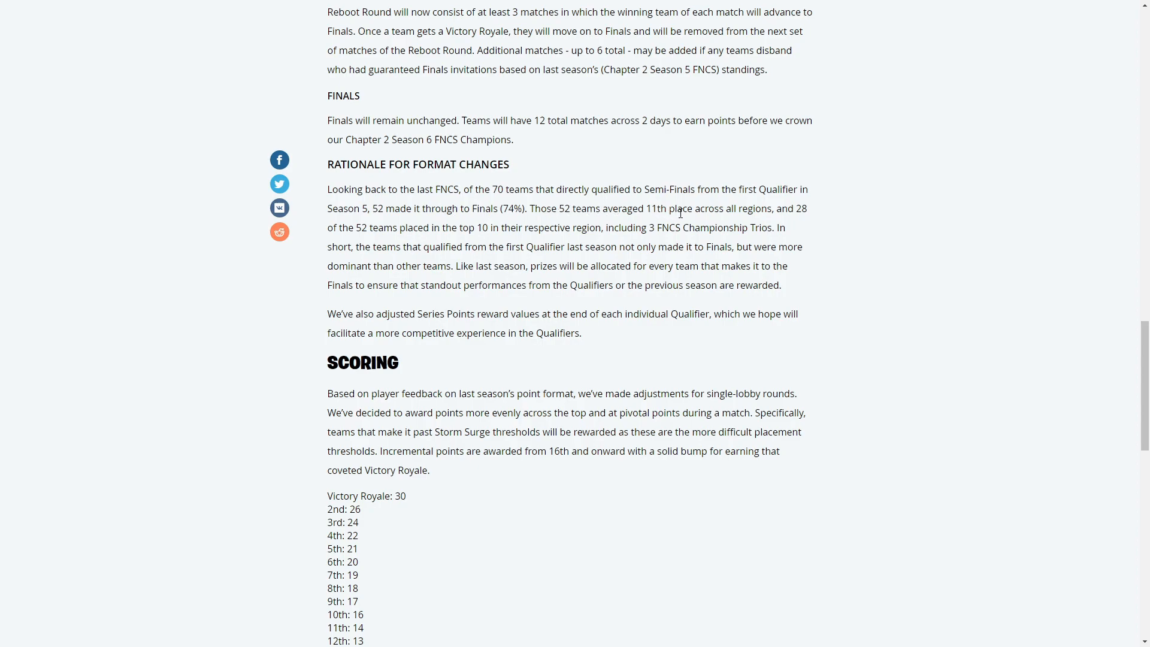
pyautogui.moveTo(341, 226)
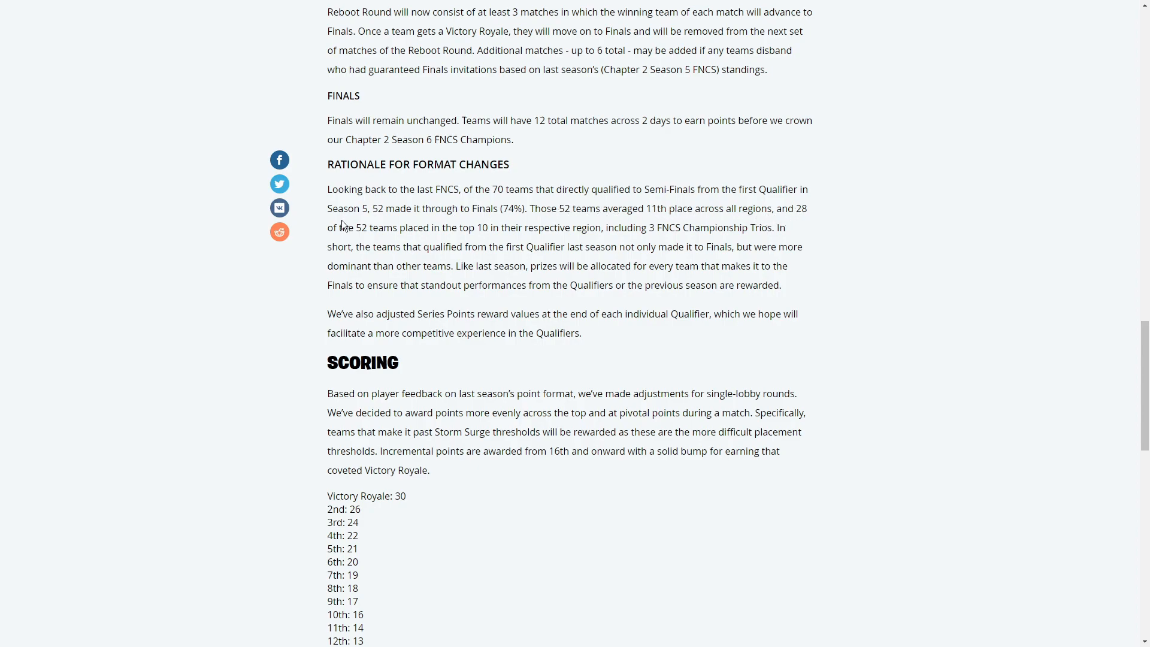
pyautogui.moveTo(473, 226)
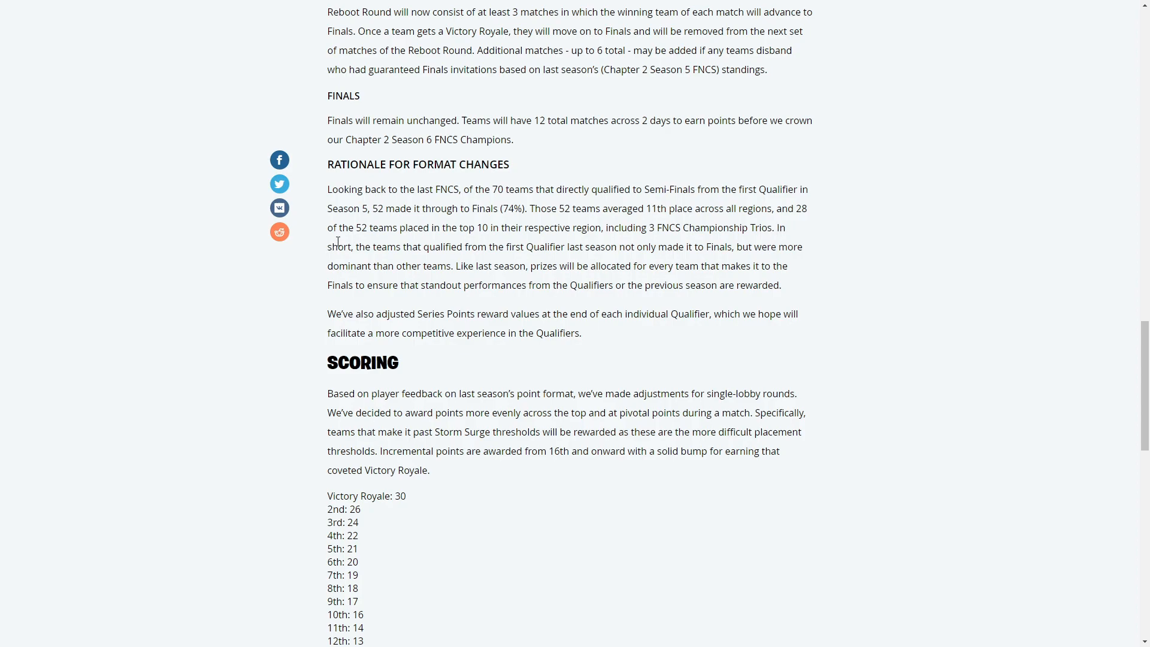
pyautogui.moveTo(752, 236)
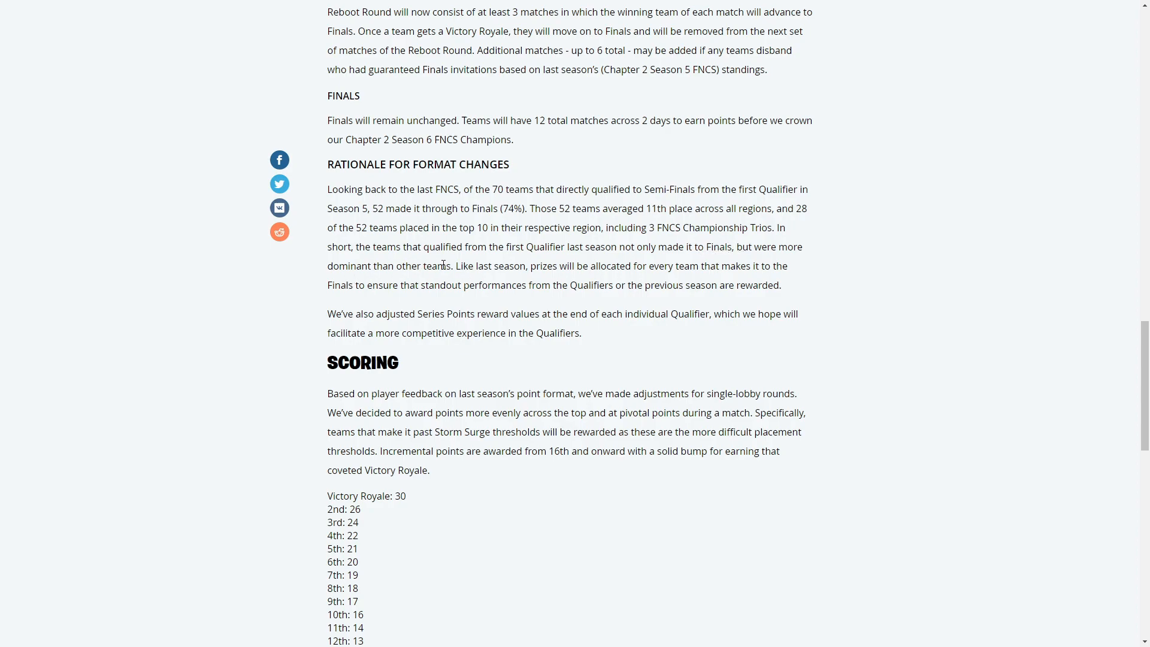
pyautogui.moveTo(453, 266)
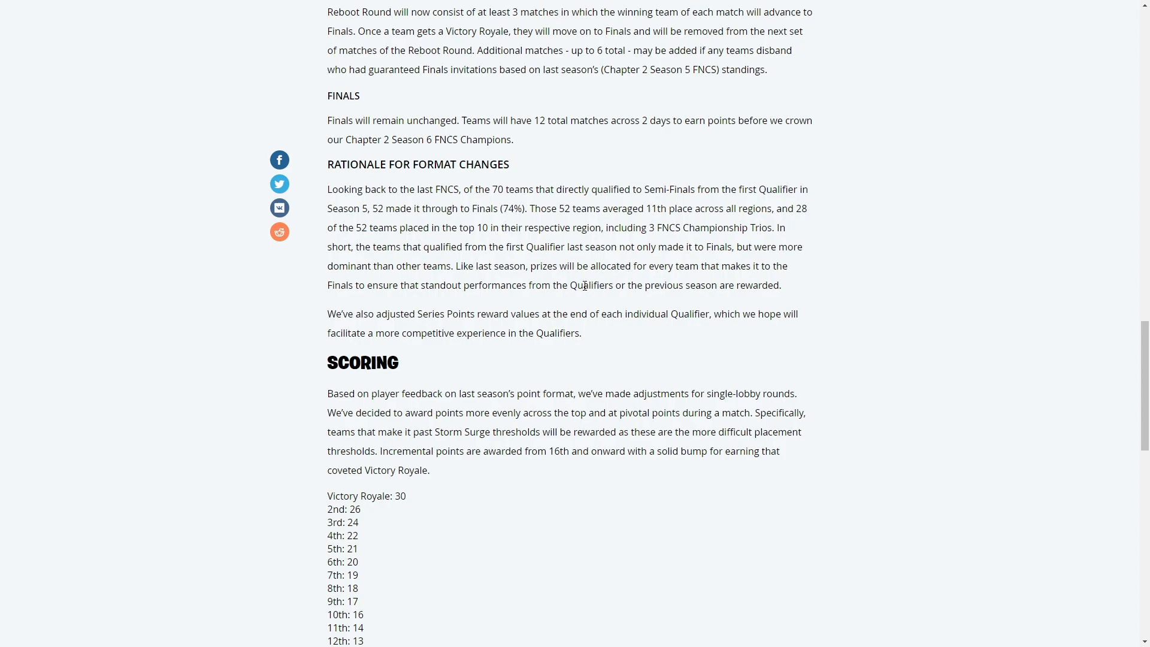
pyautogui.scroll(-3)
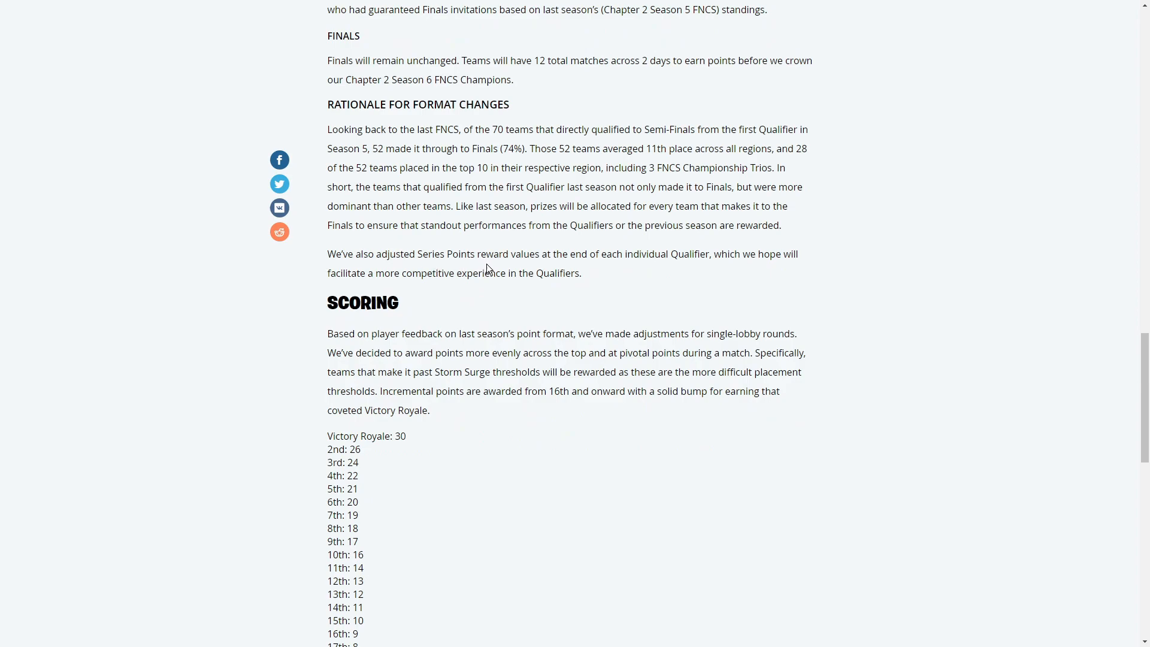
pyautogui.moveTo(622, 269)
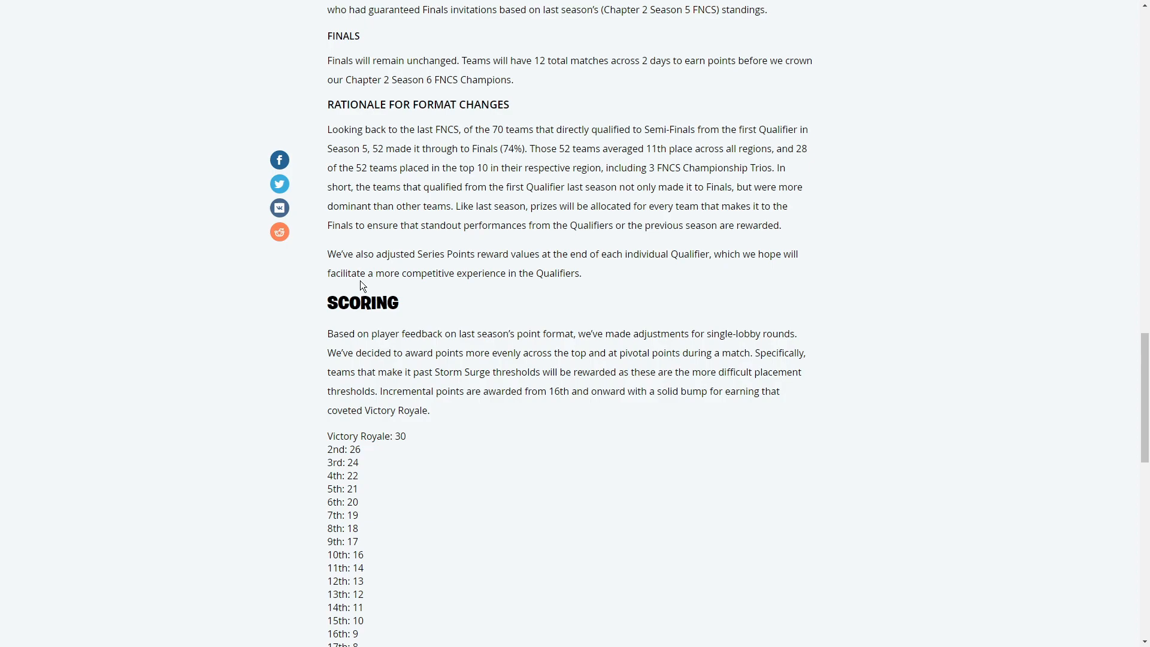
pyautogui.moveTo(553, 287)
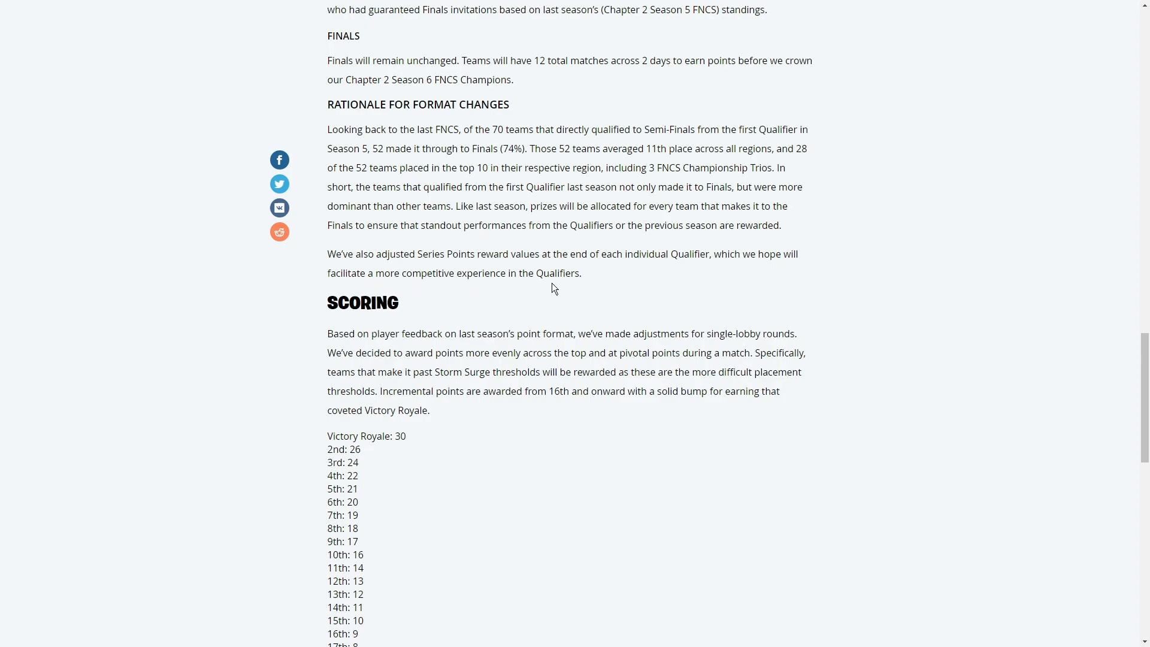
# Step: Read the placement points list, then scroll on to the FNCS All-Star Showdown heading
pyautogui.scroll(-3)
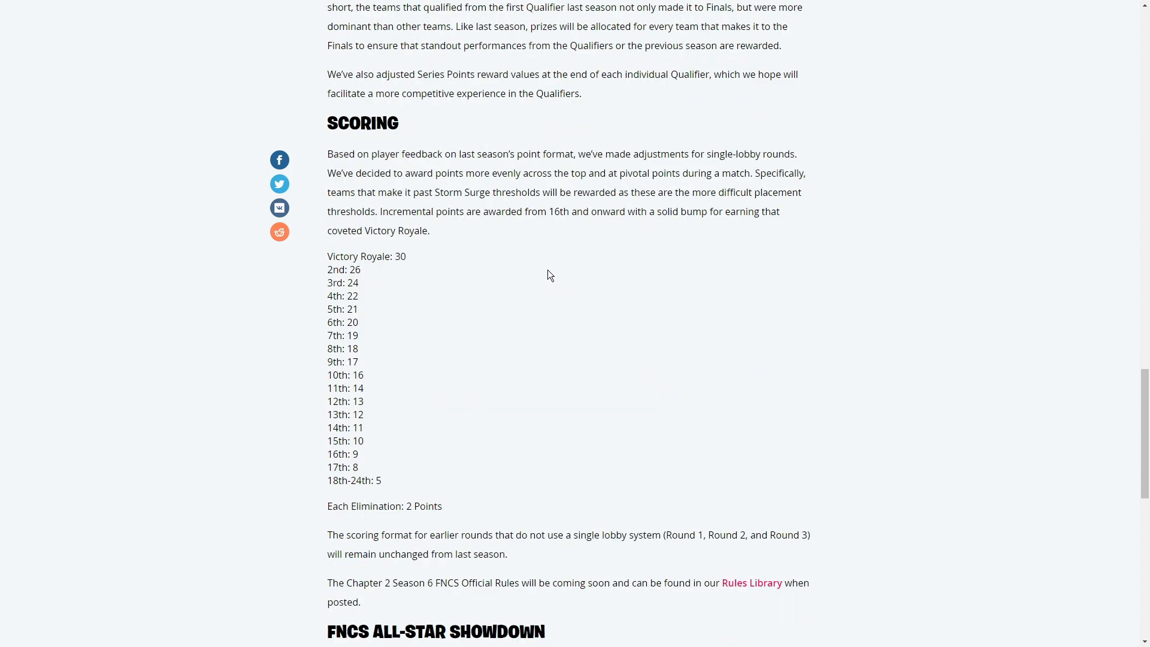
pyautogui.moveTo(317, 164)
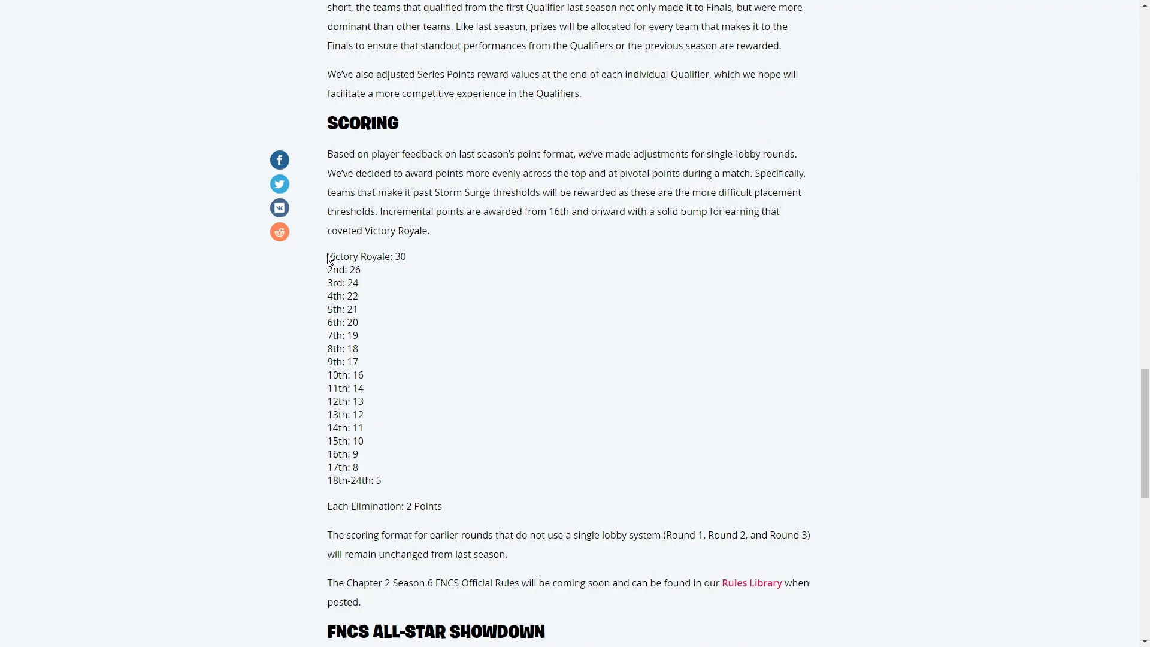
pyautogui.moveTo(328, 256); pyautogui.dragTo(360, 270)
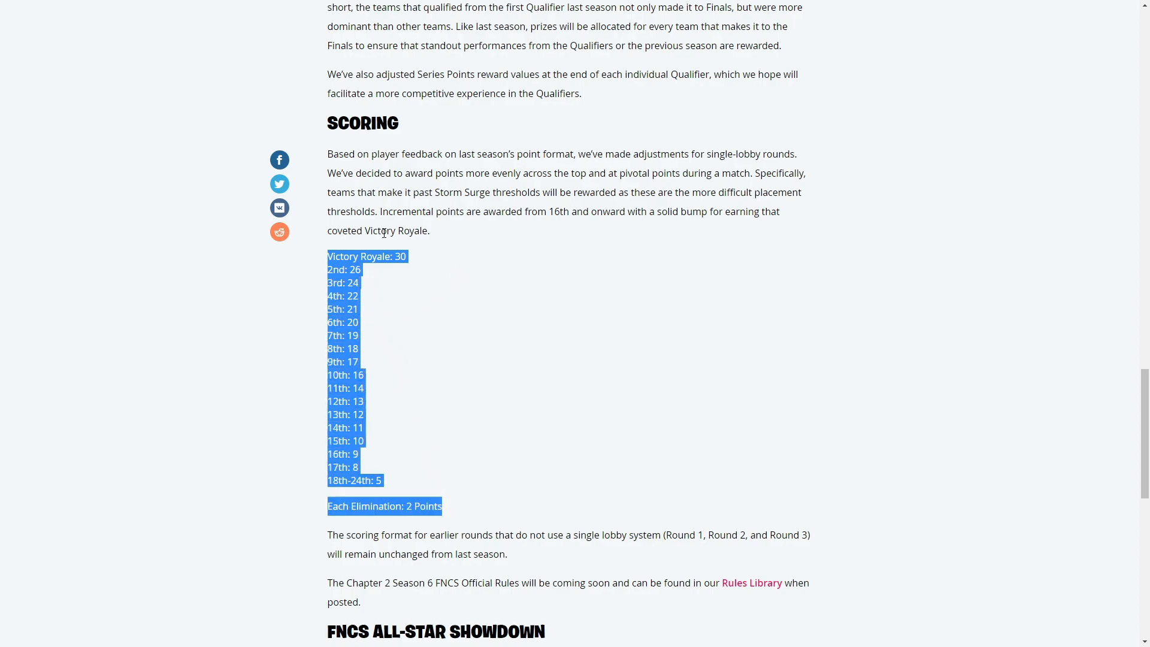
pyautogui.moveTo(366, 280)
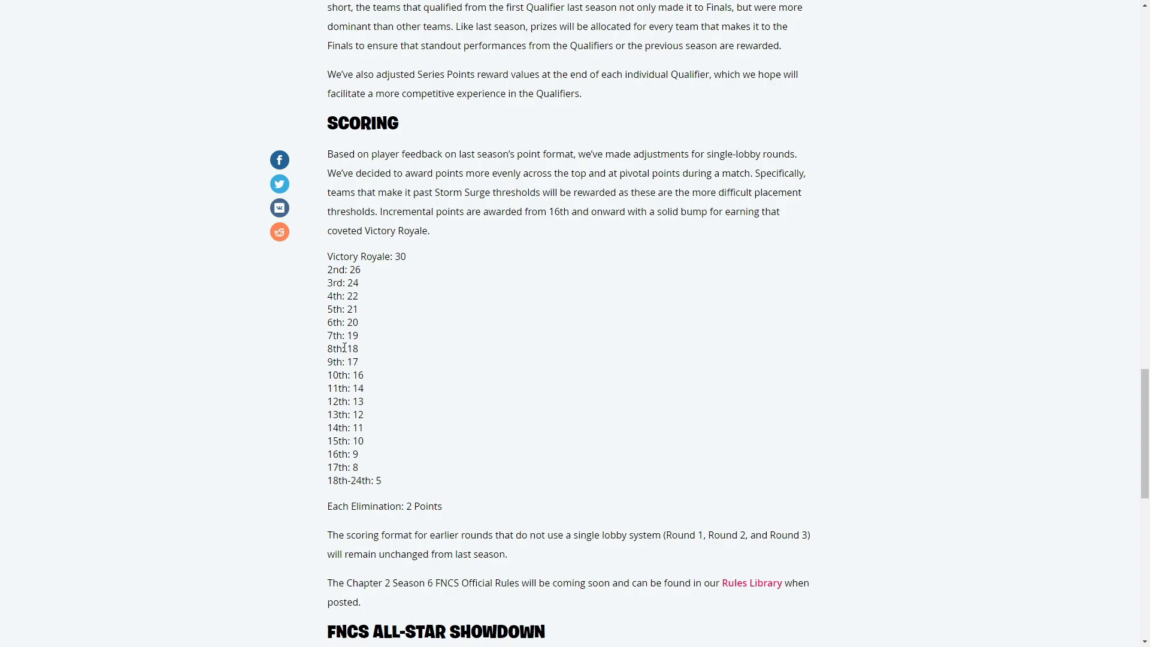
pyautogui.moveTo(308, 379)
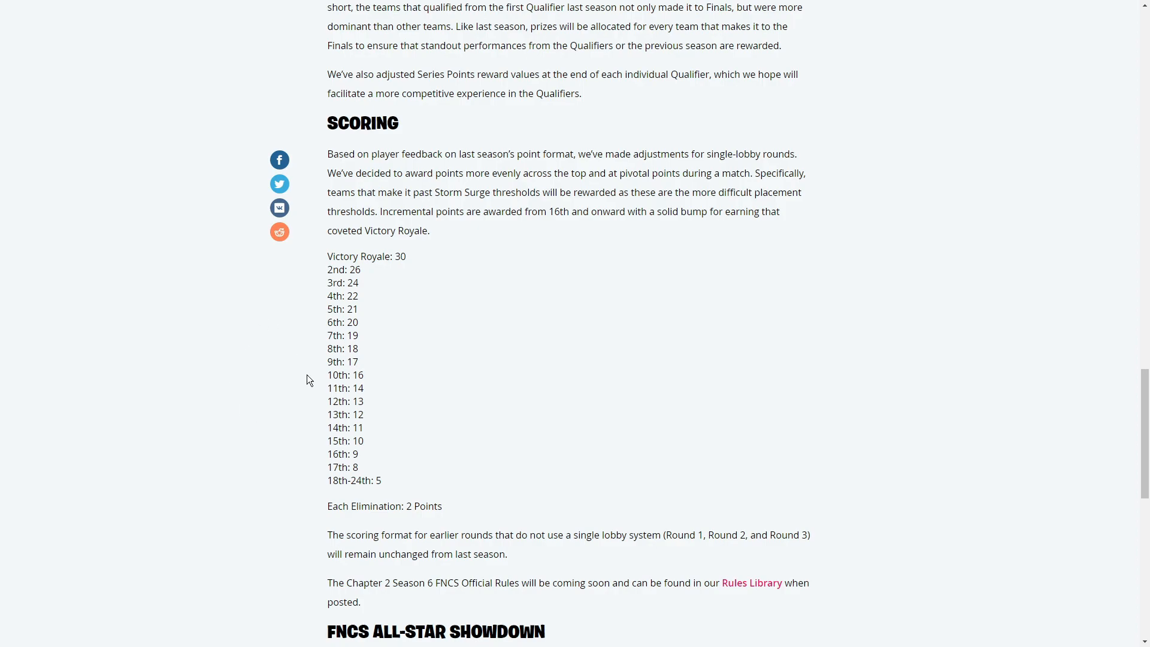
pyautogui.scroll(-3)
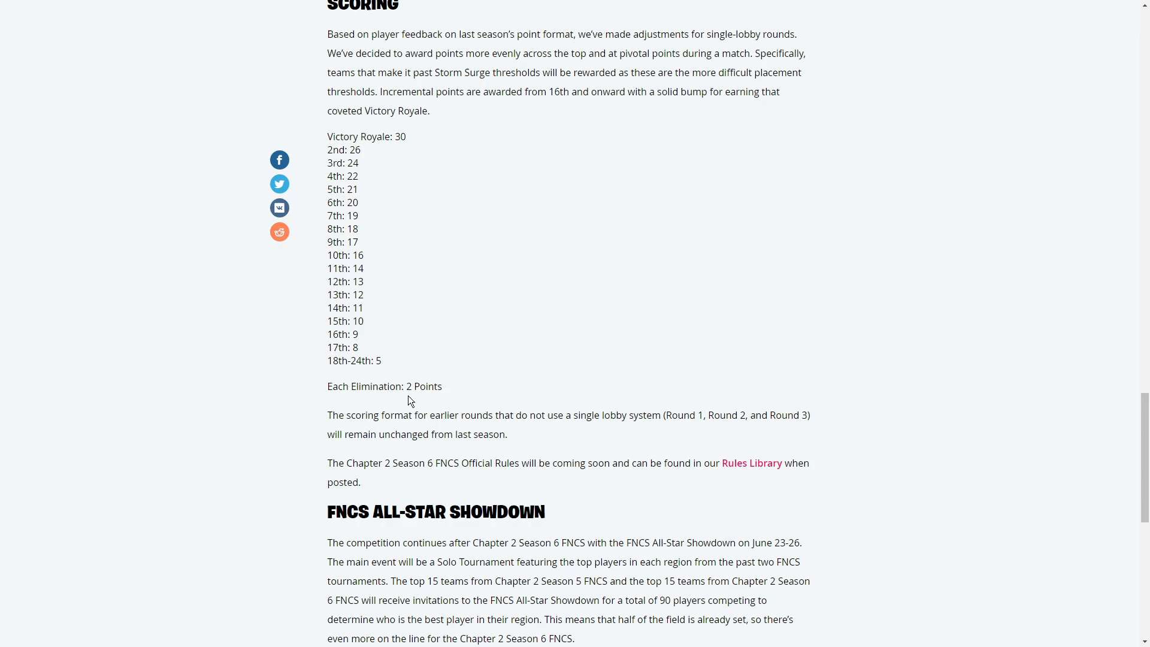
pyautogui.moveTo(461, 427)
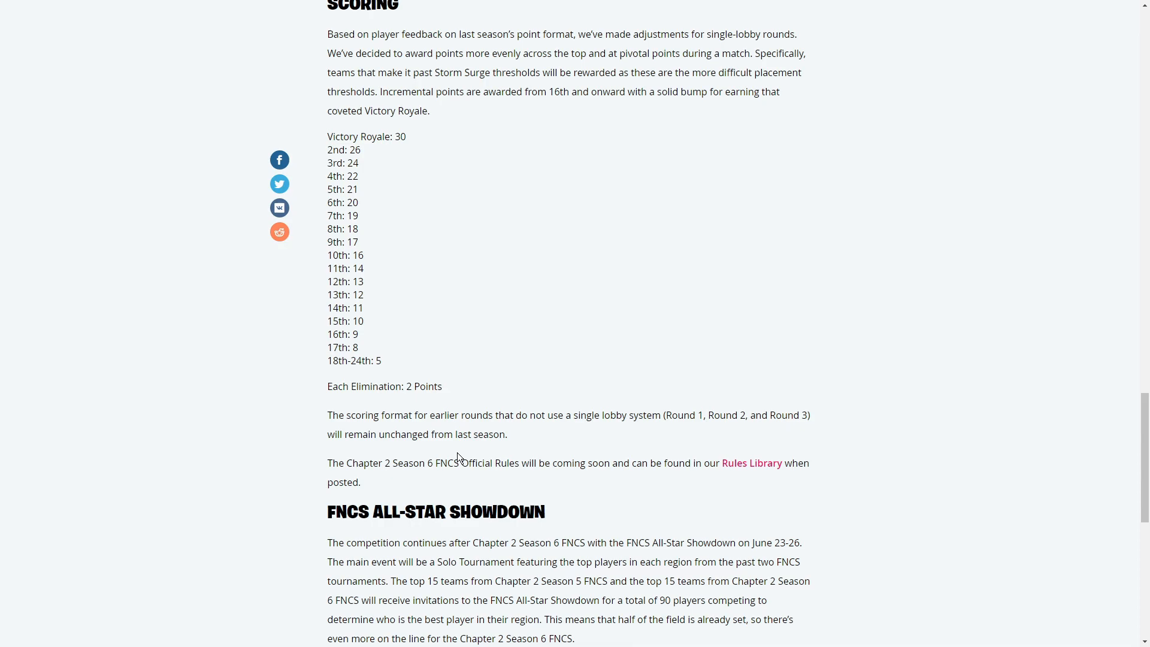
pyautogui.scroll(-3)
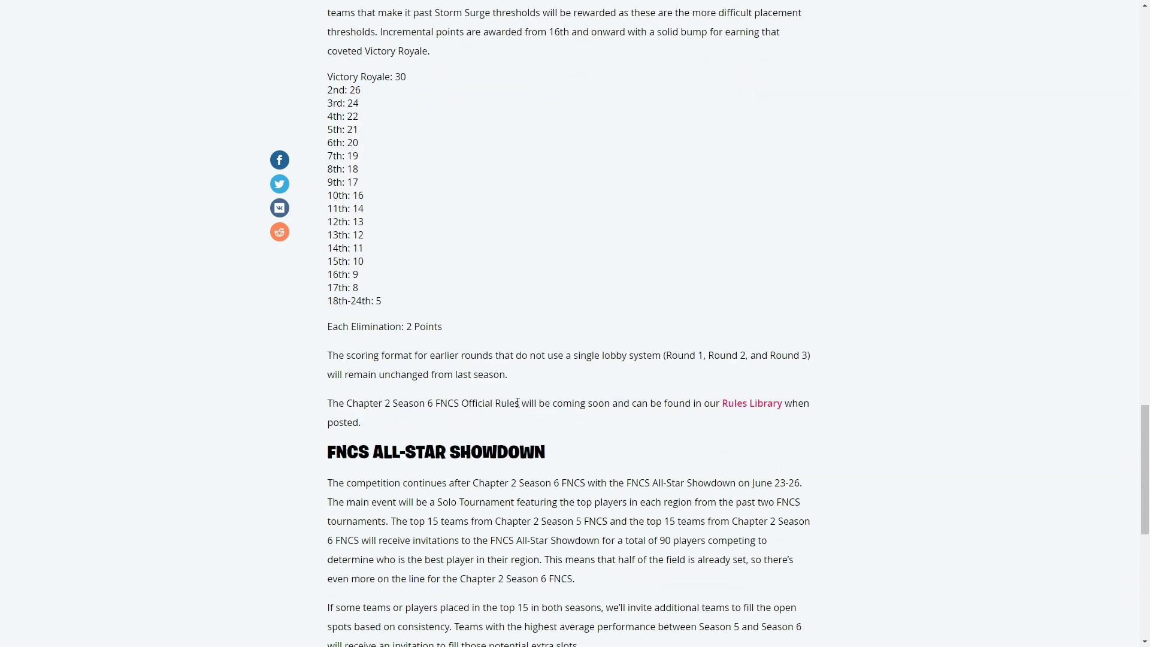
pyautogui.moveTo(726, 419)
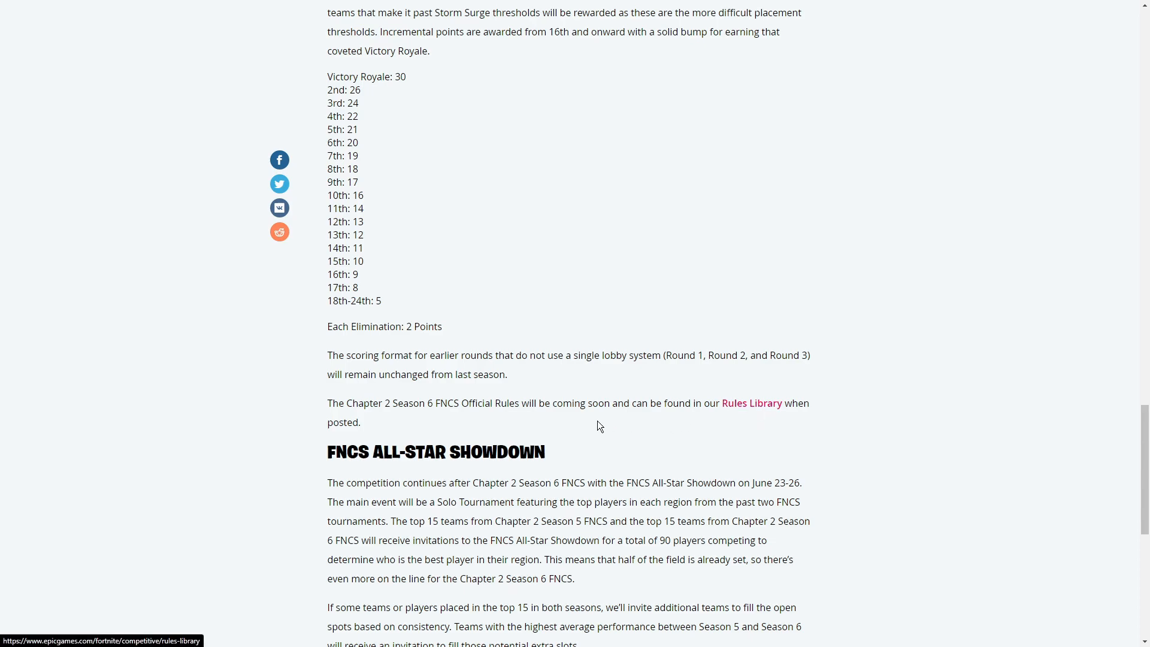
# Step: Scroll to the article's closing lines, then back up to the title and banner
pyautogui.scroll(-3)
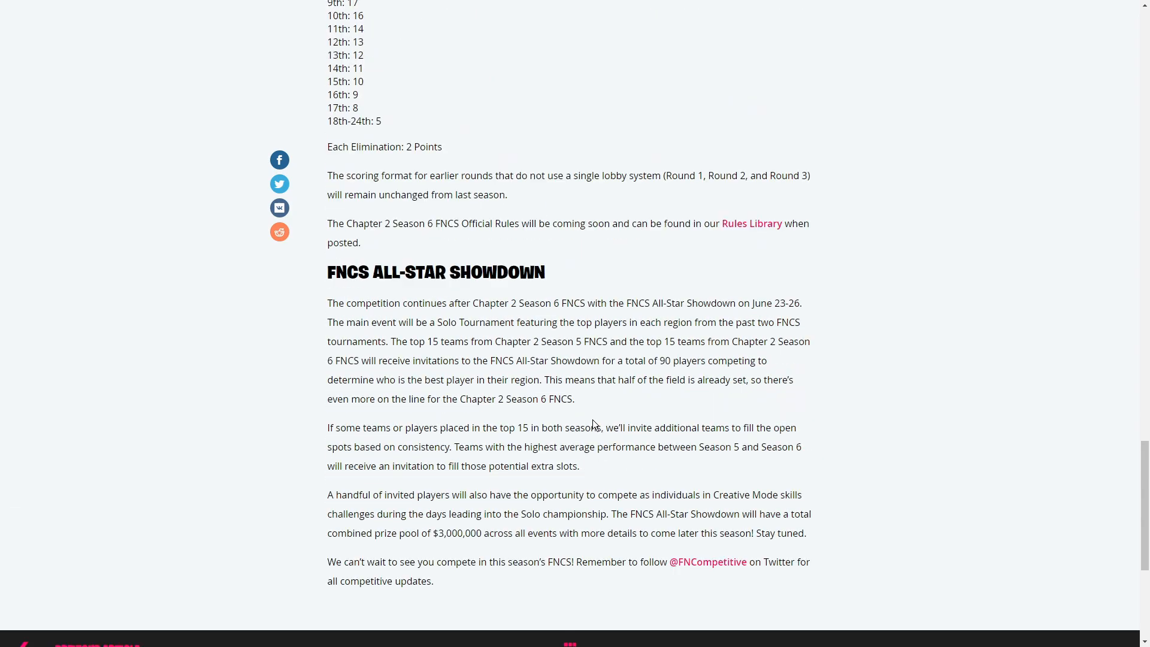
pyautogui.scroll(-3)
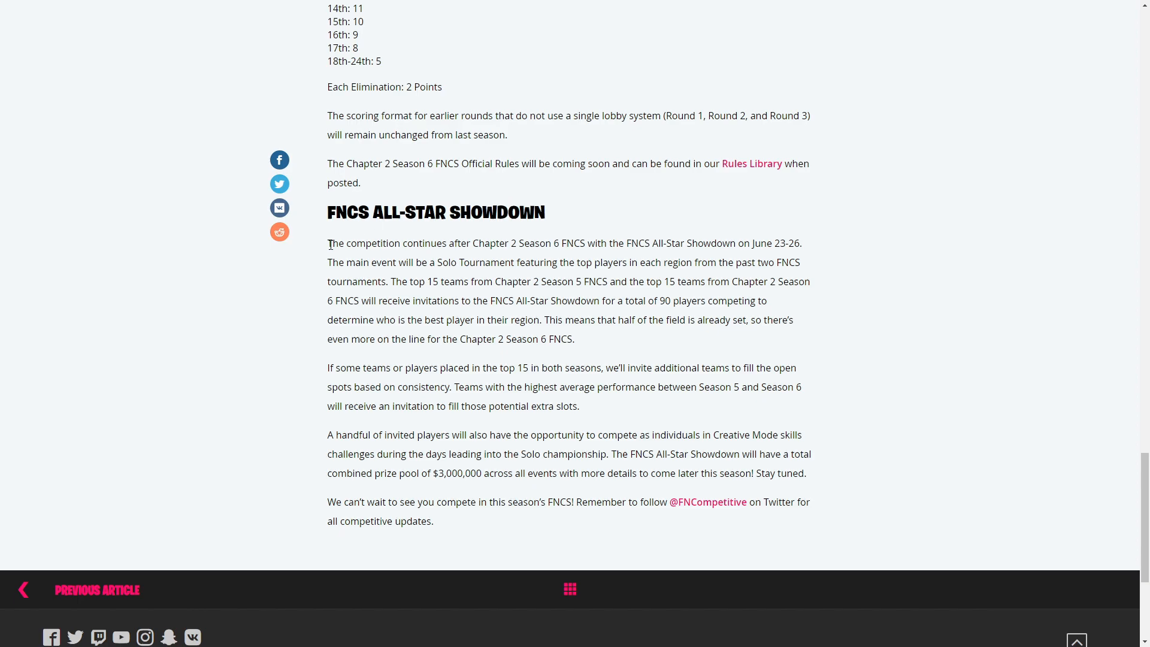
pyautogui.moveTo(515, 260)
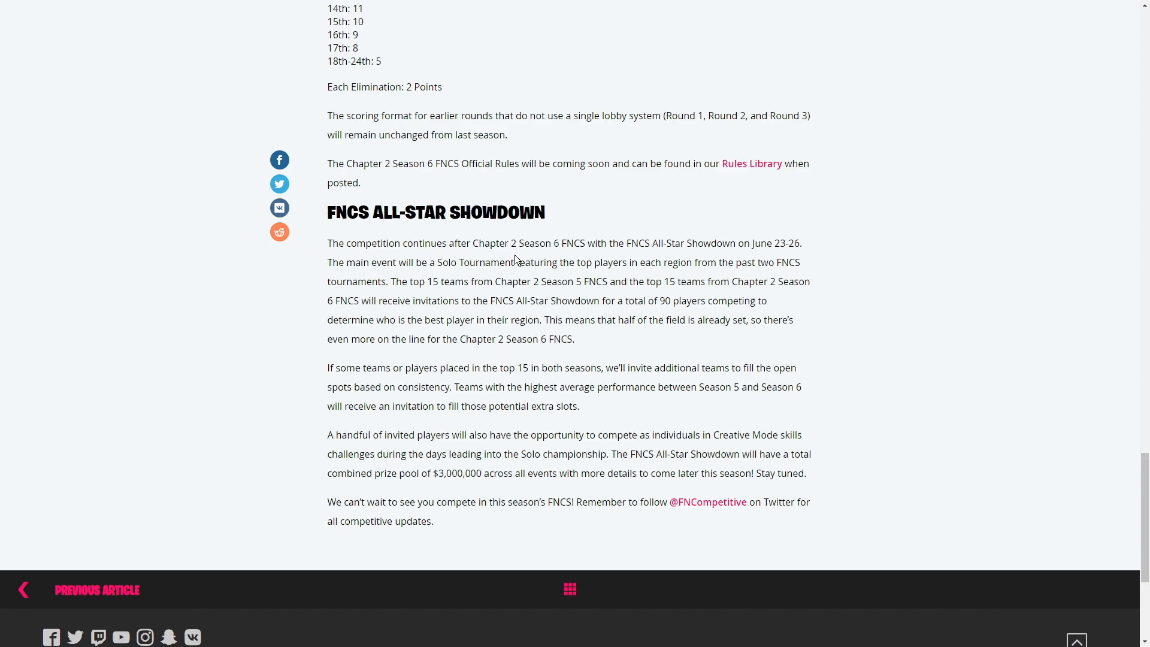
pyautogui.moveTo(642, 279)
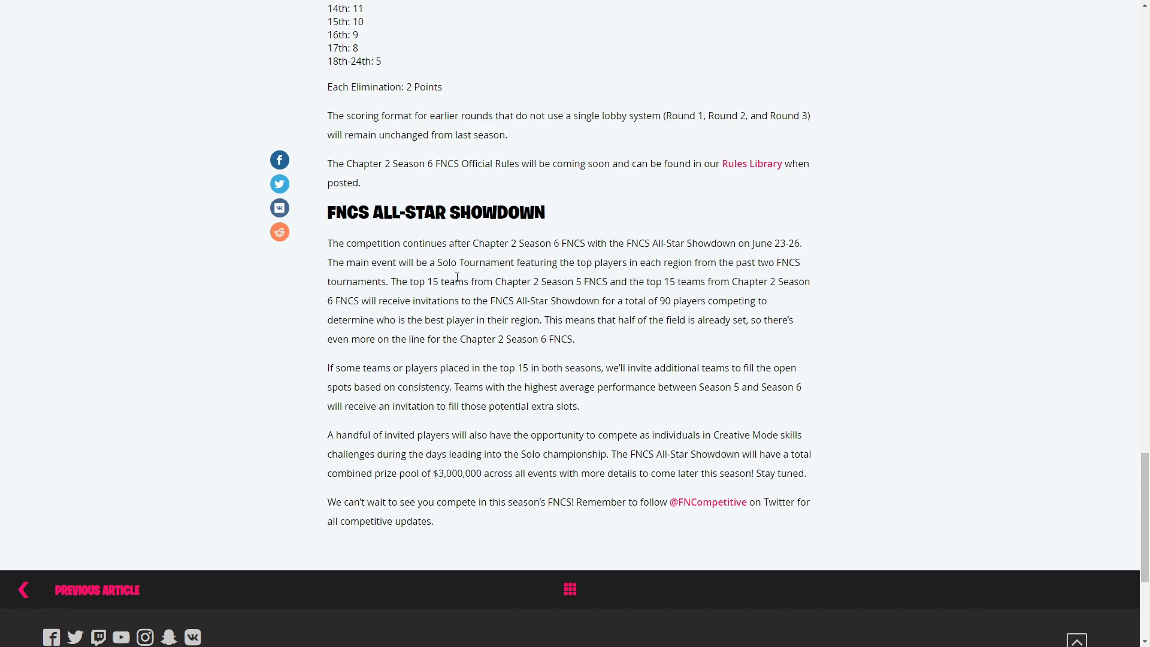
pyautogui.moveTo(453, 294)
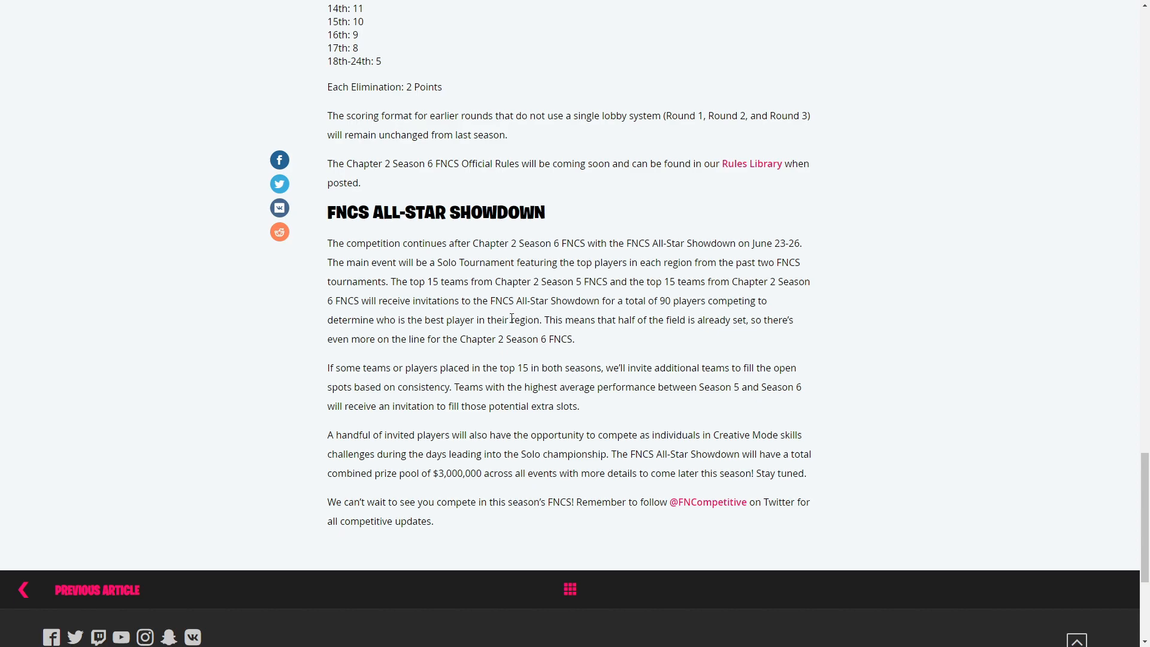
pyautogui.moveTo(618, 333)
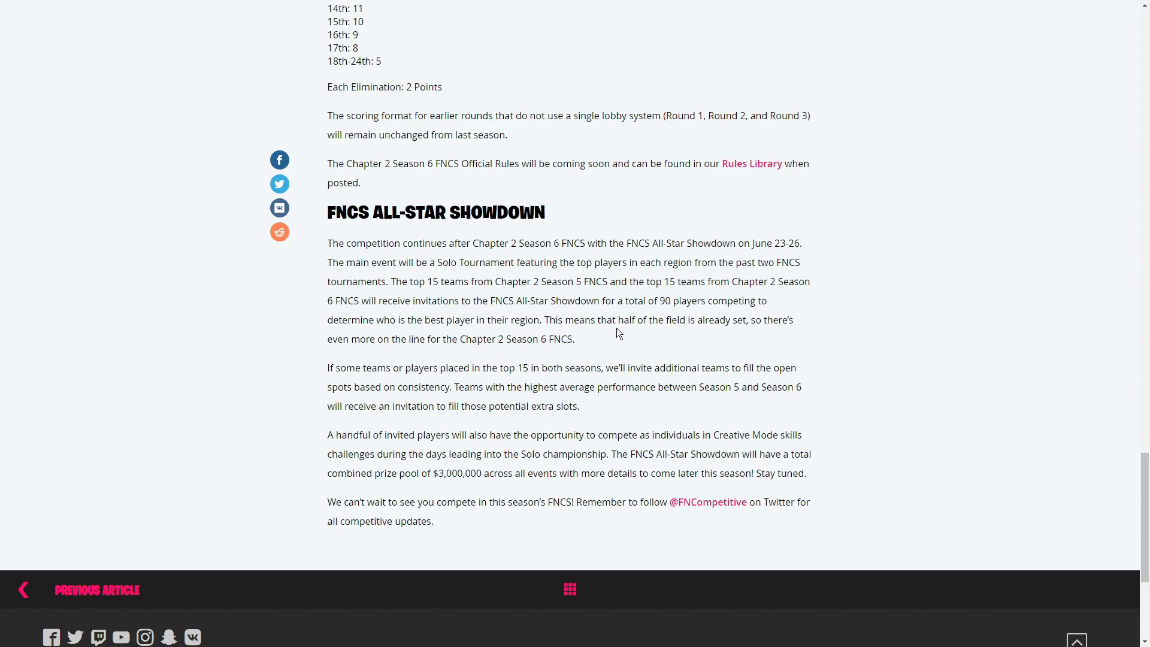
pyautogui.moveTo(389, 360)
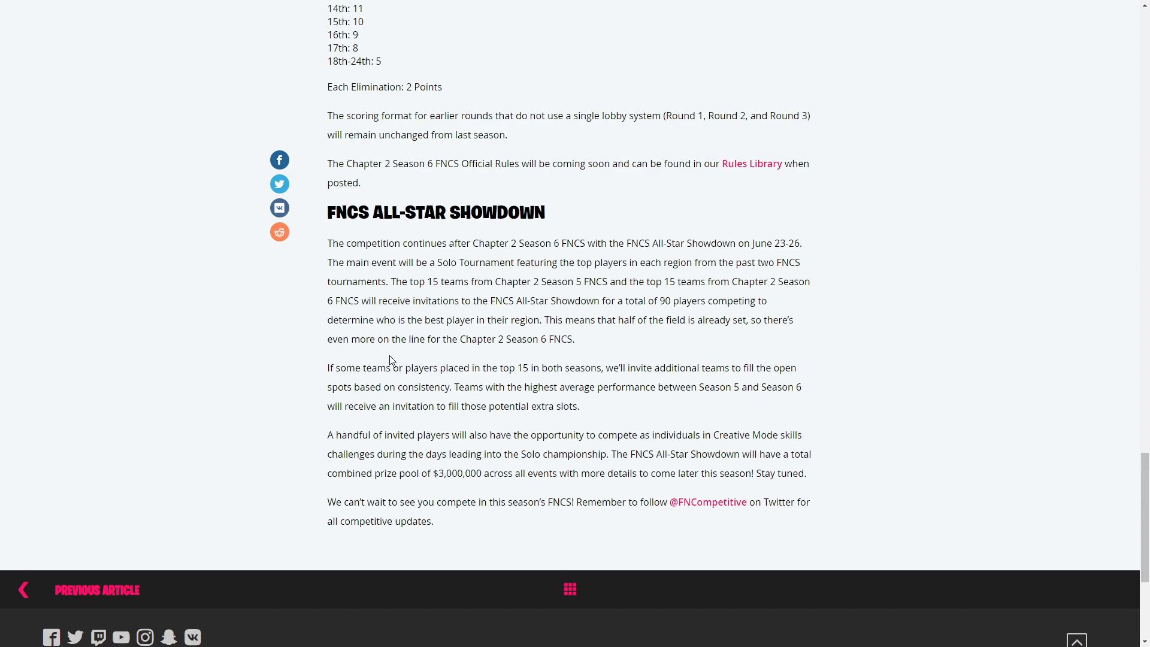
pyautogui.moveTo(453, 359)
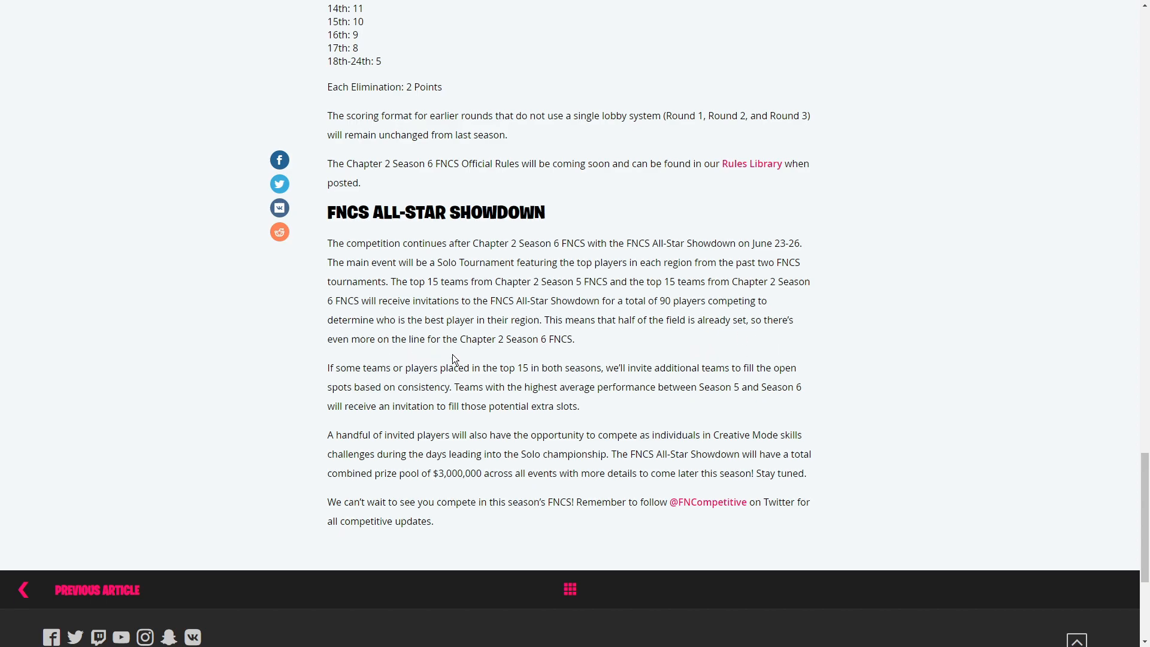
pyautogui.moveTo(361, 384)
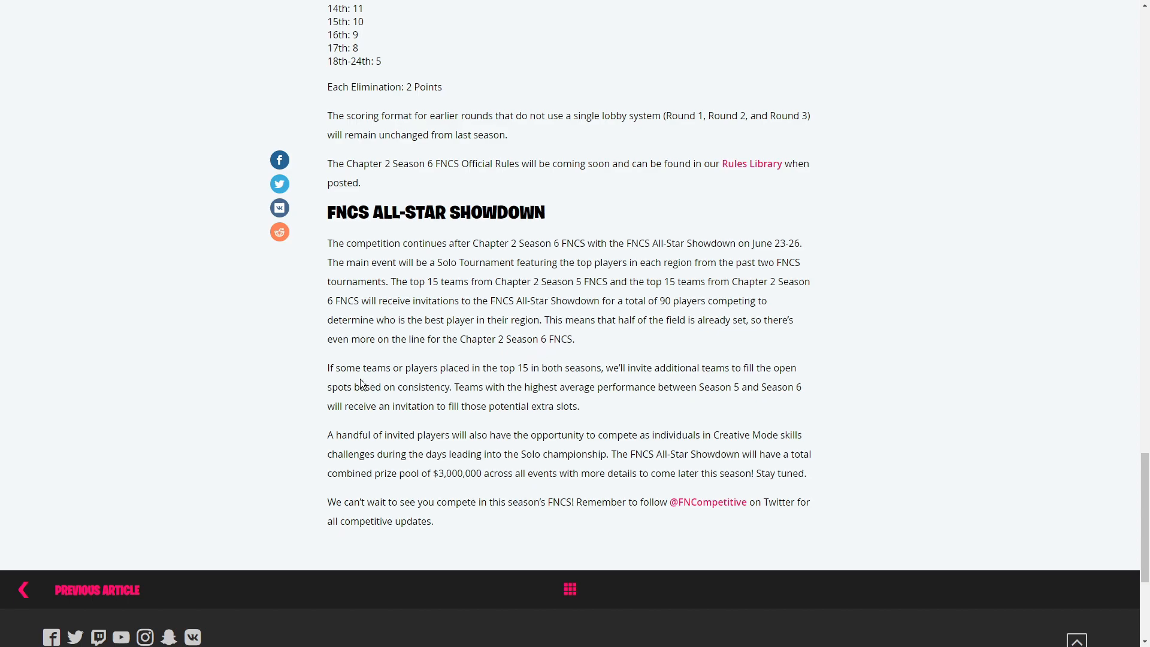
pyautogui.moveTo(486, 384)
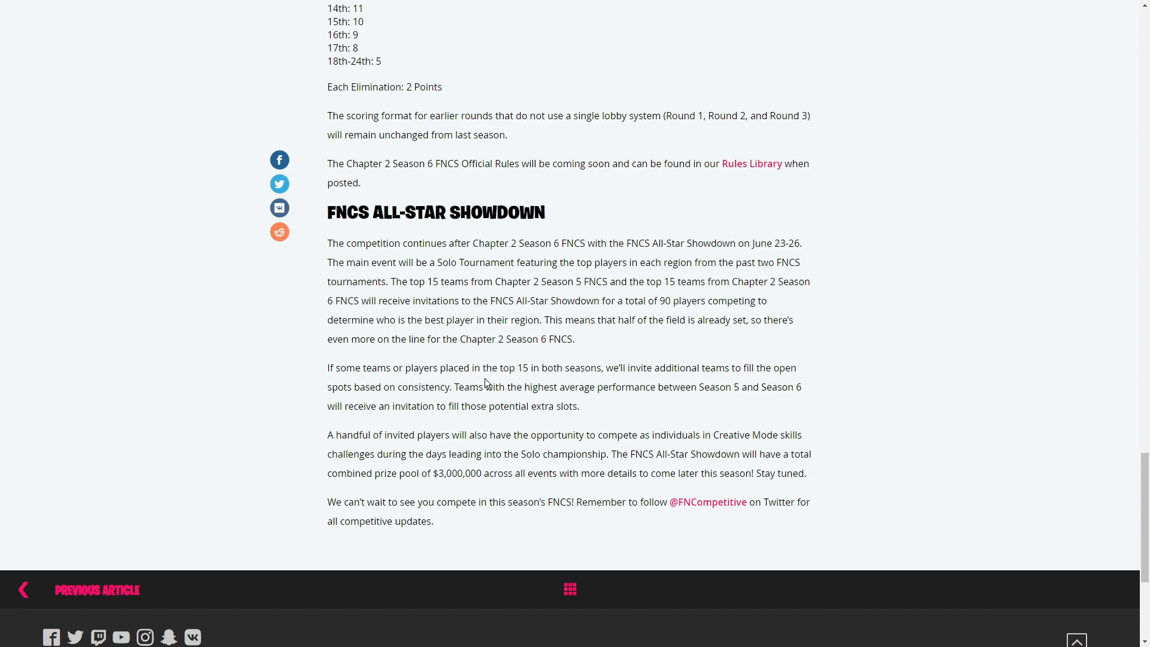
pyautogui.moveTo(633, 381)
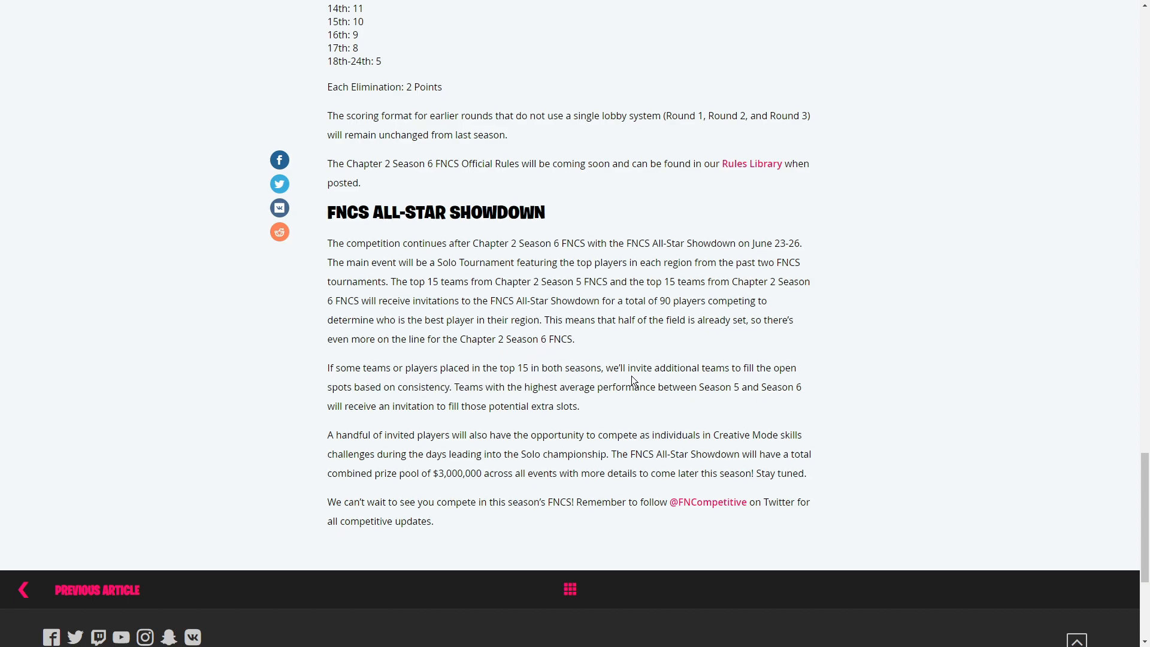
pyautogui.moveTo(743, 380)
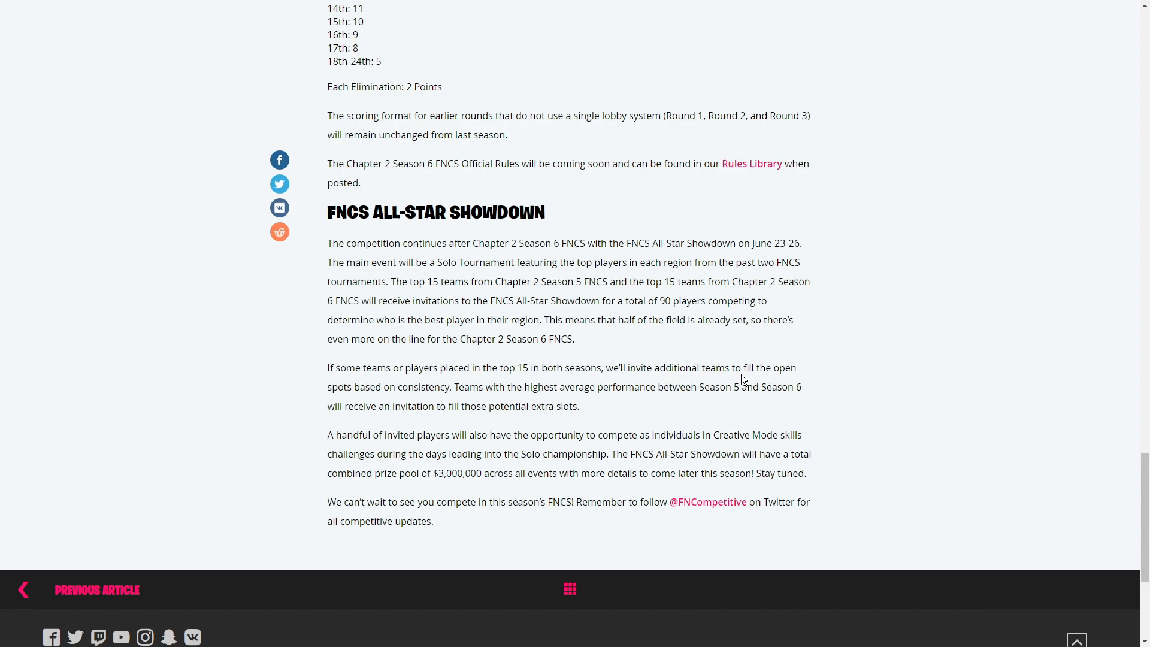
pyautogui.moveTo(492, 401)
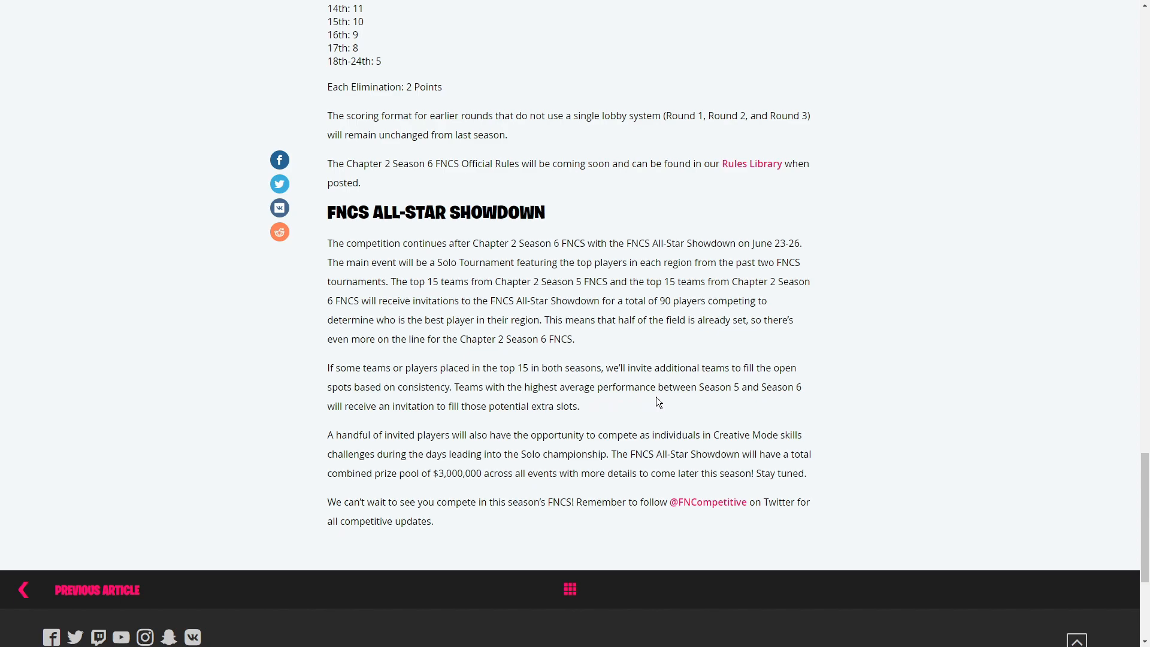
pyautogui.moveTo(491, 425)
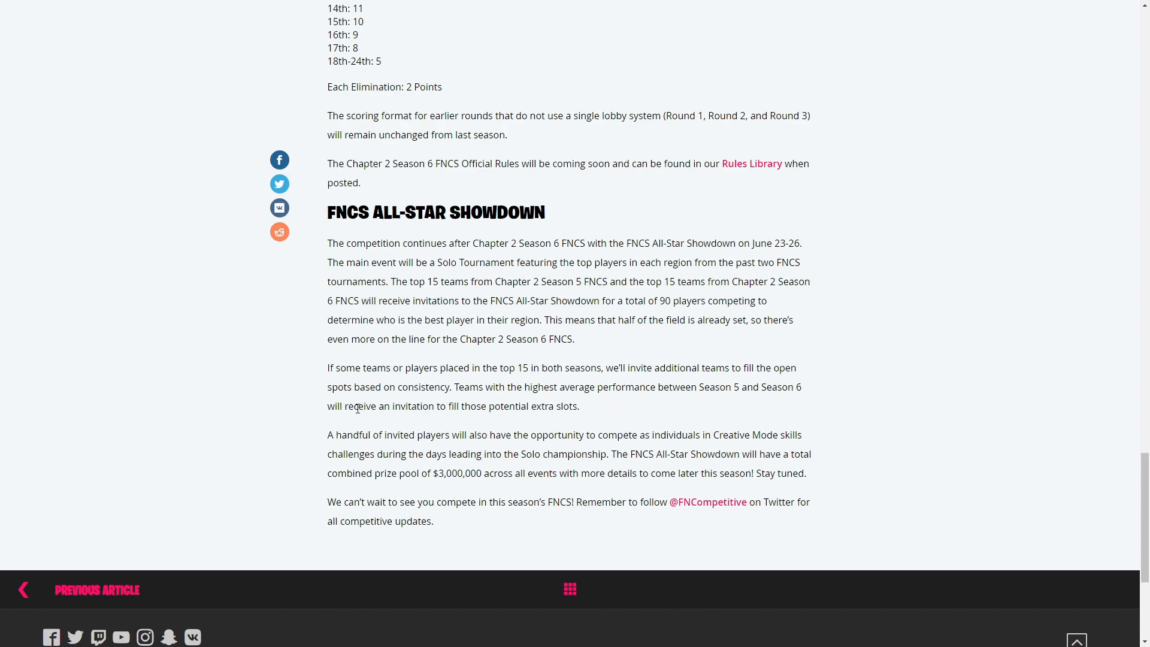
pyautogui.moveTo(539, 421)
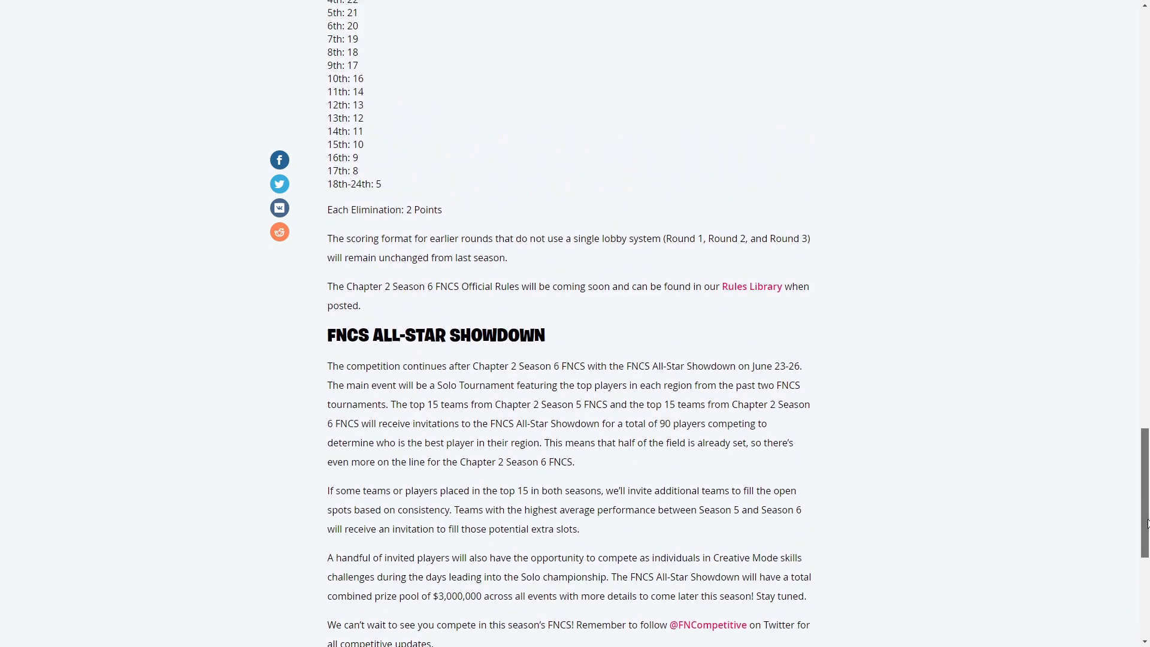
pyautogui.scroll(3)
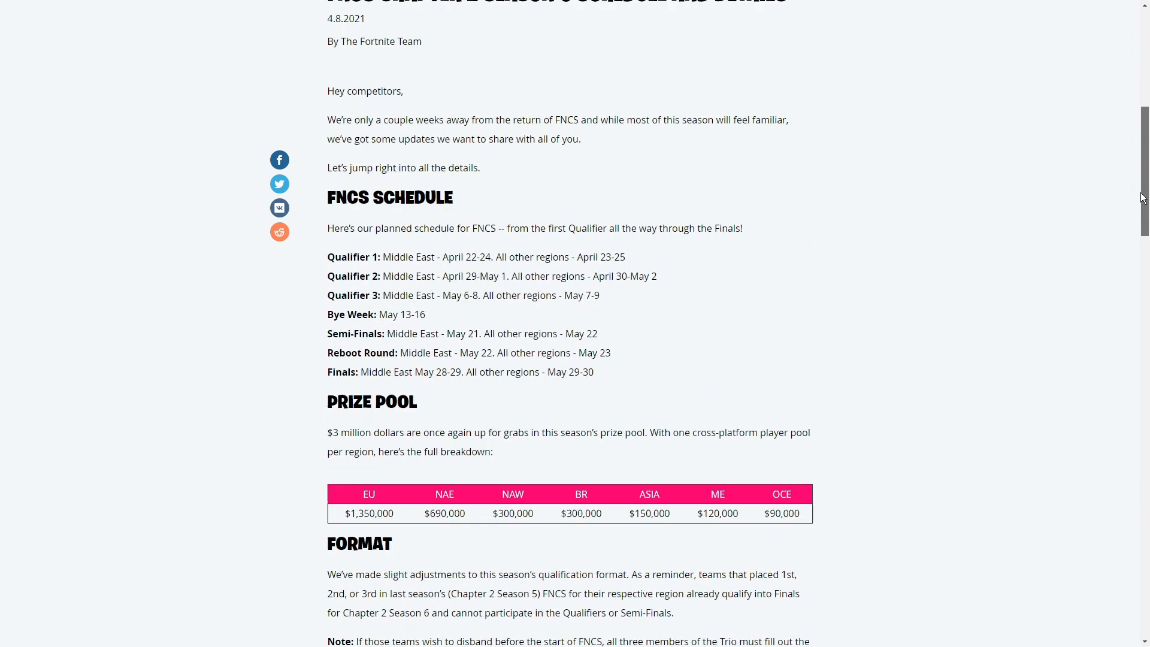
pyautogui.scroll(3)
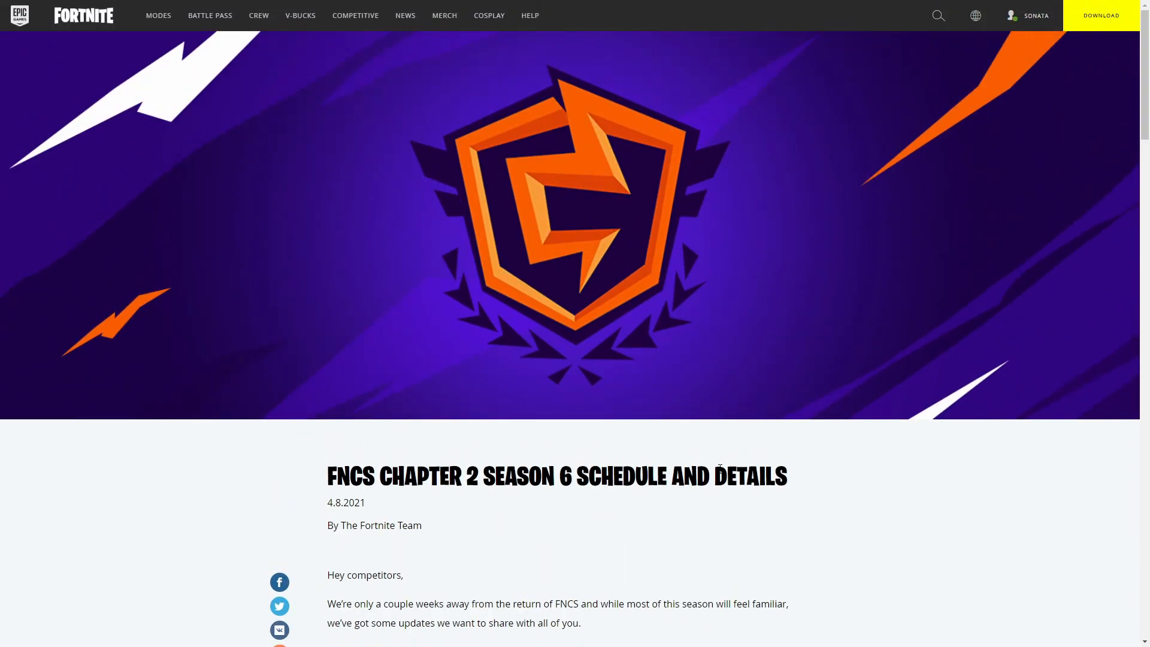